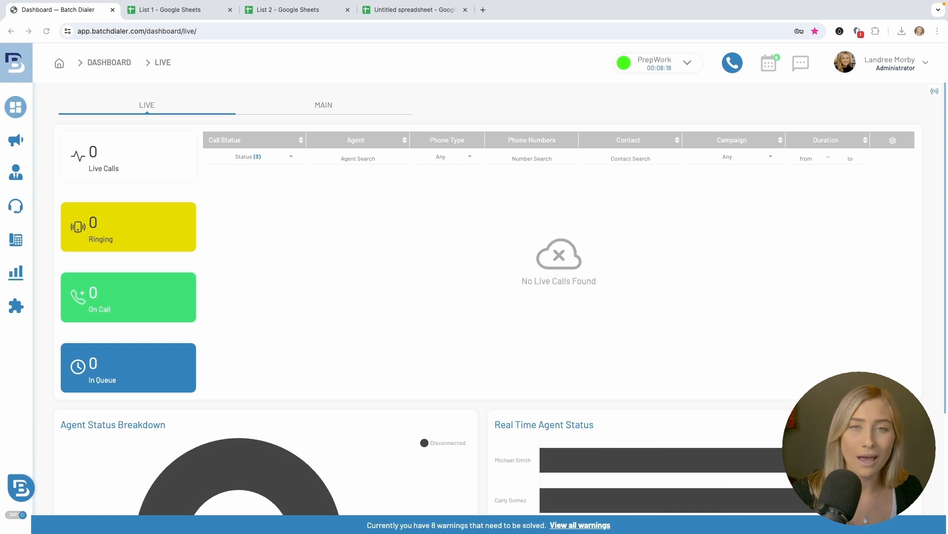
{"action": "mouse_move", "coordinate": [637, 343]}
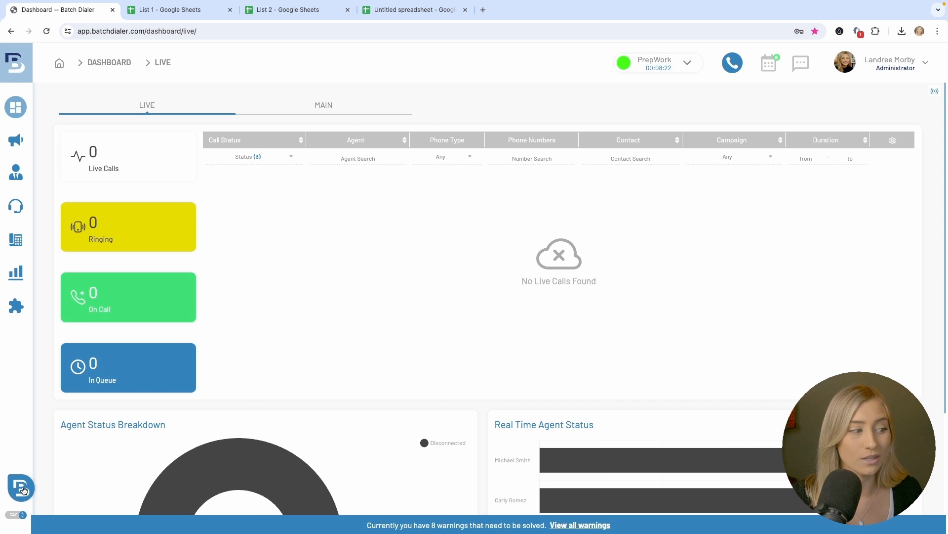
Open the Resource Center with What's New, Tutorials, Help Center and chat options
{"action": "left_click", "coordinate": [21, 487]}
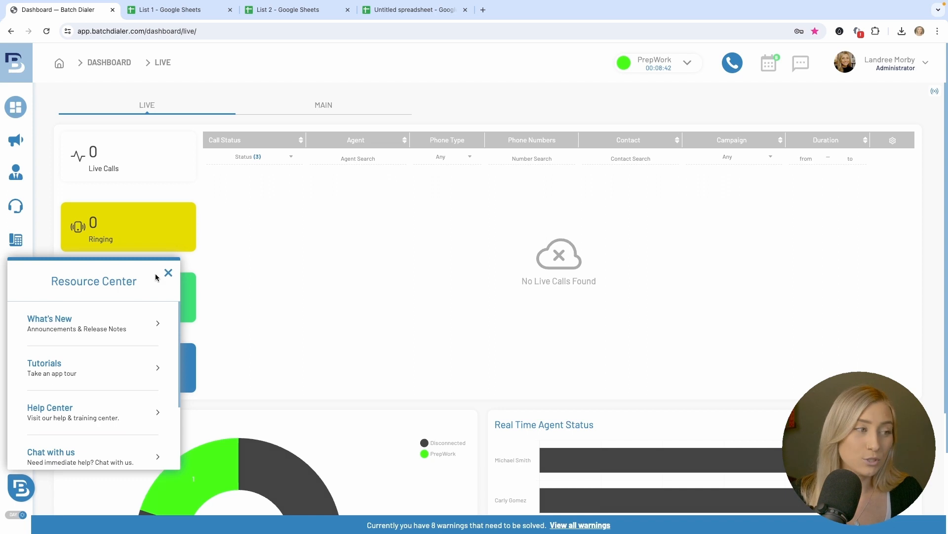
Go to Contacts > Contact Lists and start Import Contacts
{"action": "left_click", "coordinate": [15, 173]}
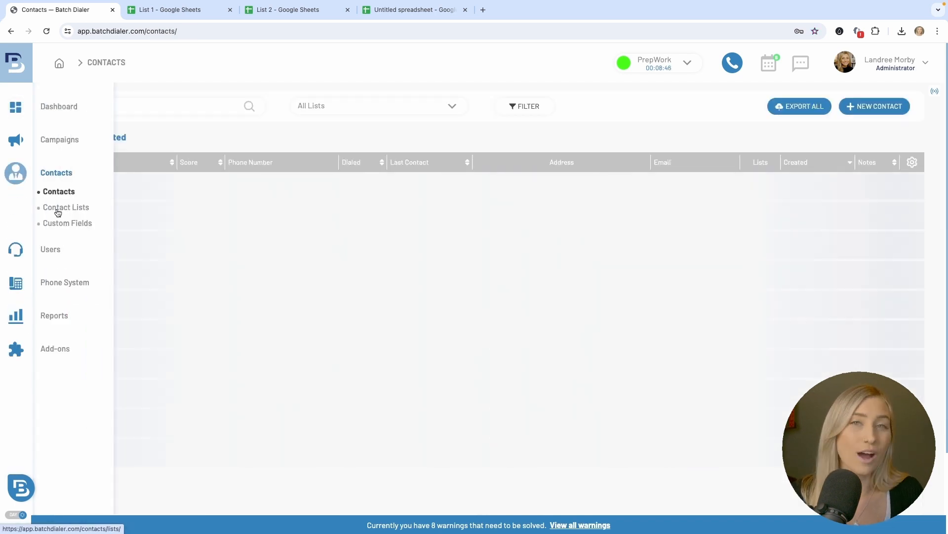
{"action": "left_click", "coordinate": [65, 207]}
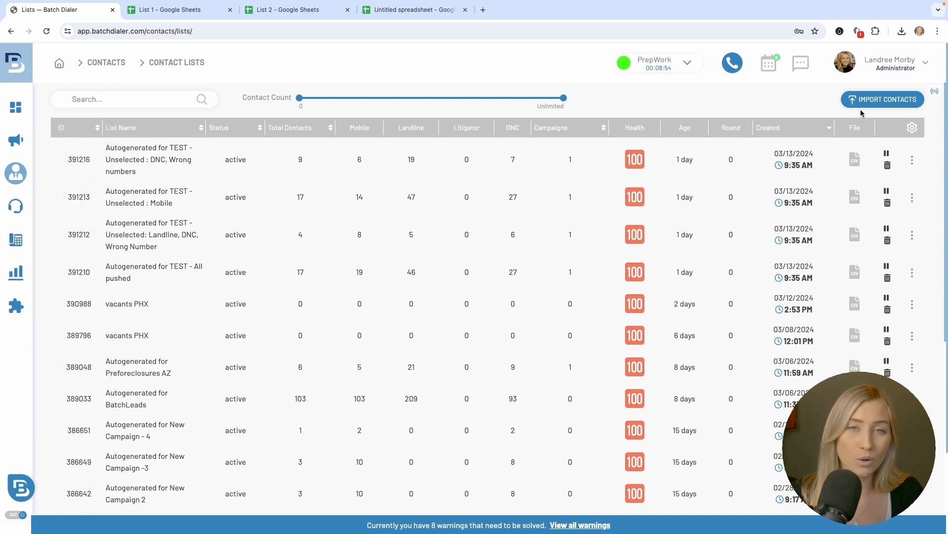
{"action": "left_click", "coordinate": [883, 99]}
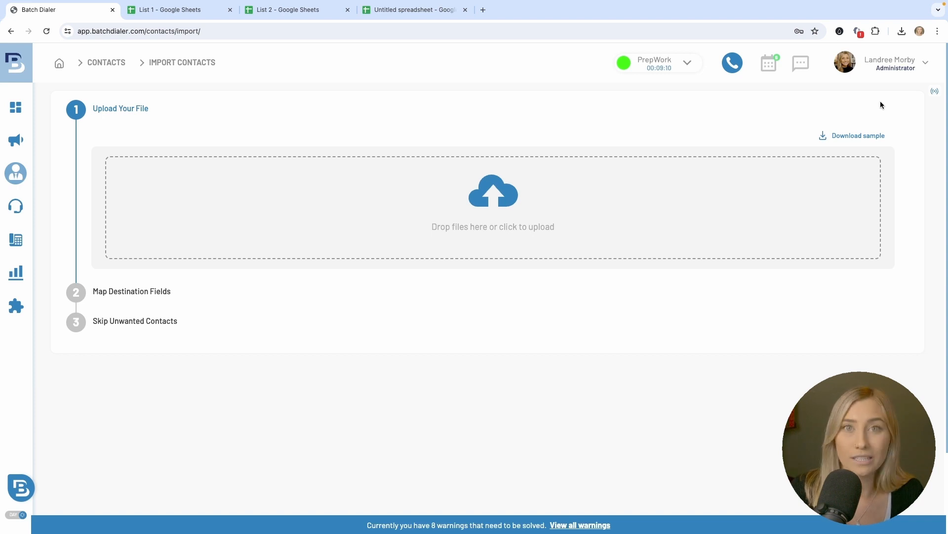
{"action": "mouse_move", "coordinate": [593, 195]}
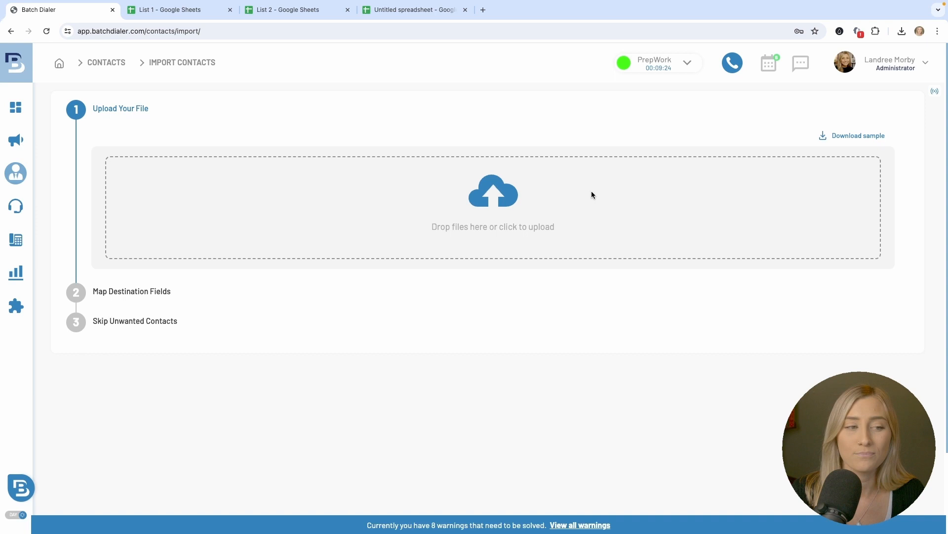
{"action": "mouse_move", "coordinate": [517, 164]}
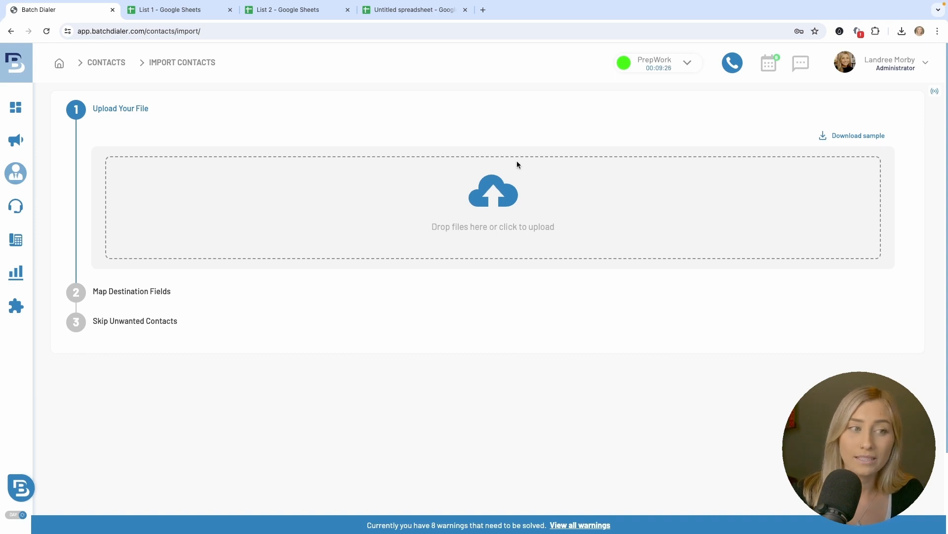
Upload List 1 - Worksheet (4).csv from Downloads as the contact file
{"action": "left_click", "coordinate": [493, 208]}
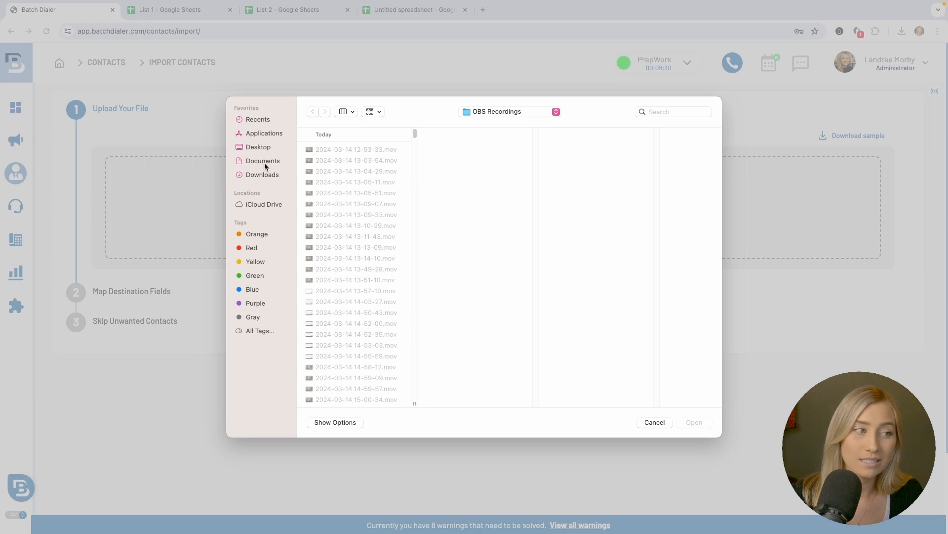
{"action": "left_click", "coordinate": [263, 175]}
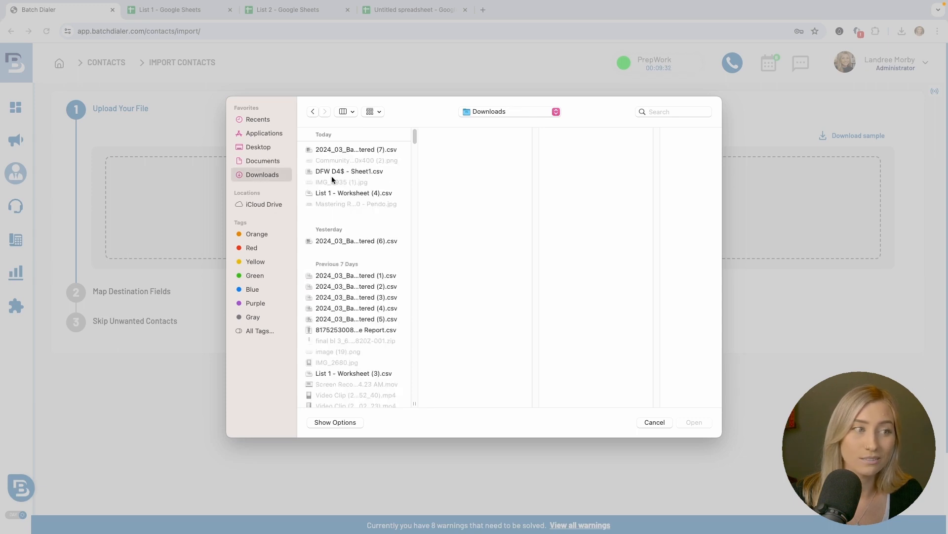
{"action": "left_click", "coordinate": [354, 192]}
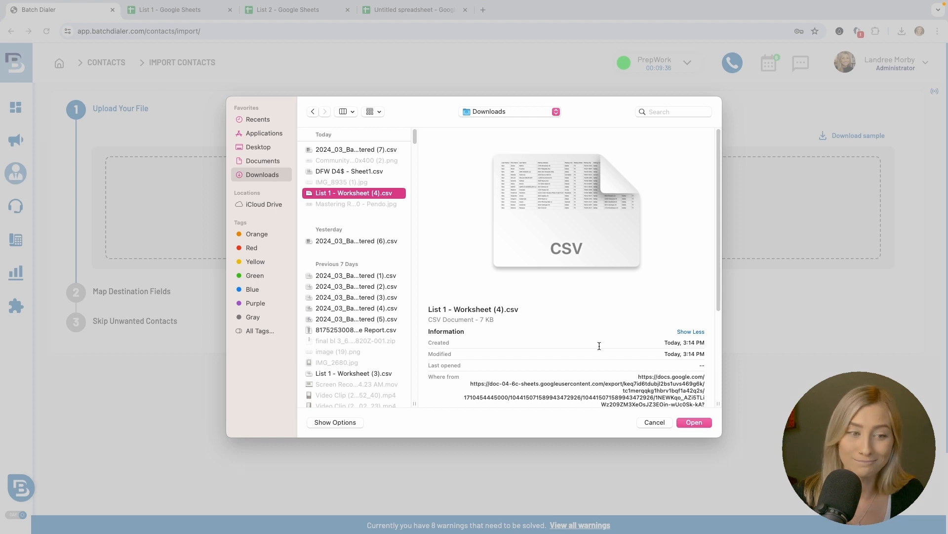
{"action": "left_click", "coordinate": [693, 421]}
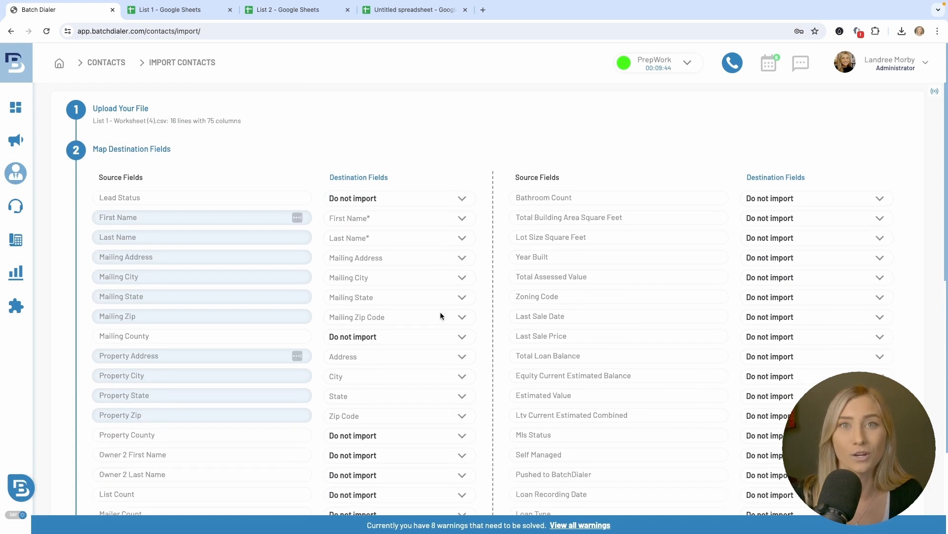
{"action": "mouse_move", "coordinate": [253, 232]}
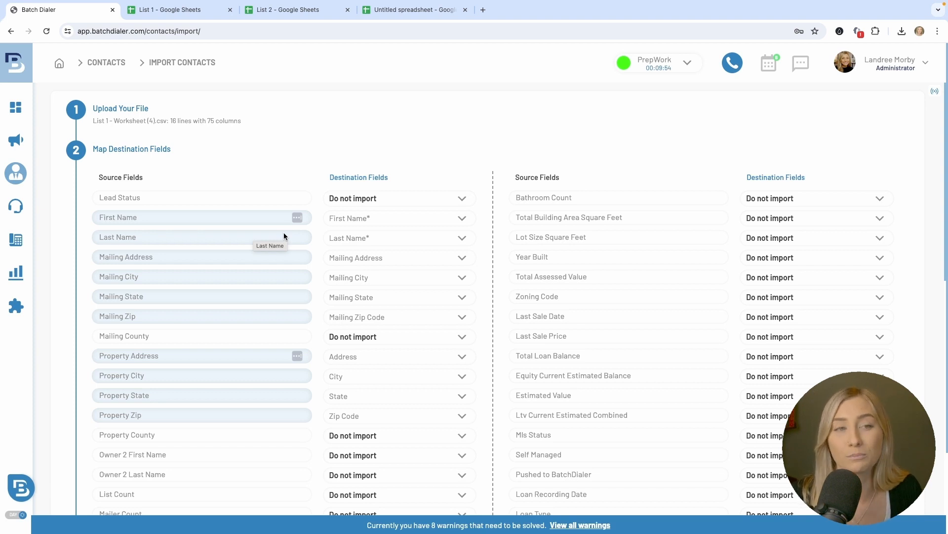
{"action": "mouse_move", "coordinate": [262, 229]}
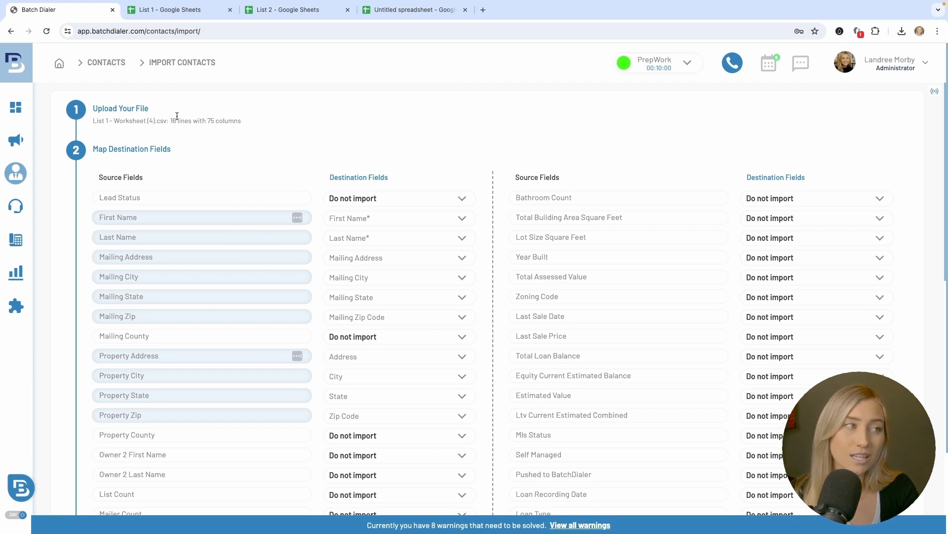
{"action": "left_click", "coordinate": [175, 10]}
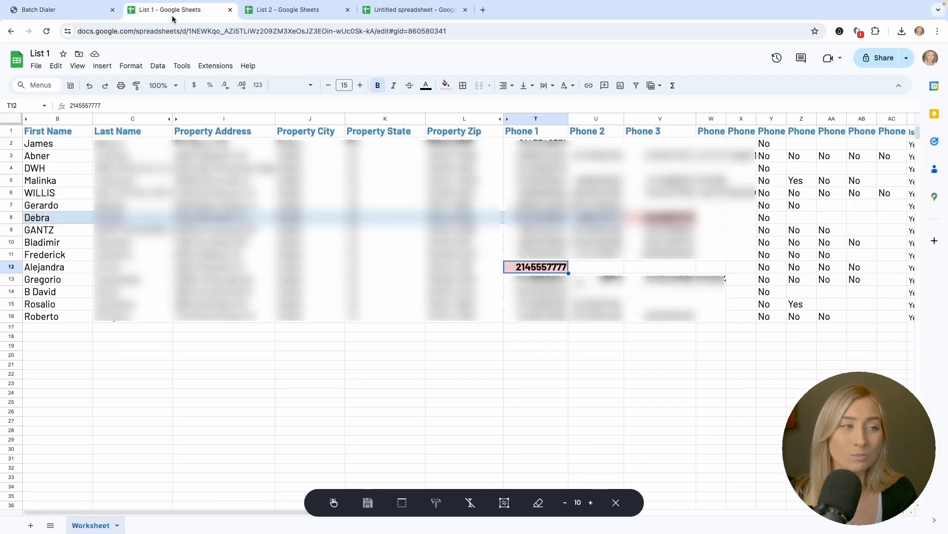
{"action": "left_click", "coordinate": [58, 119]}
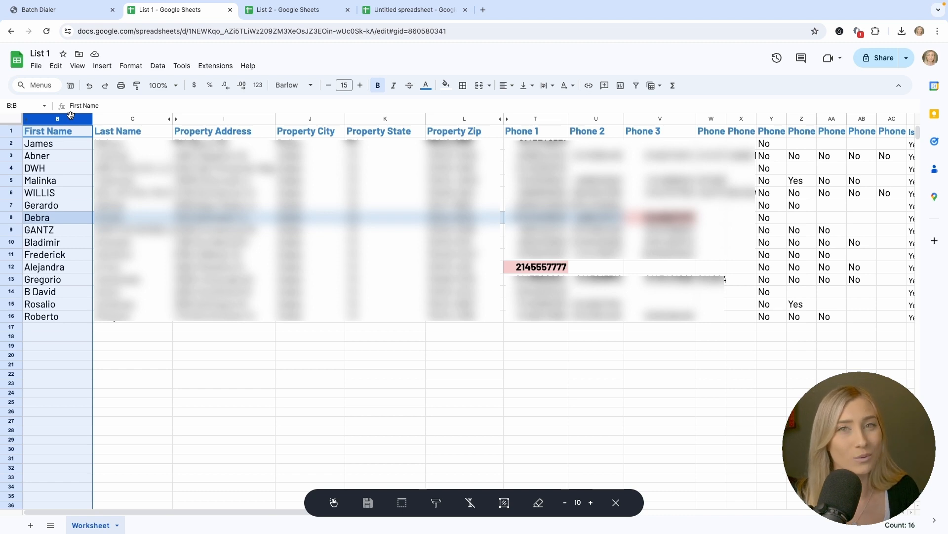
{"action": "left_click", "coordinate": [38, 9]}
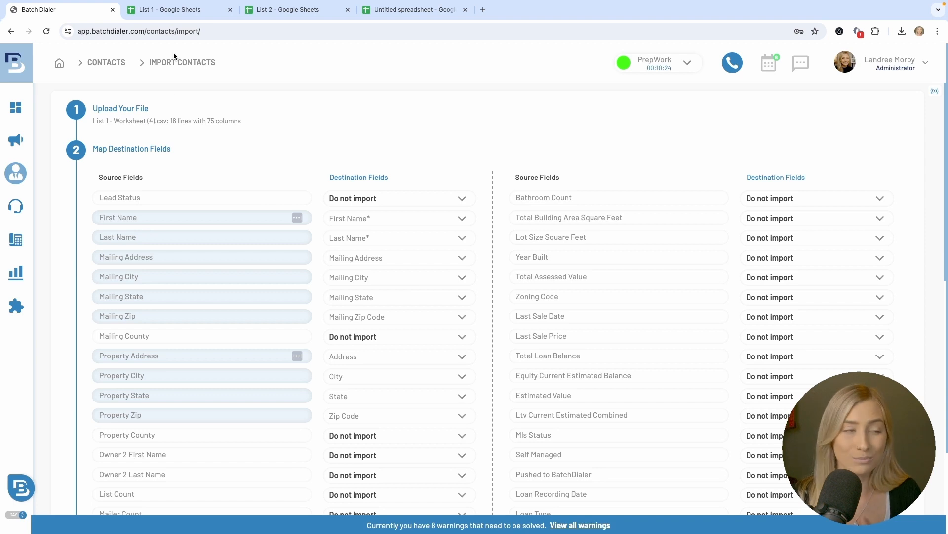
{"action": "left_click", "coordinate": [175, 10]}
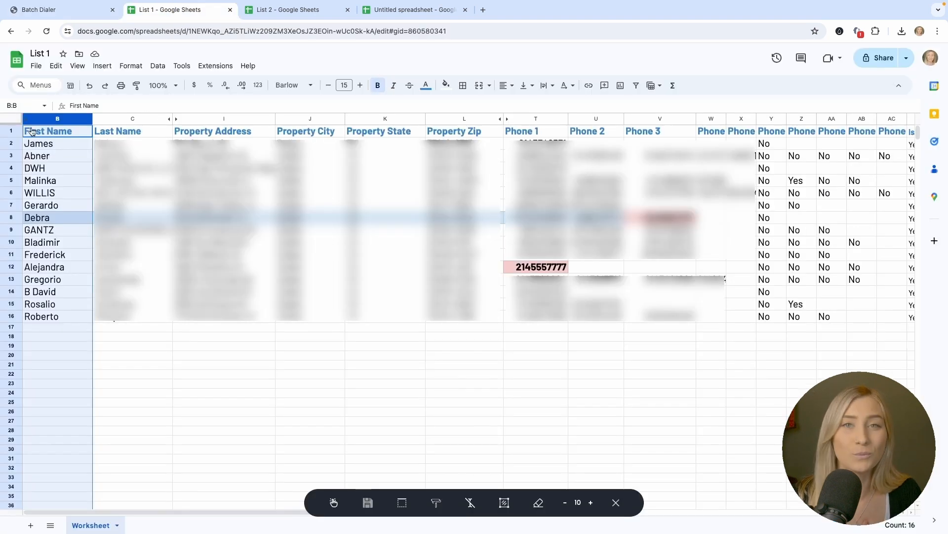
{"action": "left_click", "coordinate": [54, 10]}
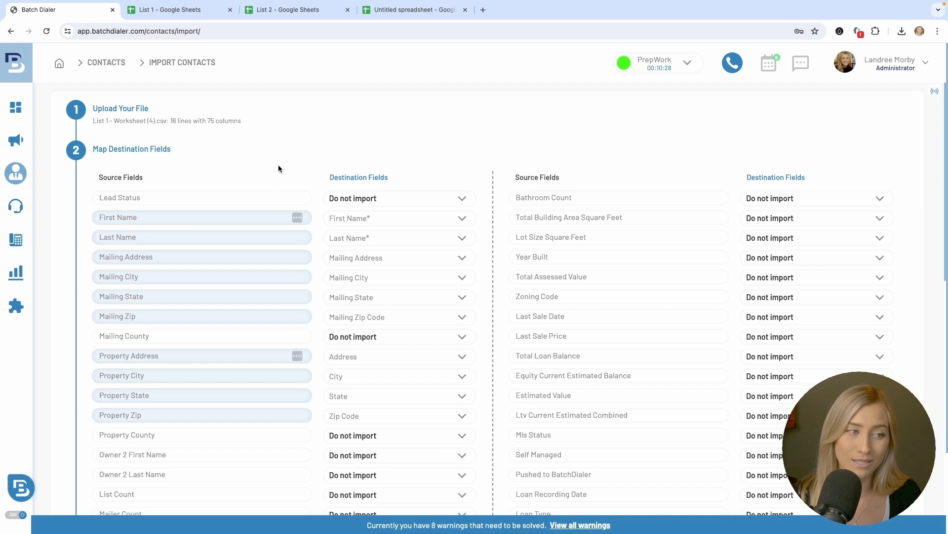
{"action": "mouse_move", "coordinate": [382, 224]}
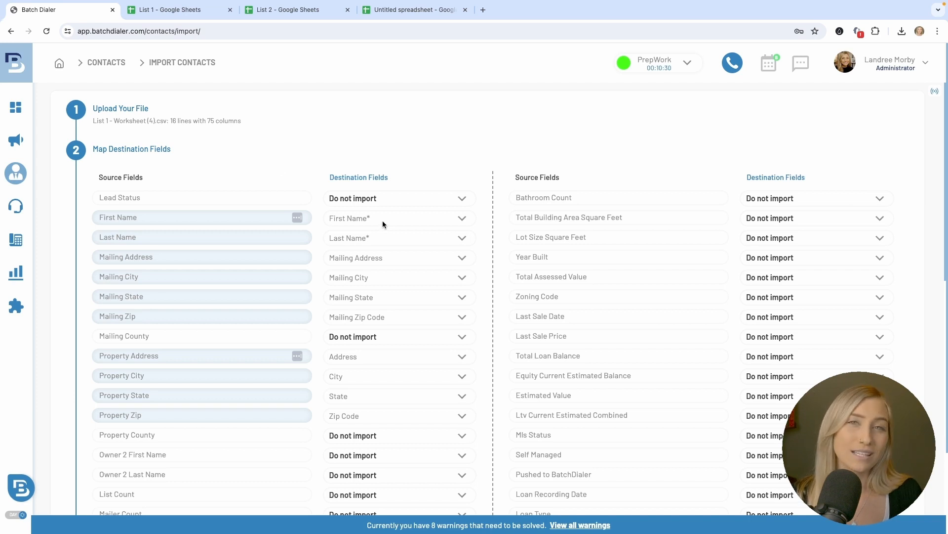
{"action": "left_click", "coordinate": [399, 218]}
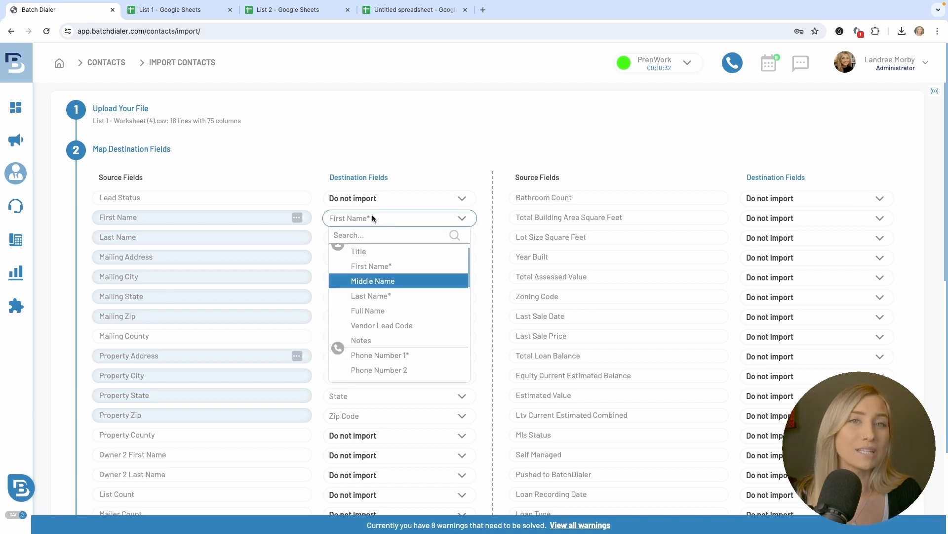
{"action": "mouse_move", "coordinate": [372, 266]}
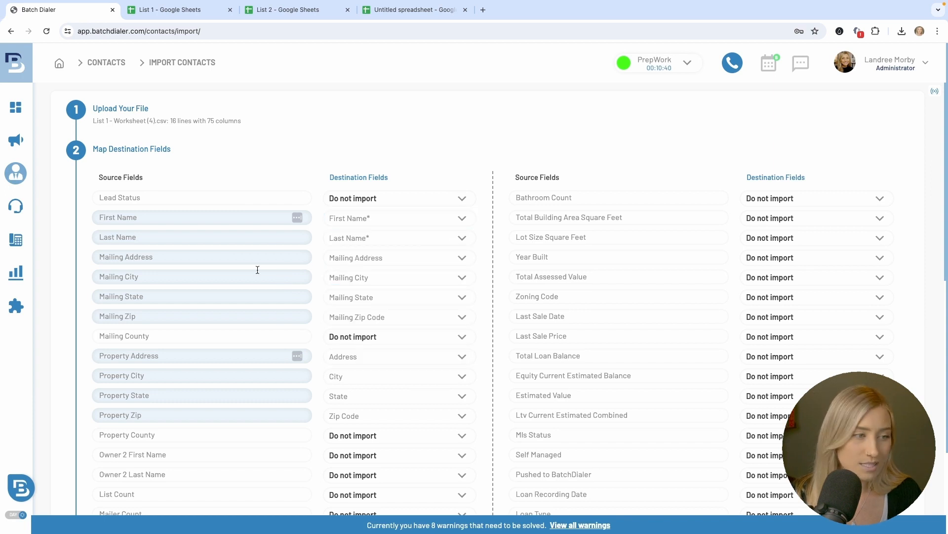
{"action": "scroll", "scroll_direction": "down", "scroll_amount": 3}
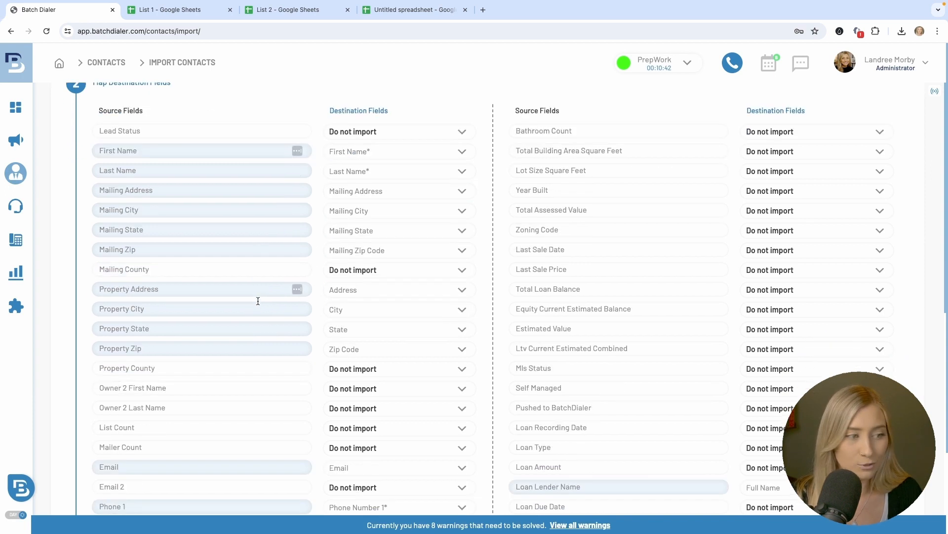
{"action": "scroll", "scroll_direction": "down", "scroll_amount": 3}
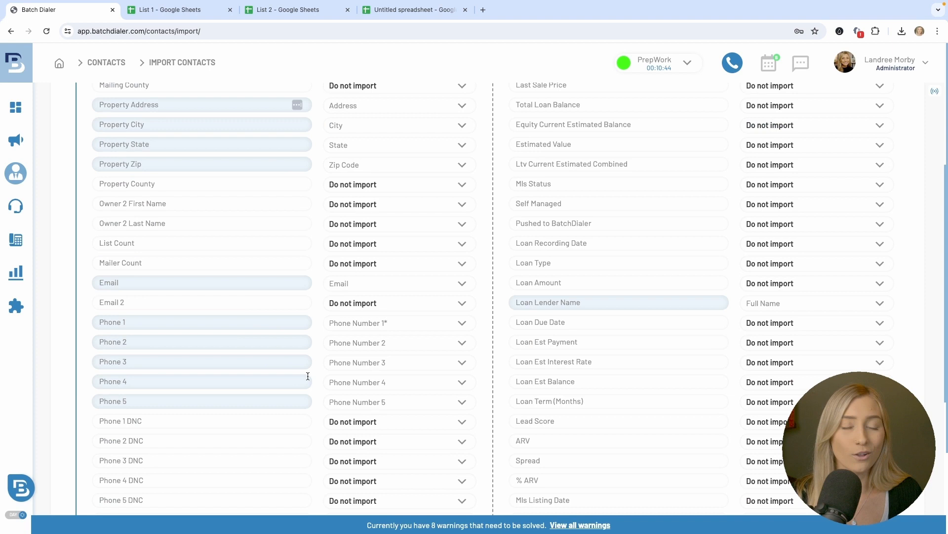
{"action": "mouse_move", "coordinate": [390, 382]}
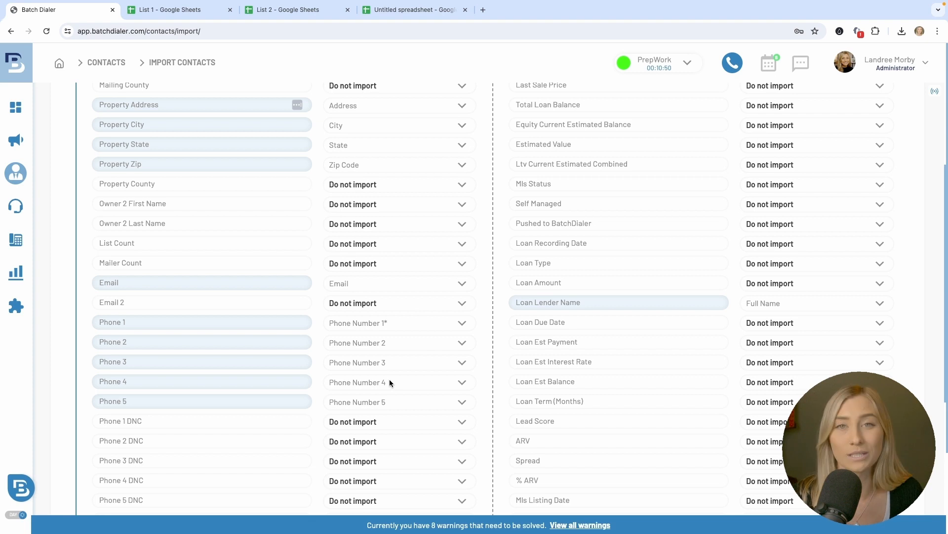
{"action": "scroll", "scroll_direction": "down", "scroll_amount": 3}
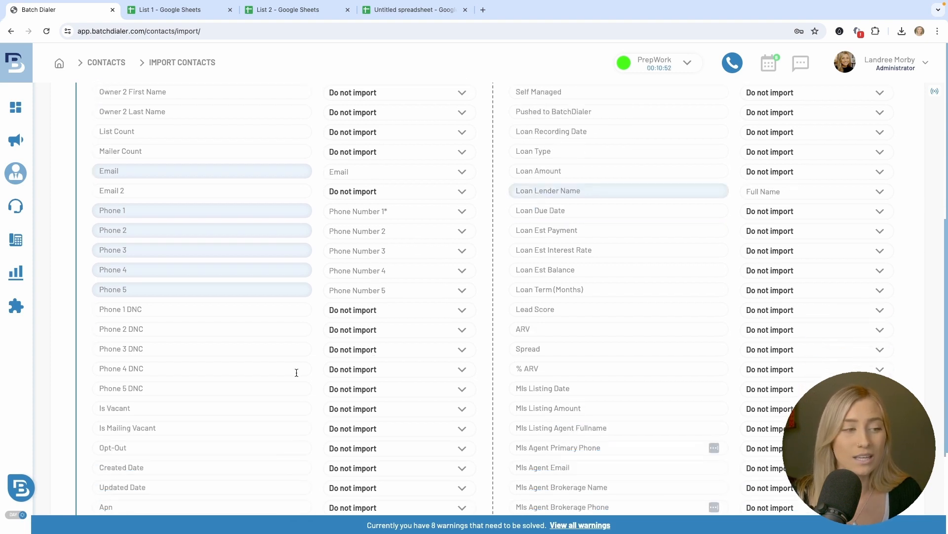
{"action": "scroll", "scroll_direction": "down", "scroll_amount": 3}
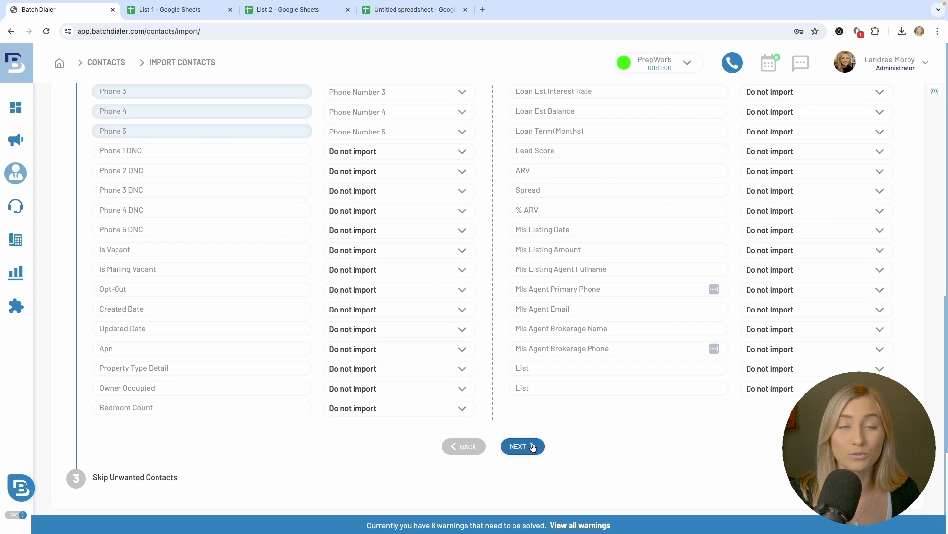
{"action": "mouse_move", "coordinate": [420, 138]}
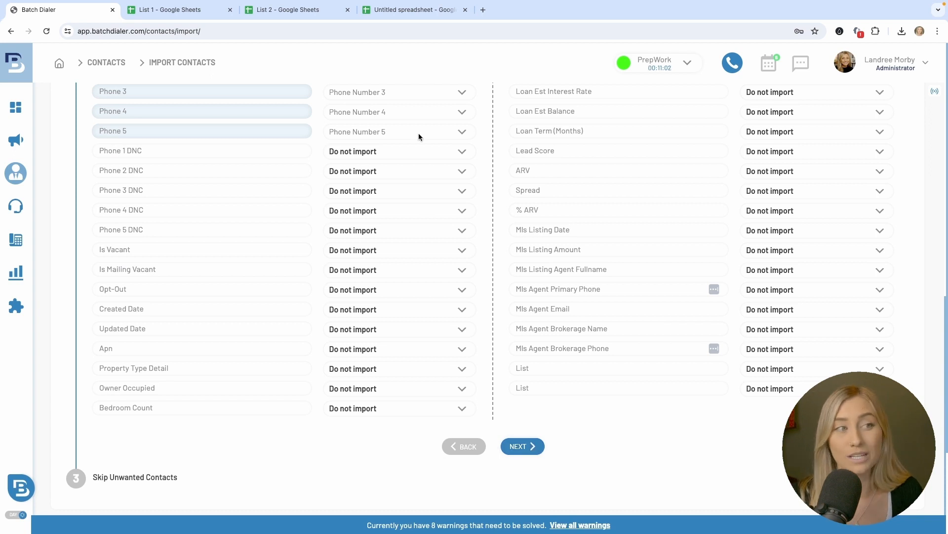
Upload List 1 - Worksheet (4).csv via File > Import with Replace spreadsheet
{"action": "left_click", "coordinate": [415, 10]}
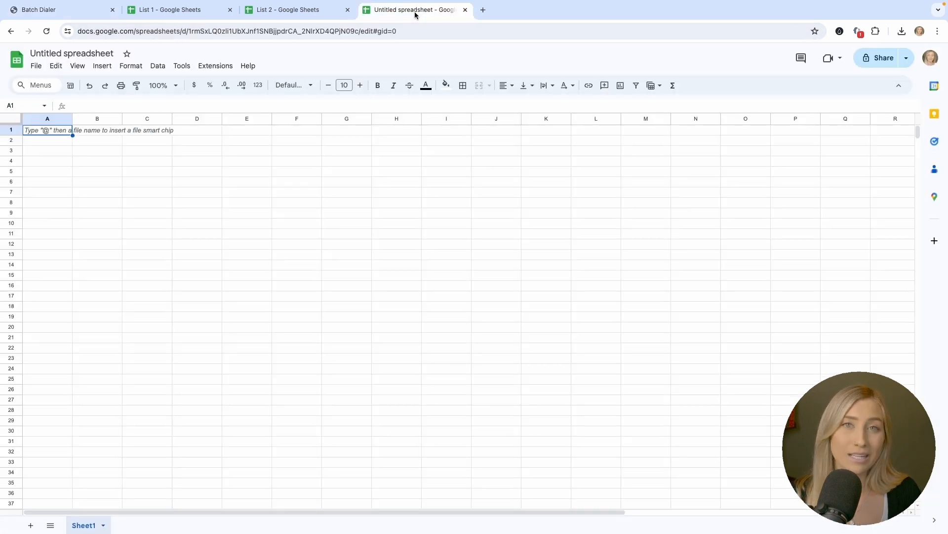
{"action": "mouse_move", "coordinate": [262, 221]}
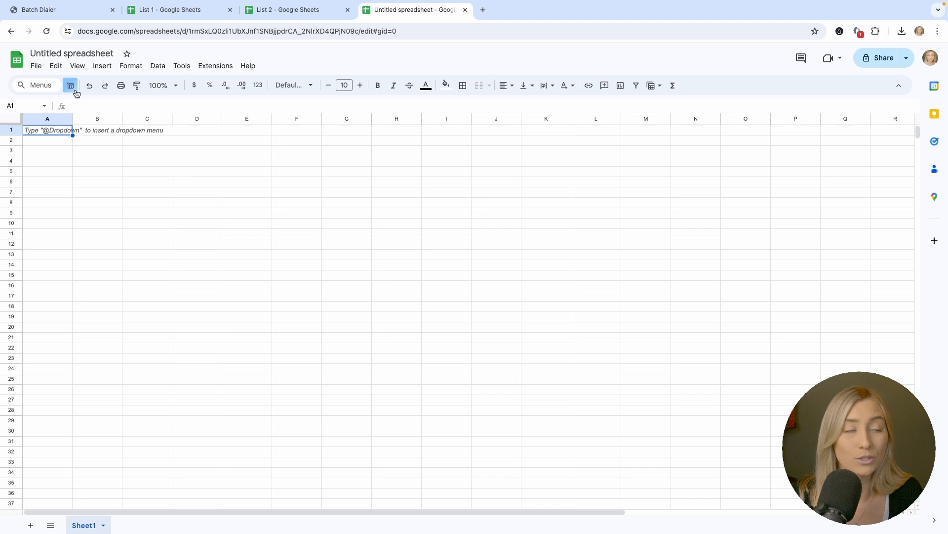
{"action": "mouse_move", "coordinate": [70, 84]}
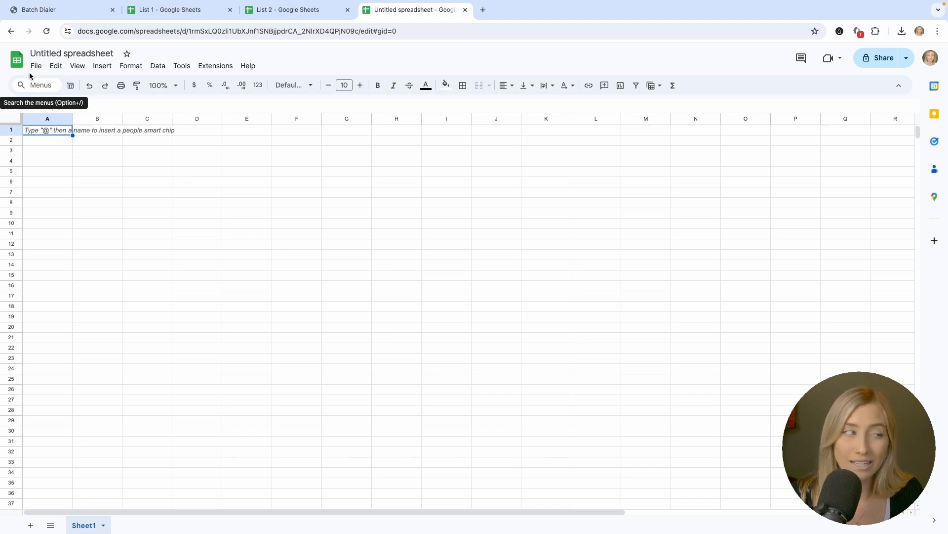
{"action": "left_click", "coordinate": [35, 65]}
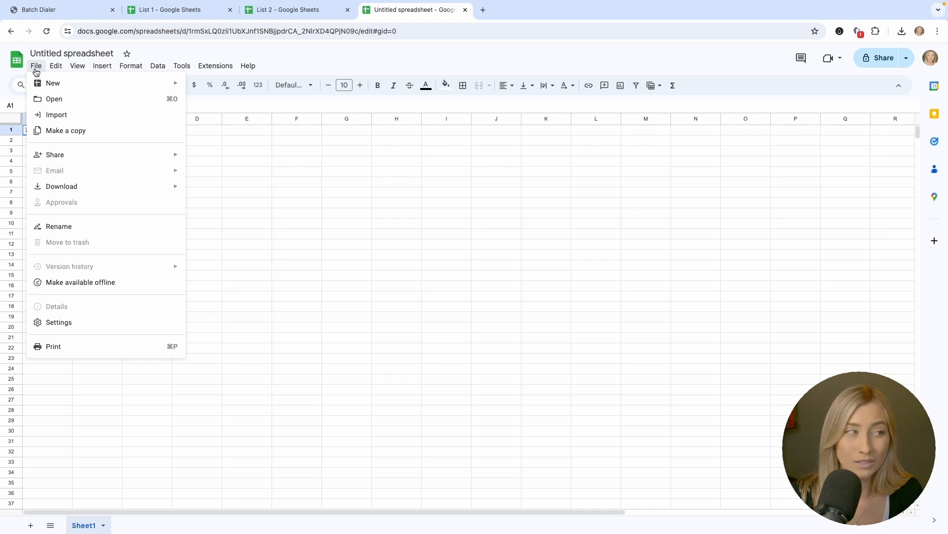
{"action": "left_click", "coordinate": [55, 66]}
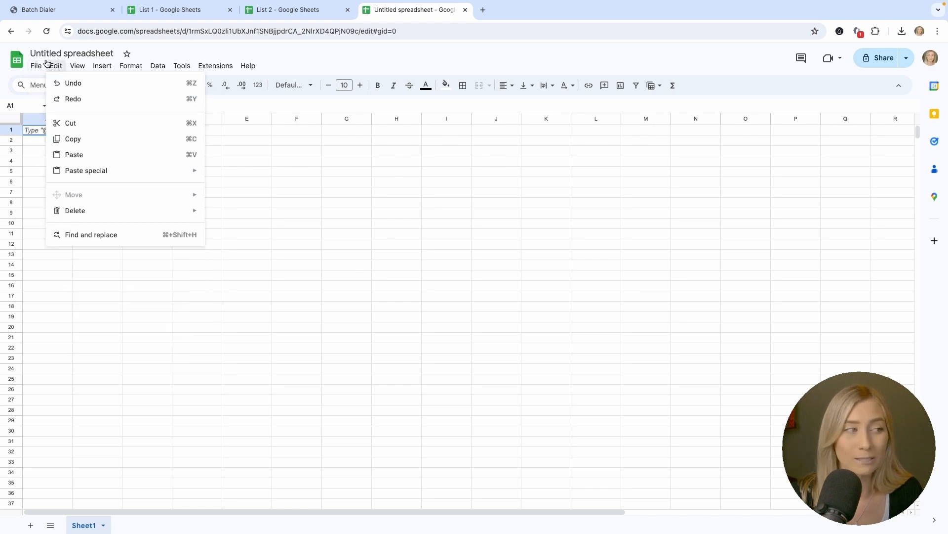
{"action": "left_click", "coordinate": [35, 65]}
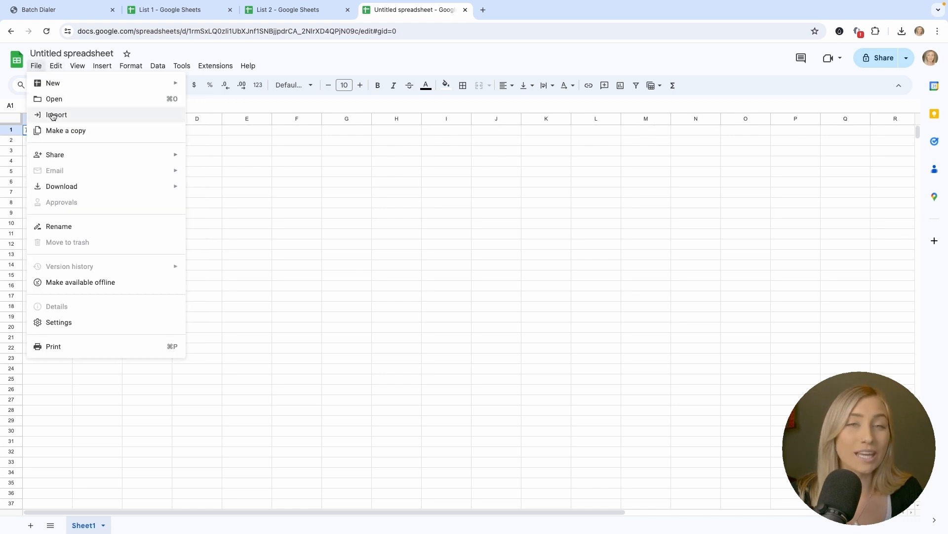
{"action": "mouse_move", "coordinate": [67, 118]}
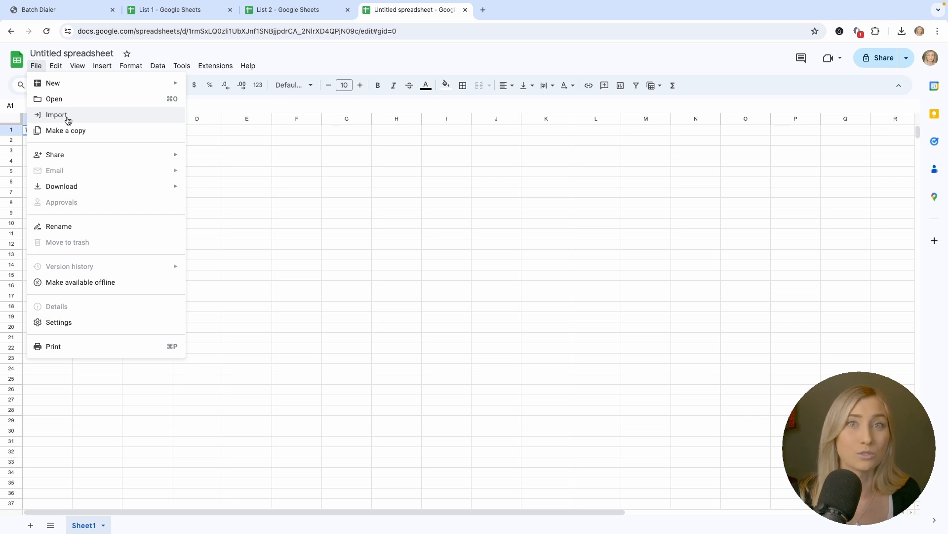
{"action": "left_click", "coordinate": [56, 114]}
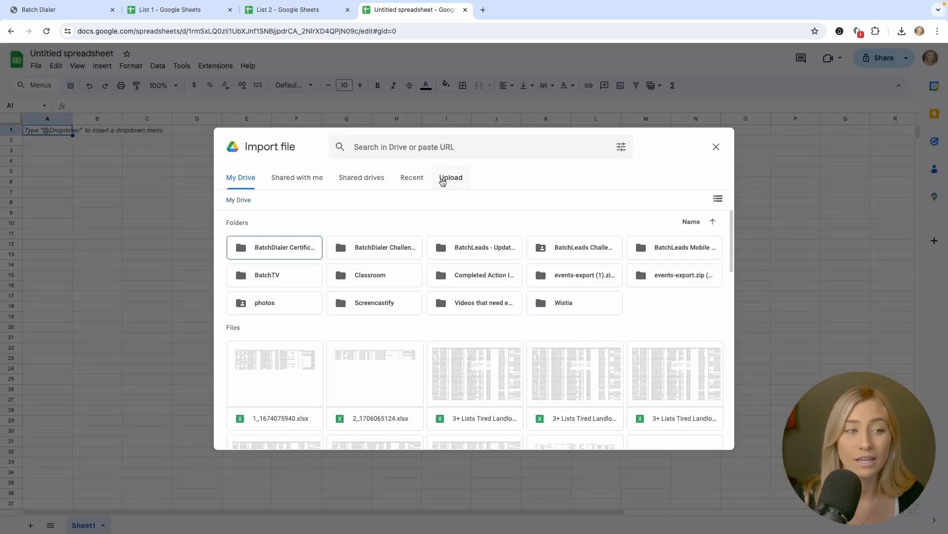
{"action": "left_click", "coordinate": [450, 177]}
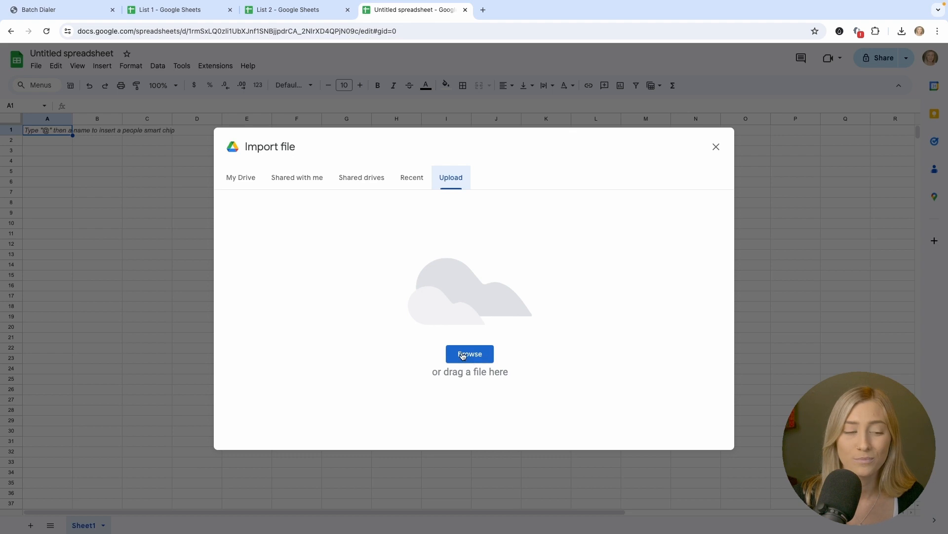
{"action": "left_click", "coordinate": [470, 354]}
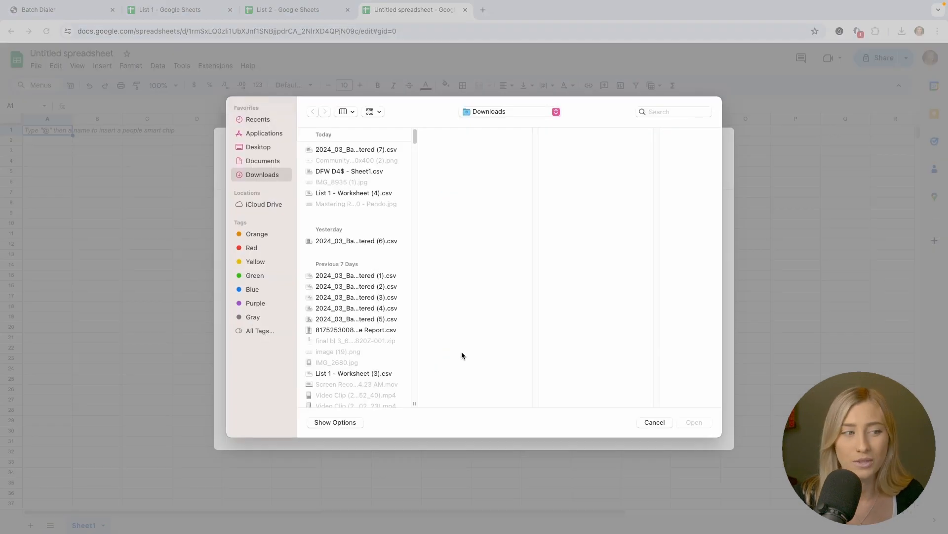
{"action": "left_click", "coordinate": [354, 192]}
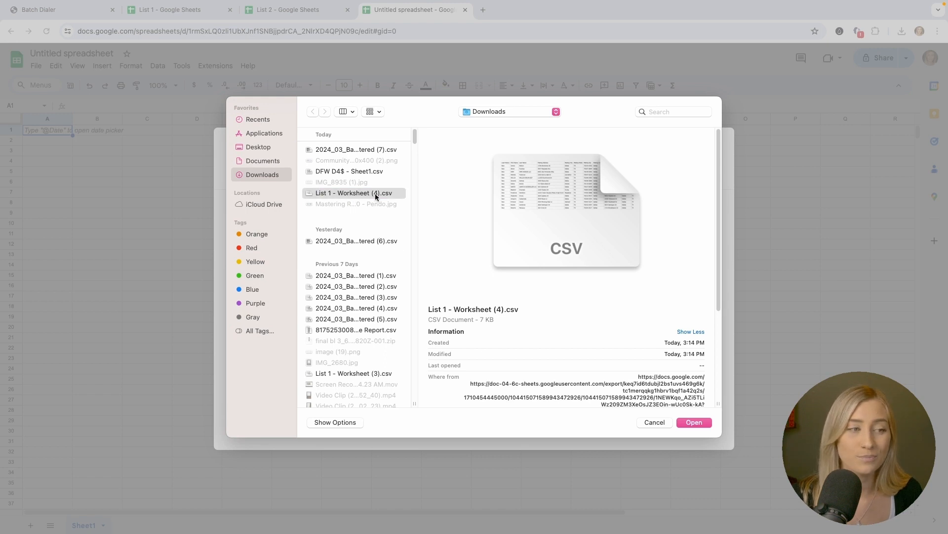
{"action": "left_click", "coordinate": [694, 421]}
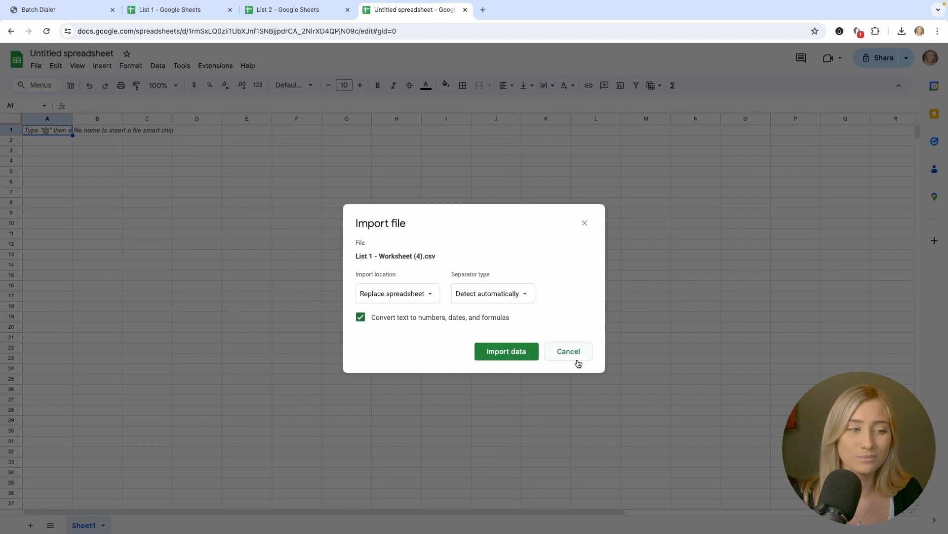
{"action": "left_click", "coordinate": [506, 350]}
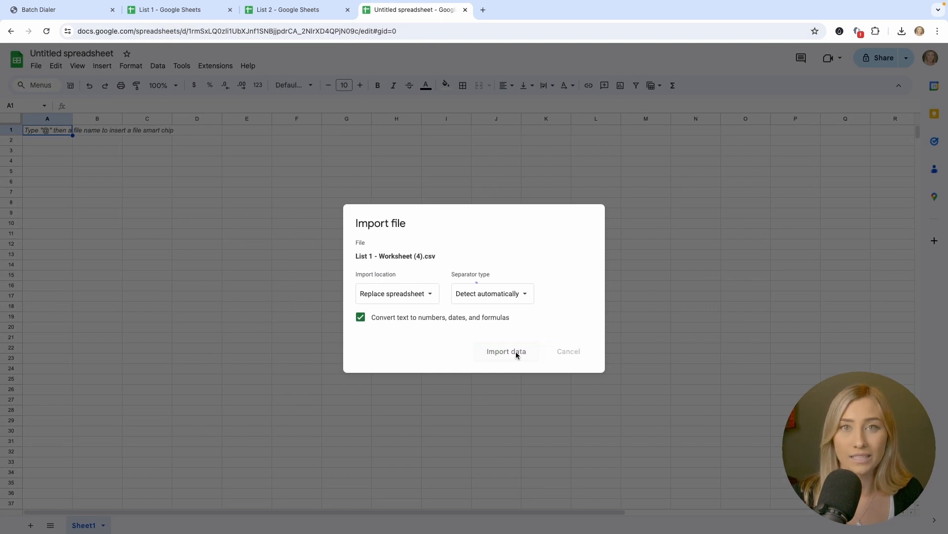
{"action": "left_click", "coordinate": [505, 351]}
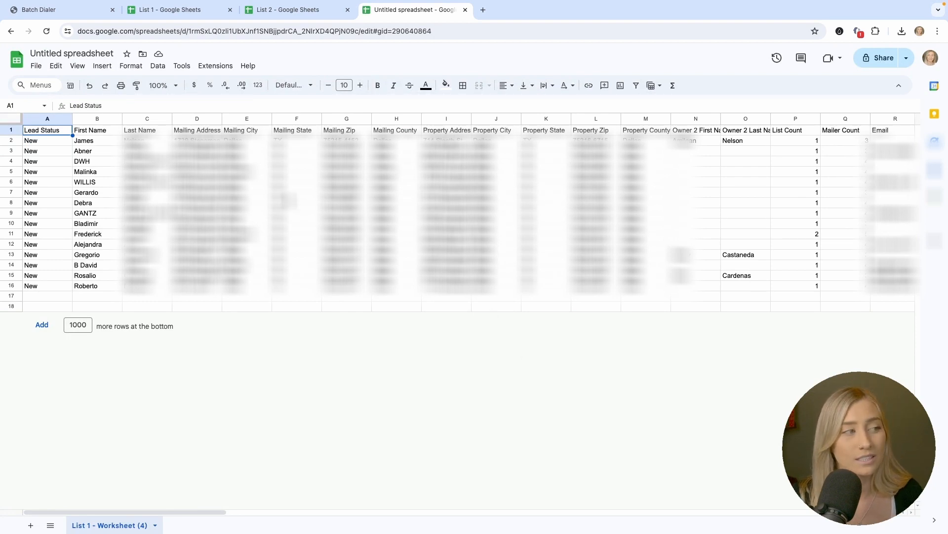
{"action": "left_click", "coordinate": [35, 65]}
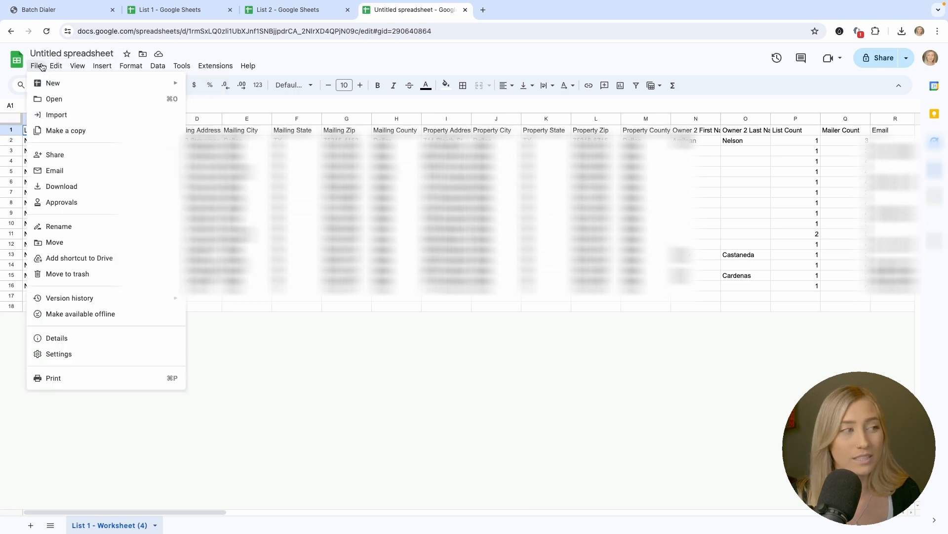
{"action": "mouse_move", "coordinate": [56, 114]}
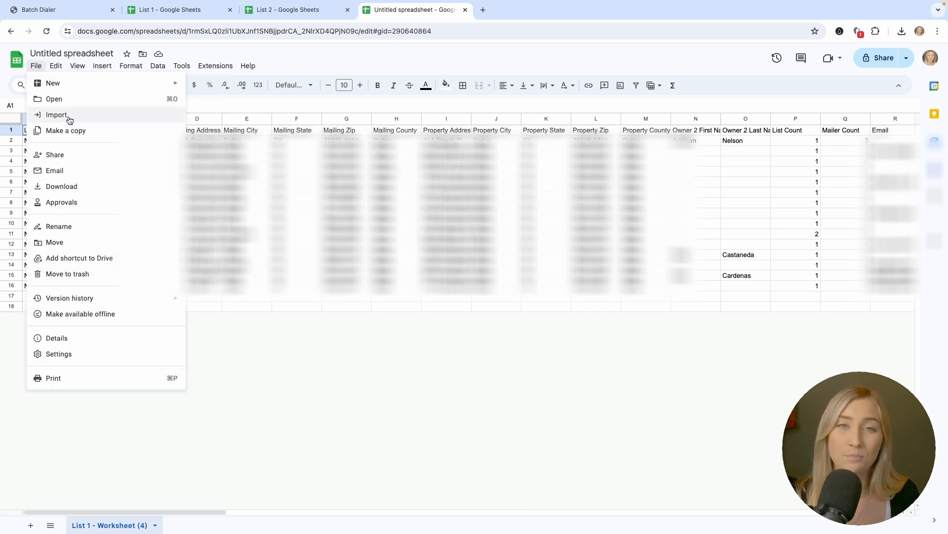
{"action": "left_click", "coordinate": [57, 114]}
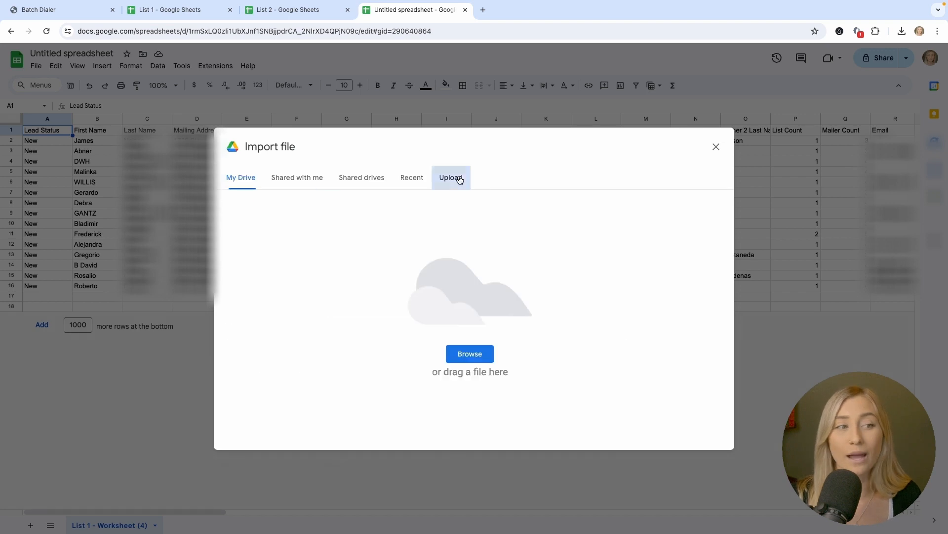
{"action": "left_click", "coordinate": [450, 177]}
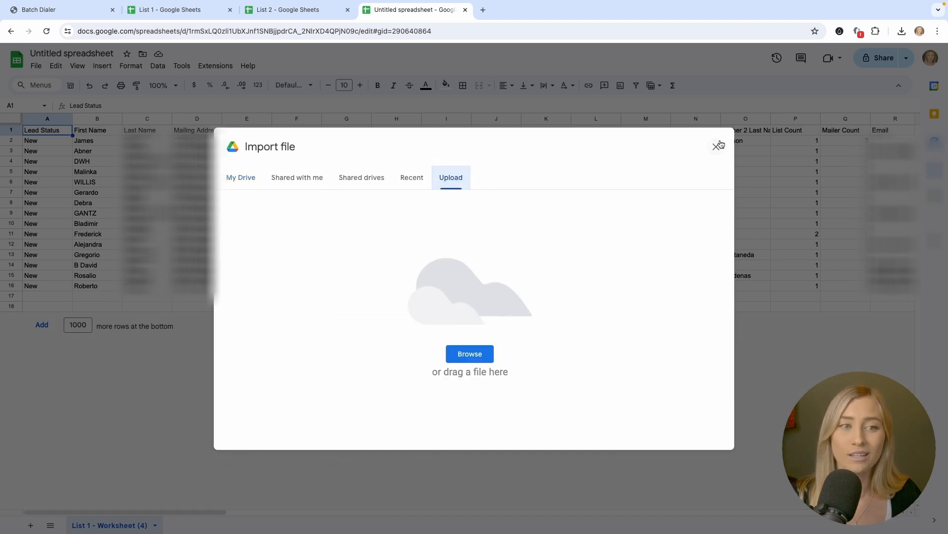
{"action": "left_click", "coordinate": [719, 145]}
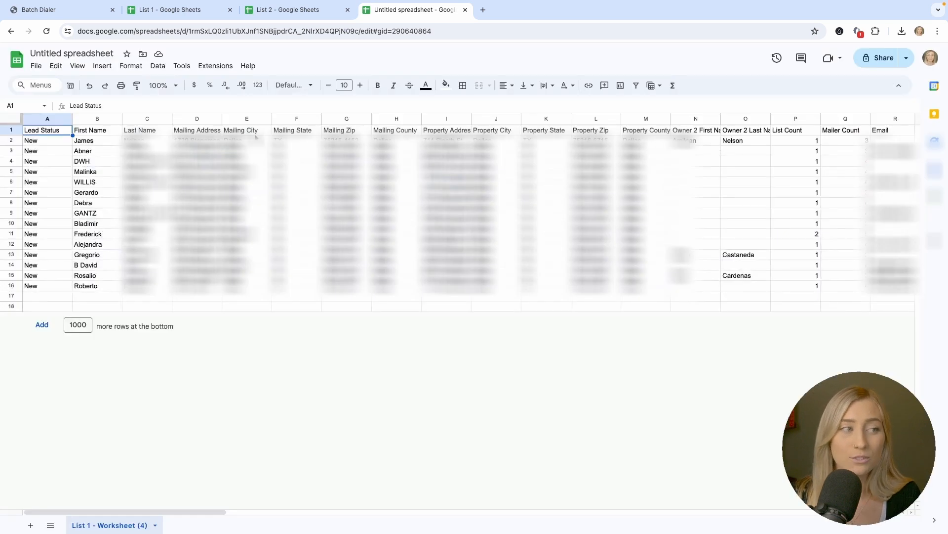
{"action": "left_click", "coordinate": [96, 119]}
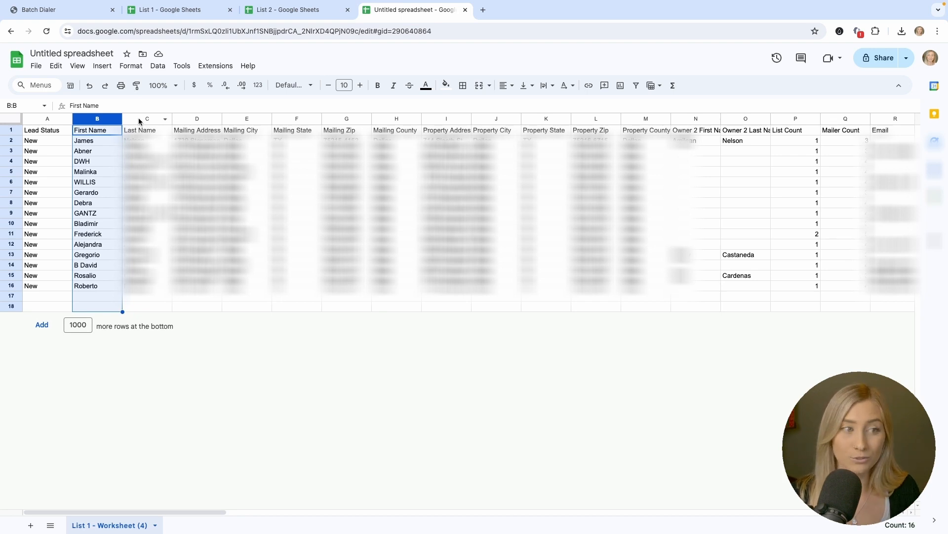
{"action": "left_click", "coordinate": [447, 118]}
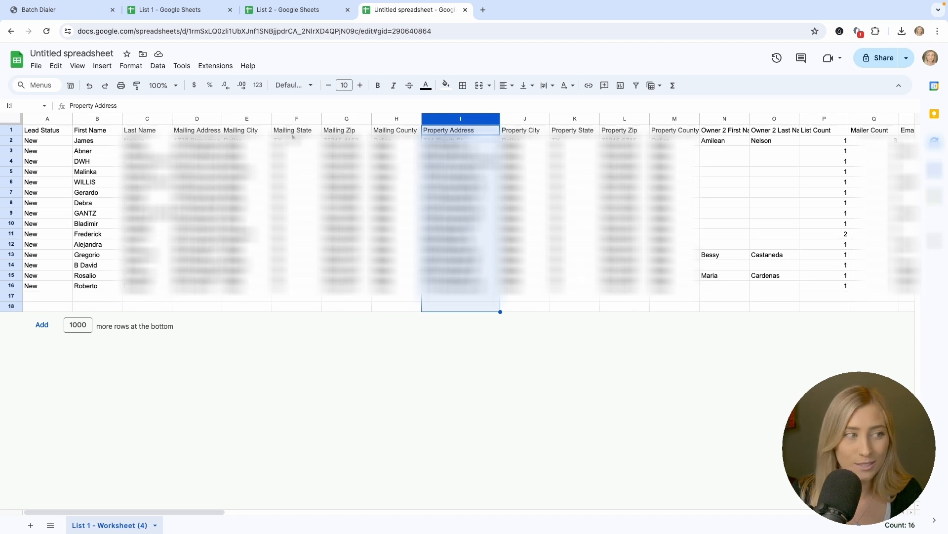
Retitle the spreadsheet 'list example' and browse the download format options
{"action": "left_click", "coordinate": [36, 65]}
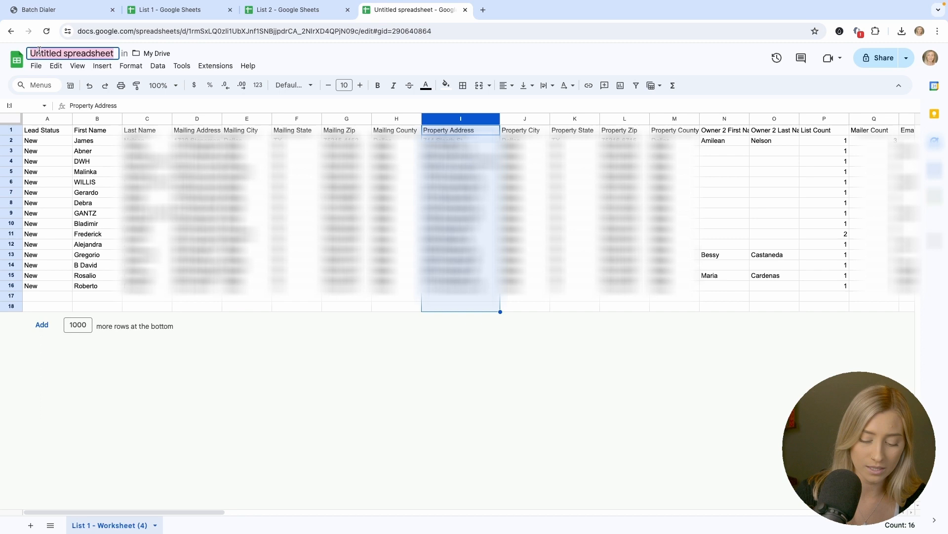
{"action": "type", "text": "list examp"}
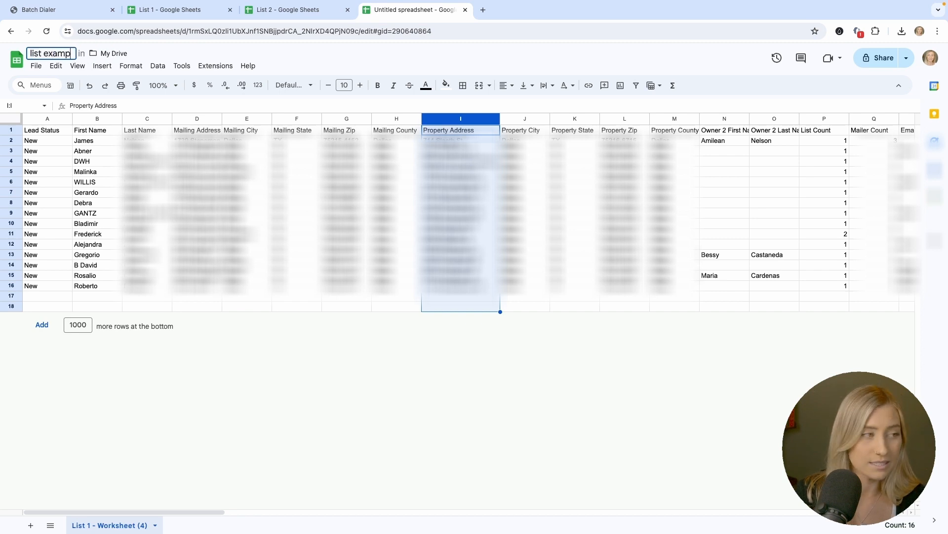
{"action": "left_click", "coordinate": [36, 66]}
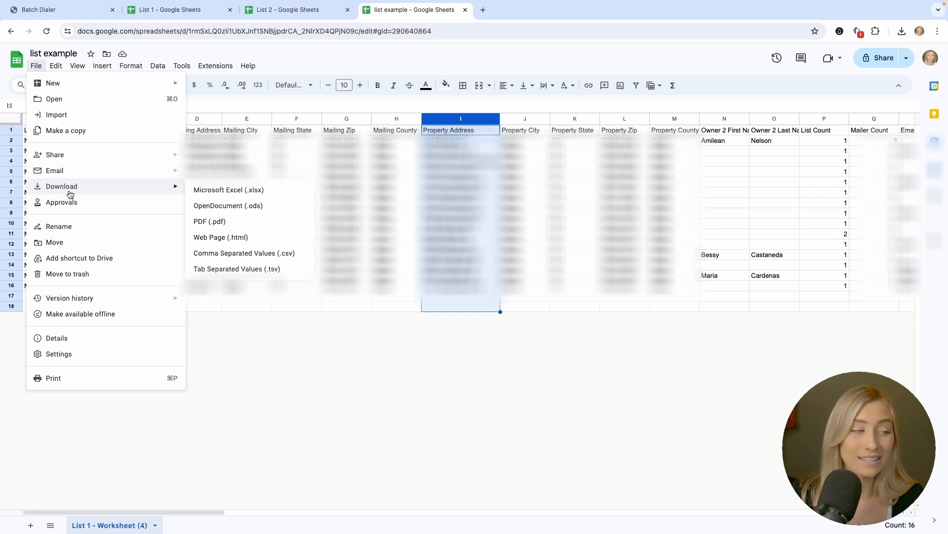
{"action": "mouse_move", "coordinate": [246, 192]}
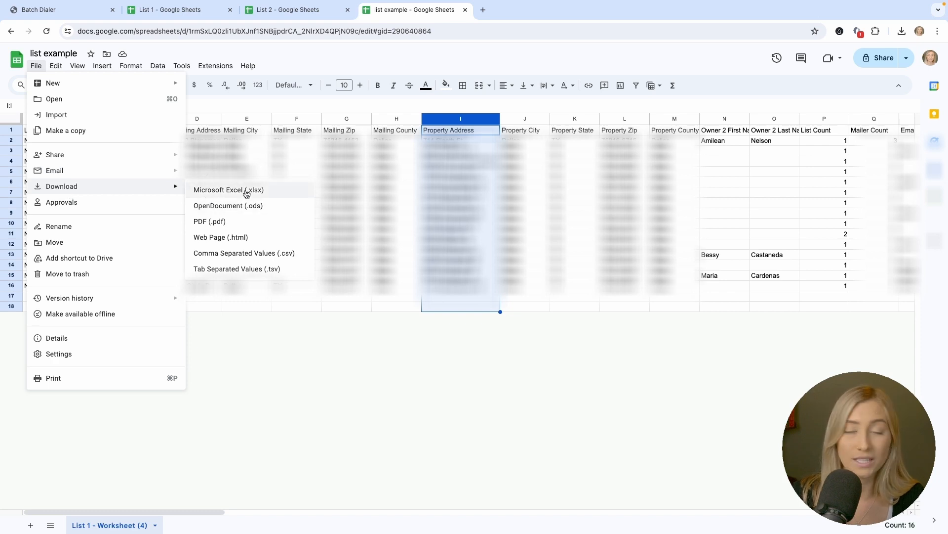
{"action": "mouse_move", "coordinate": [245, 208]}
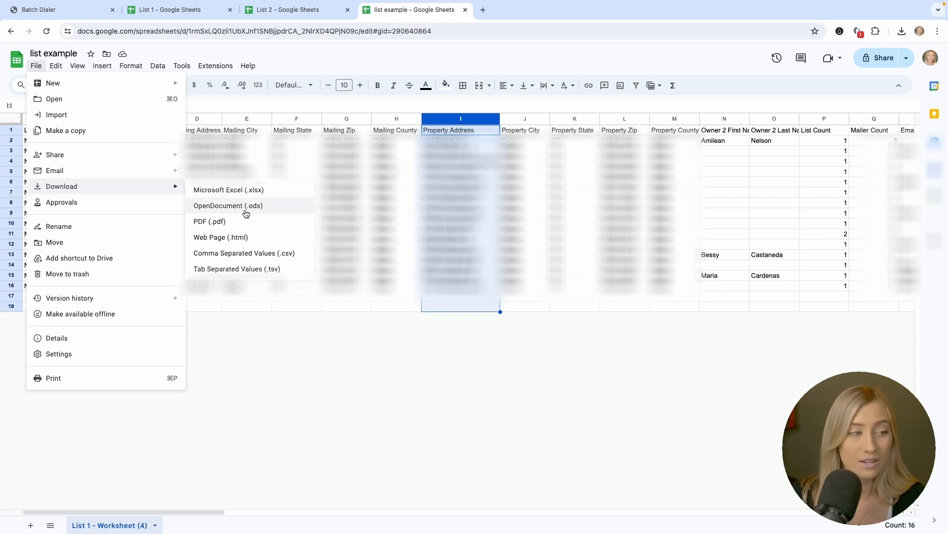
{"action": "mouse_move", "coordinate": [244, 253]}
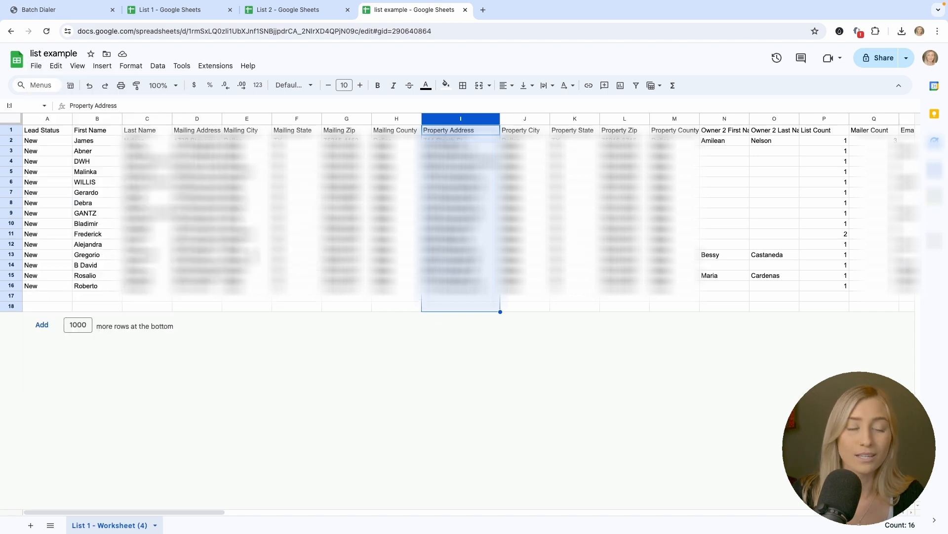
{"action": "left_click", "coordinate": [900, 30]}
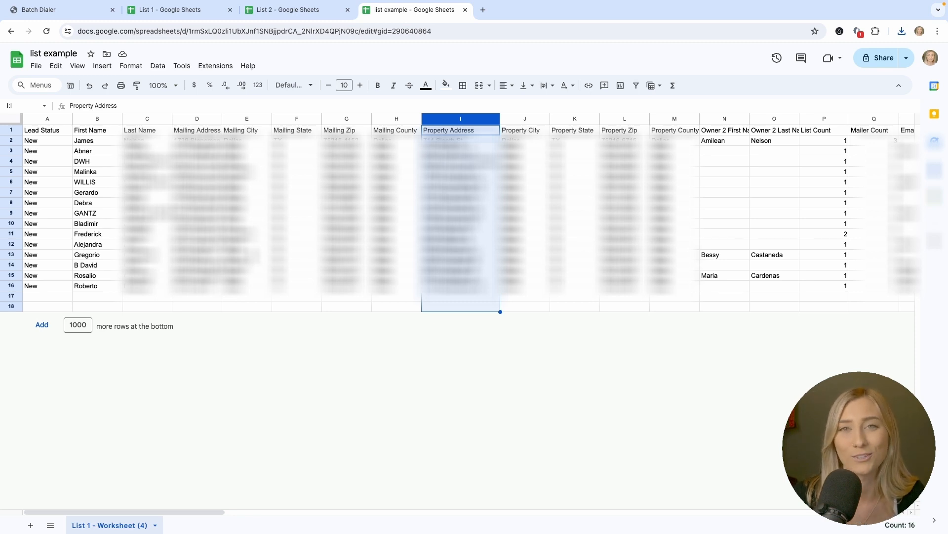
{"action": "mouse_move", "coordinate": [128, 118]}
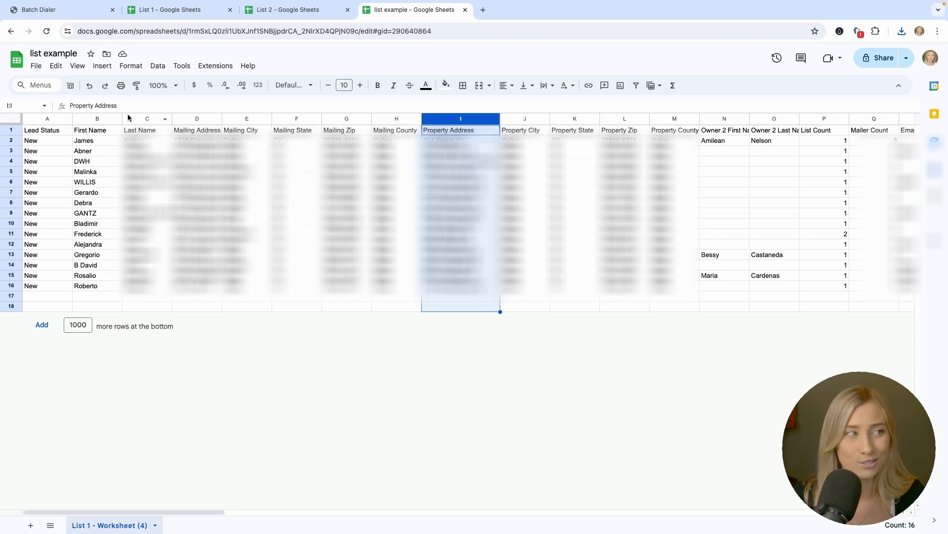
{"action": "left_click", "coordinate": [54, 9]}
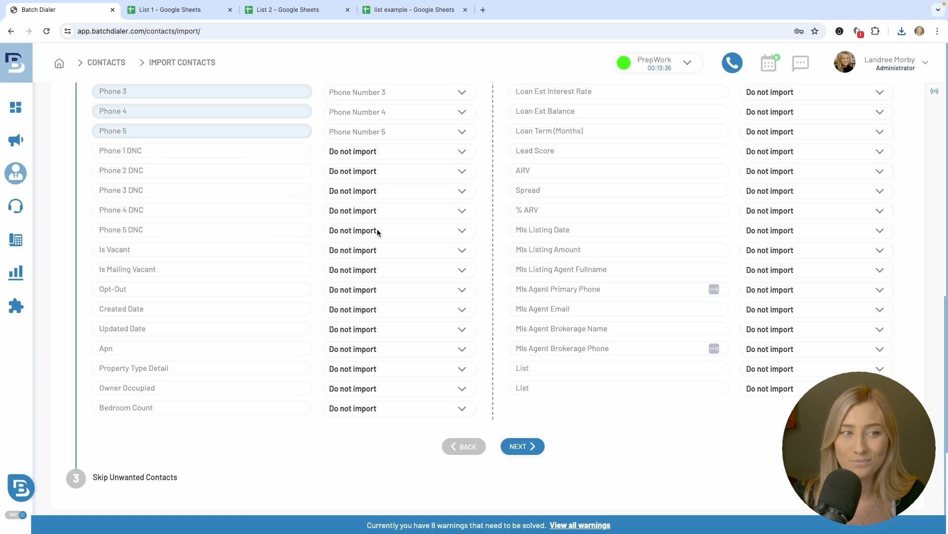
{"action": "scroll", "scroll_direction": "up", "scroll_amount": 3}
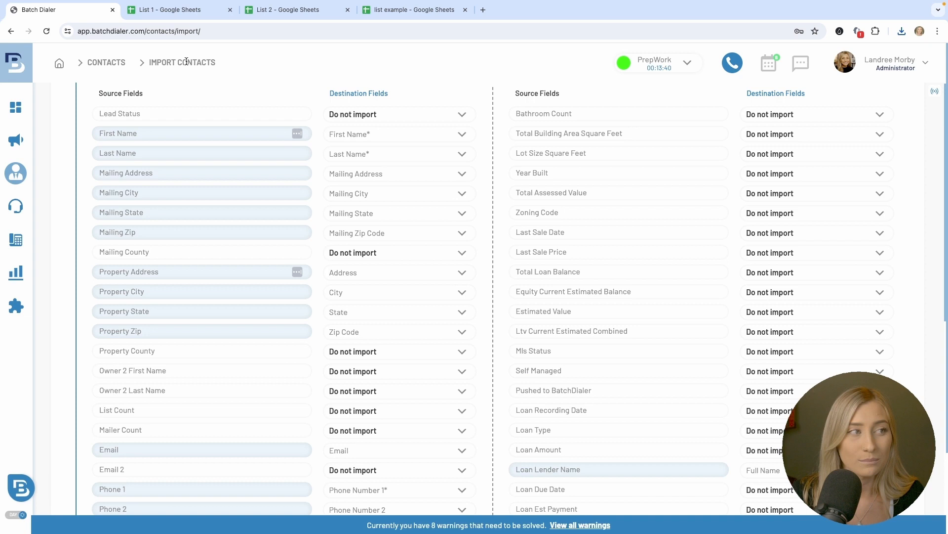
{"action": "left_click", "coordinate": [176, 10]}
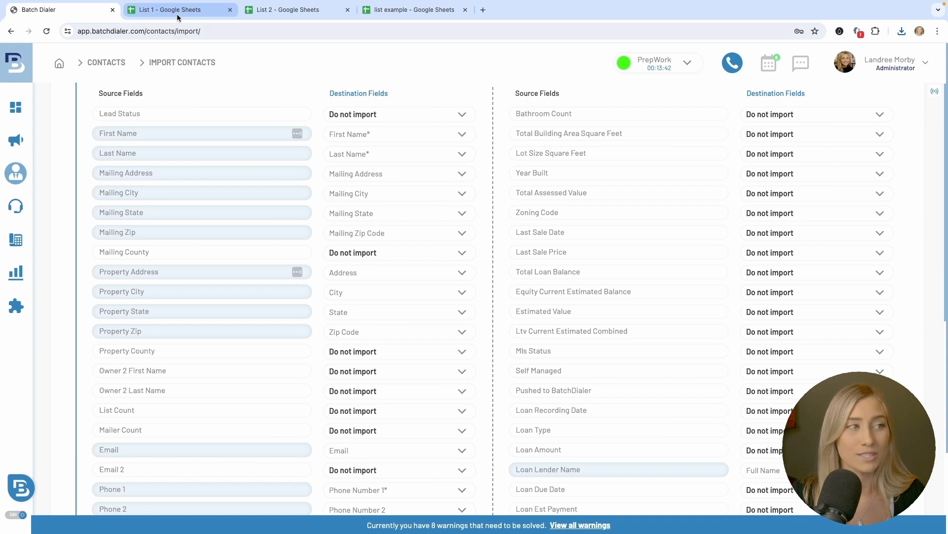
{"action": "left_click", "coordinate": [175, 10]}
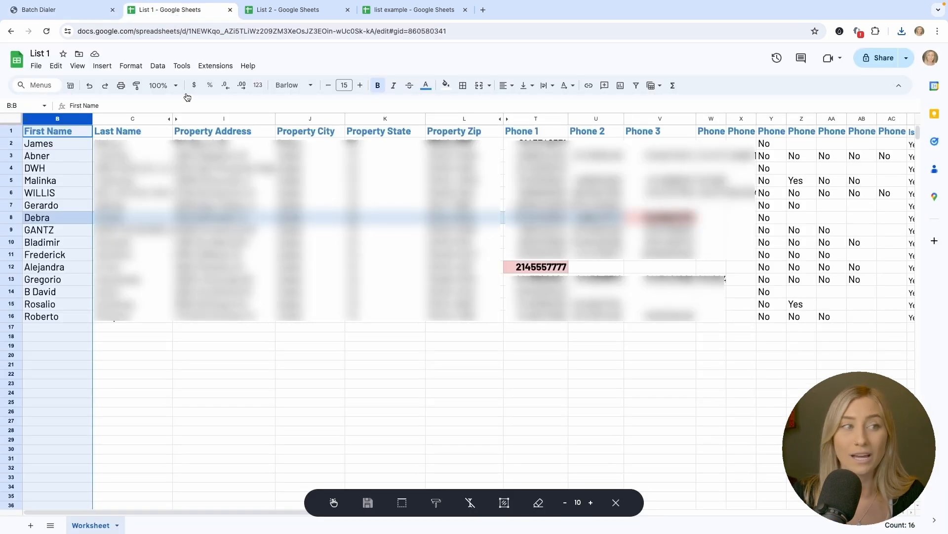
{"action": "left_click", "coordinate": [223, 118]}
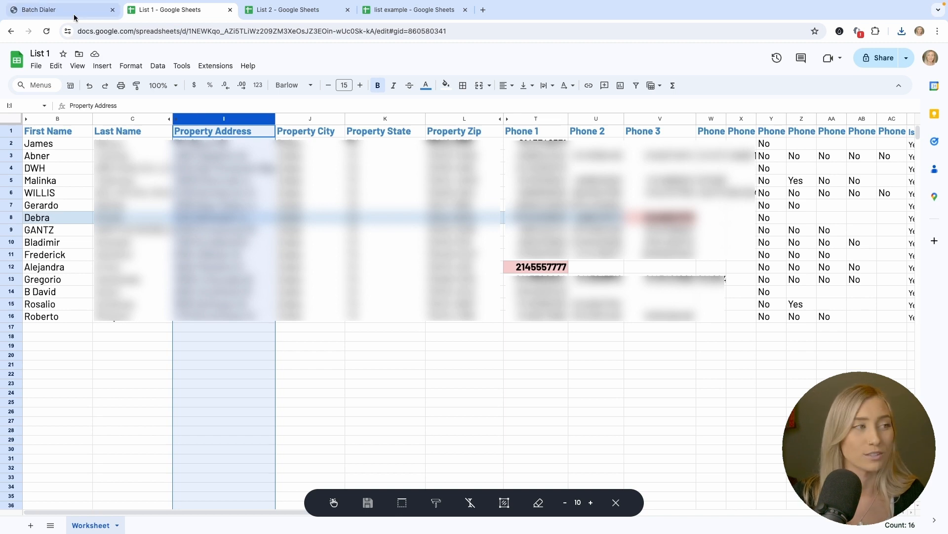
{"action": "left_click", "coordinate": [38, 10]}
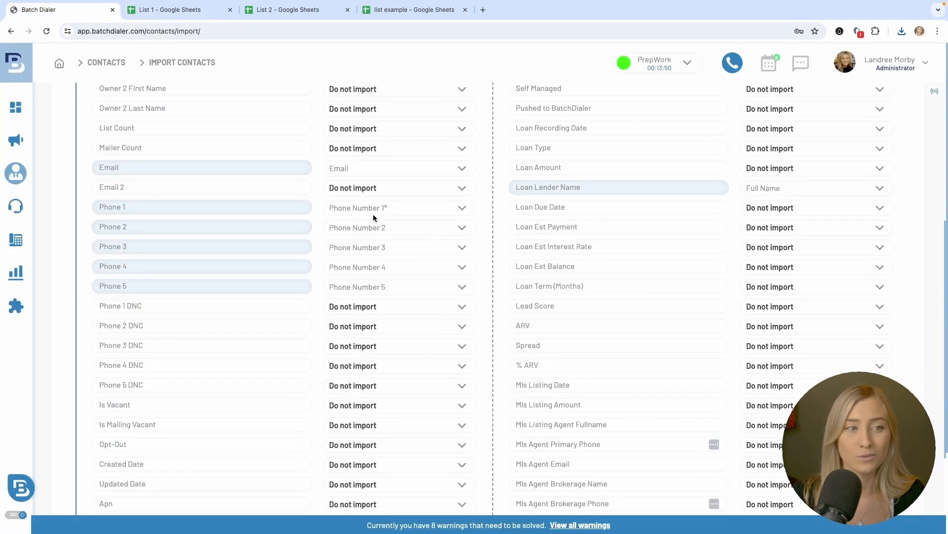
{"action": "scroll", "scroll_direction": "down", "scroll_amount": 3}
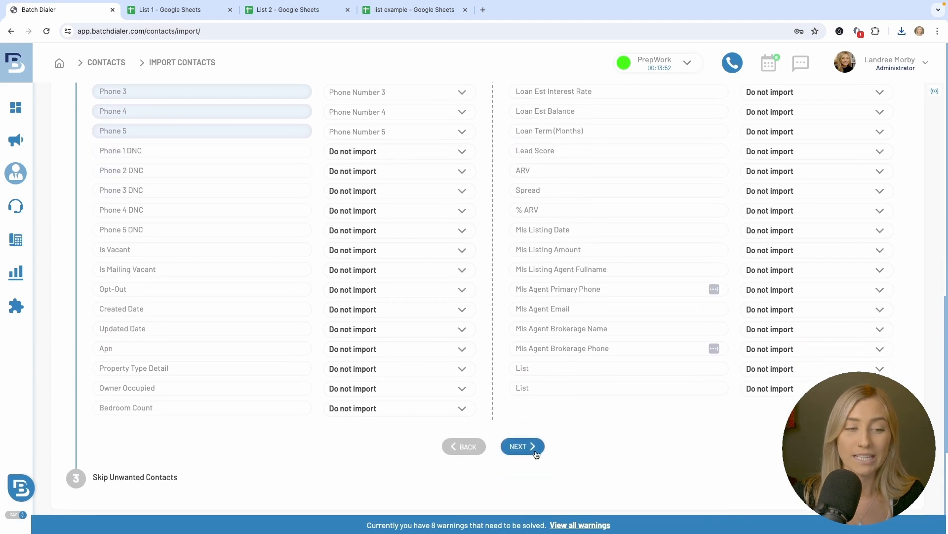
Advance past field mapping and name the list 'List 1 3/14/24'
{"action": "left_click", "coordinate": [518, 445]}
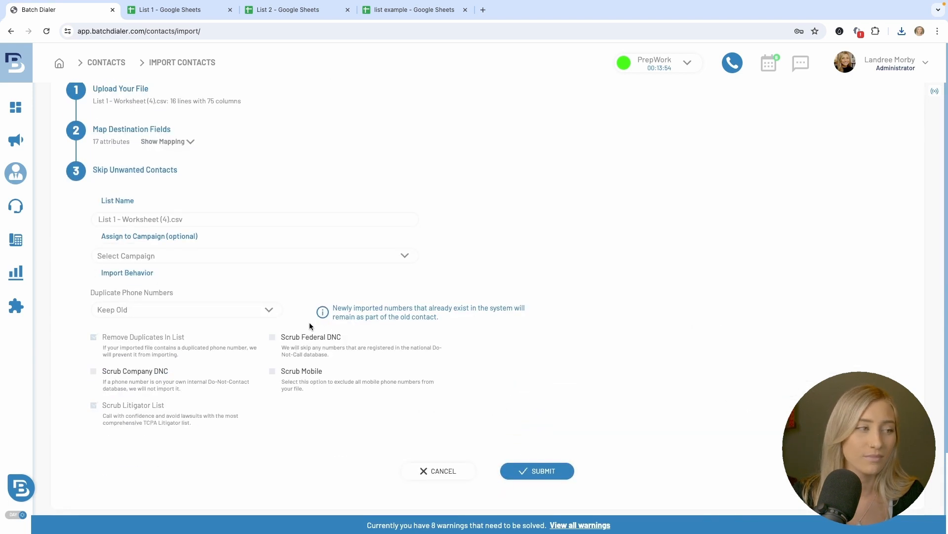
{"action": "double_click", "coordinate": [151, 219]}
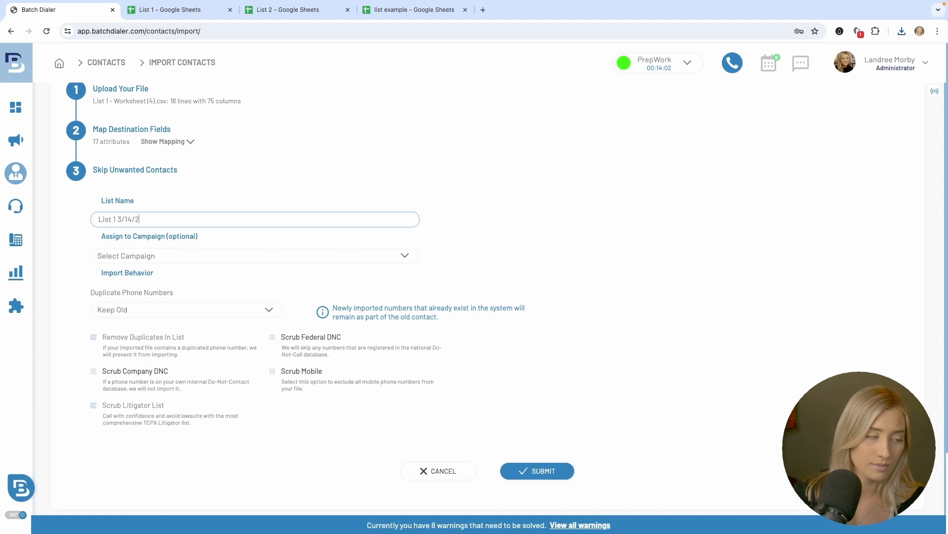
{"action": "type", "text": "4"}
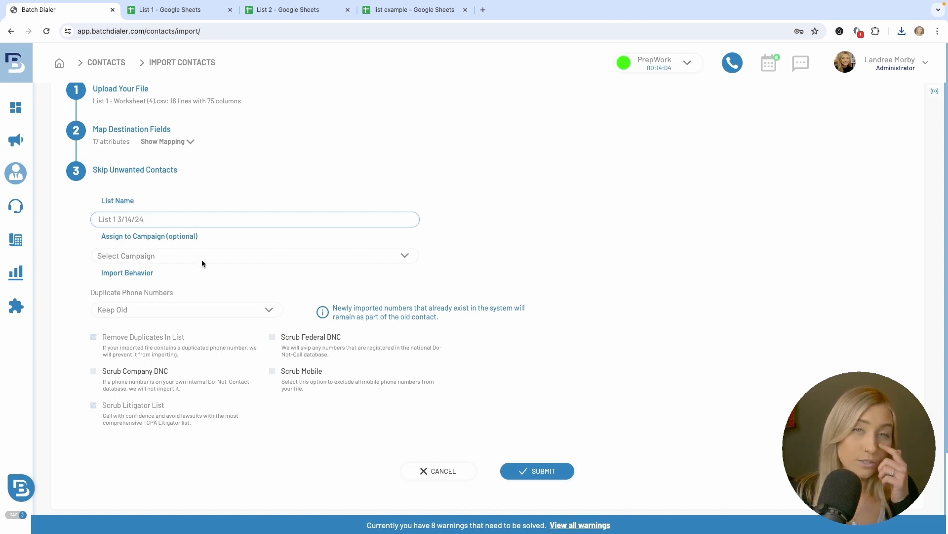
{"action": "mouse_move", "coordinate": [181, 269]}
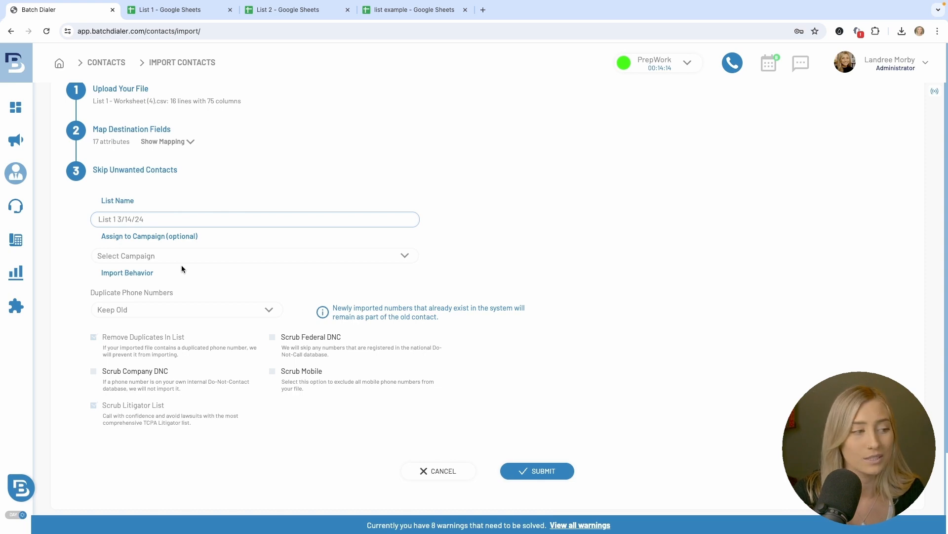
{"action": "mouse_move", "coordinate": [151, 325]}
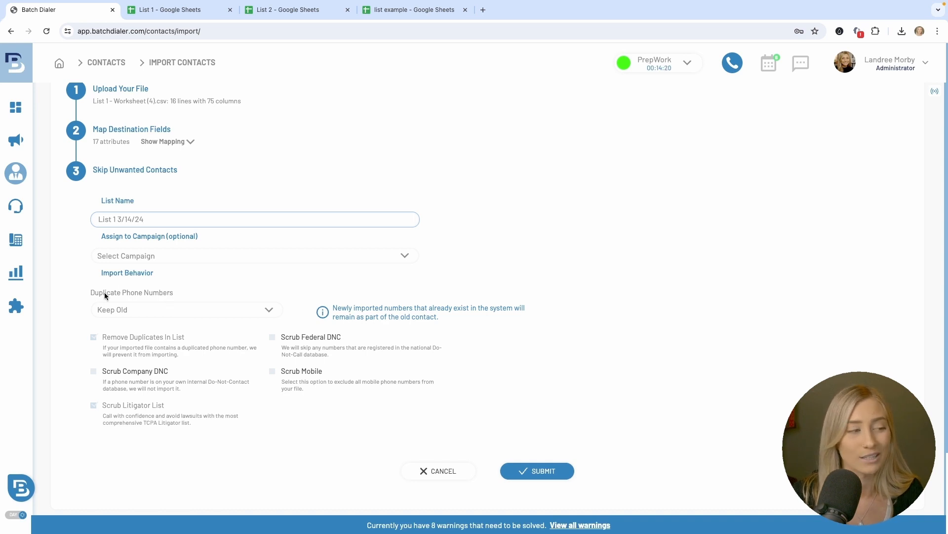
{"action": "mouse_move", "coordinate": [156, 297]}
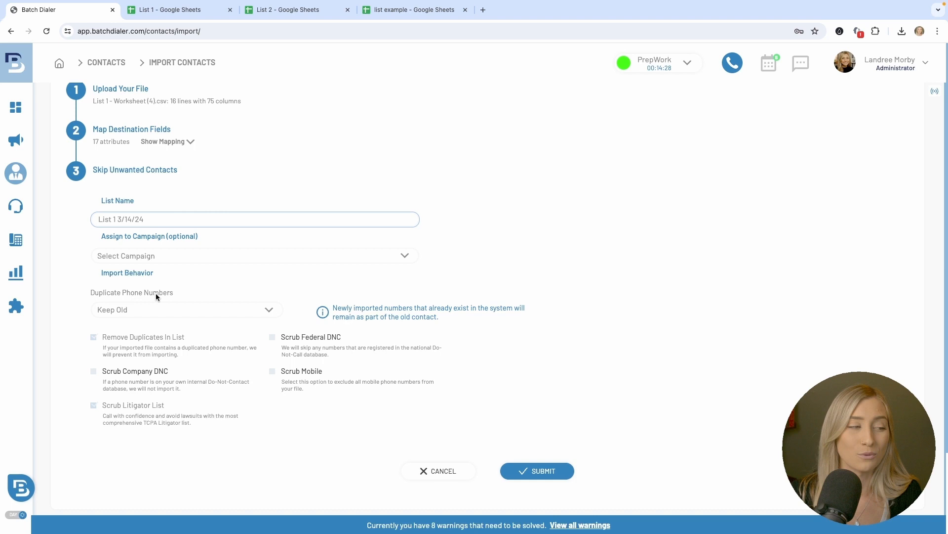
{"action": "mouse_move", "coordinate": [160, 295]}
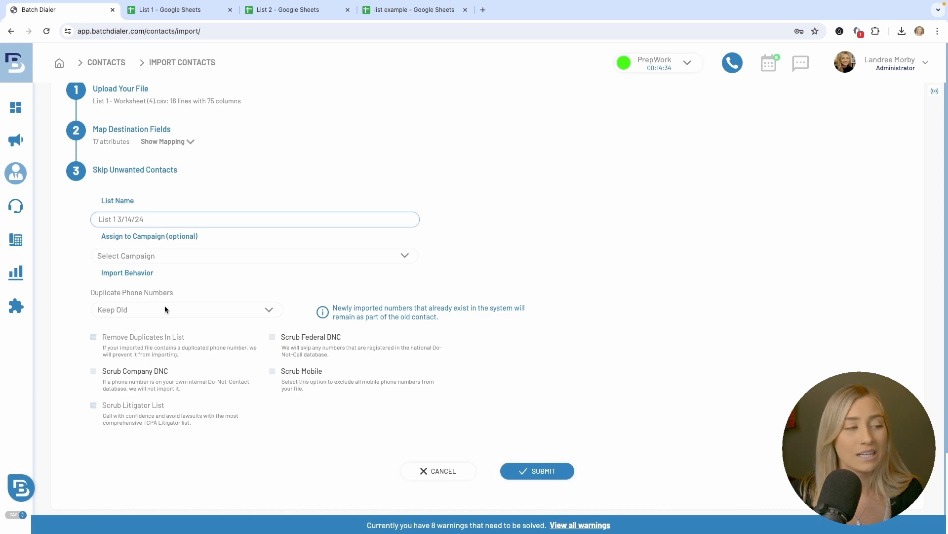
{"action": "mouse_move", "coordinate": [127, 323]}
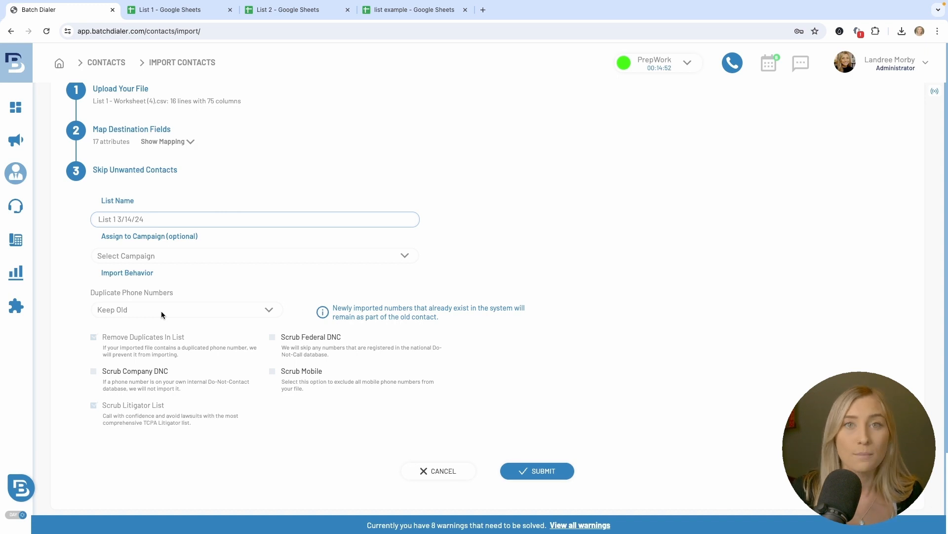
Set Duplicate Phone Numbers handling to Reject
{"action": "left_click", "coordinate": [186, 310]}
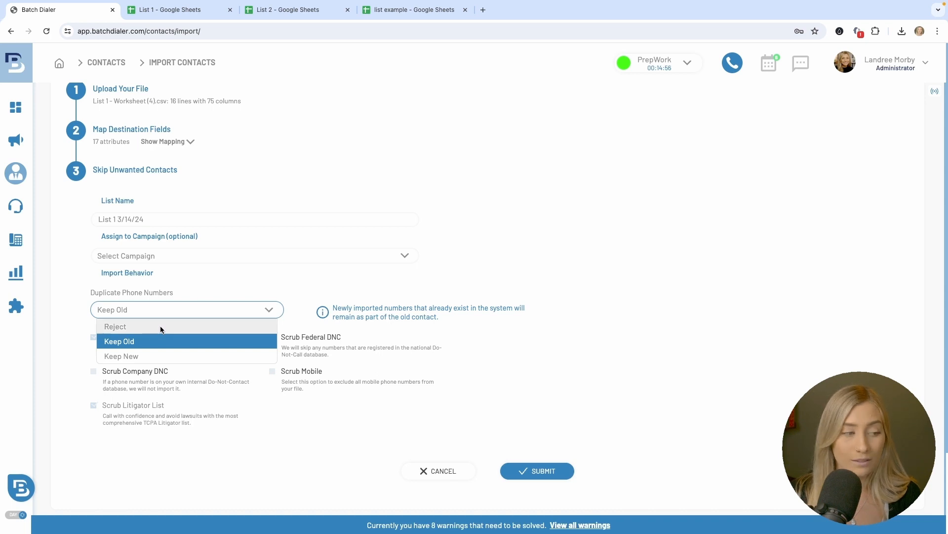
{"action": "left_click", "coordinate": [115, 326]}
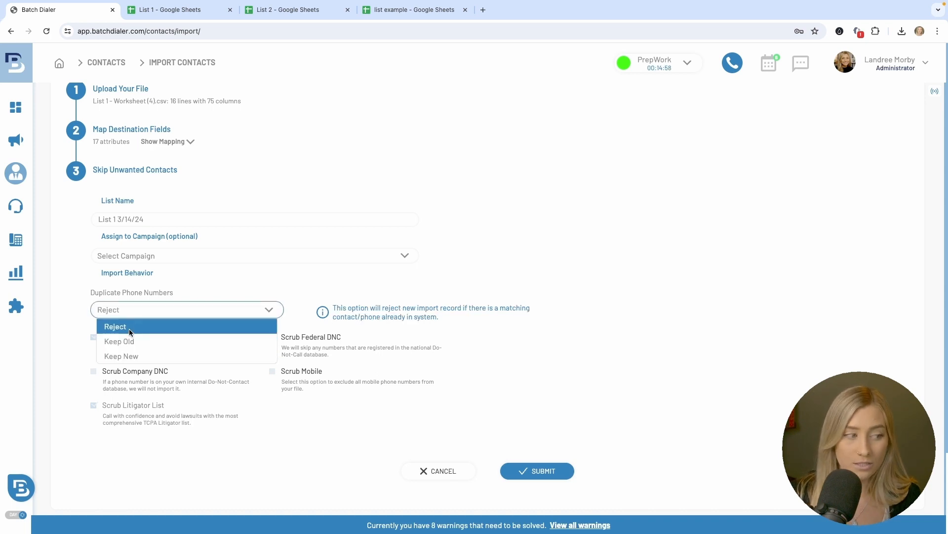
{"action": "mouse_move", "coordinate": [259, 325]}
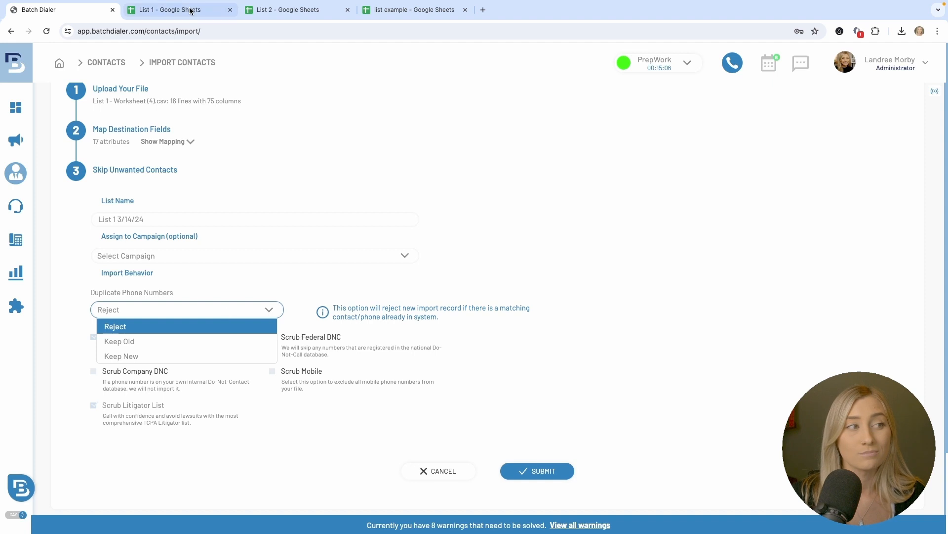
{"action": "left_click", "coordinate": [175, 10]}
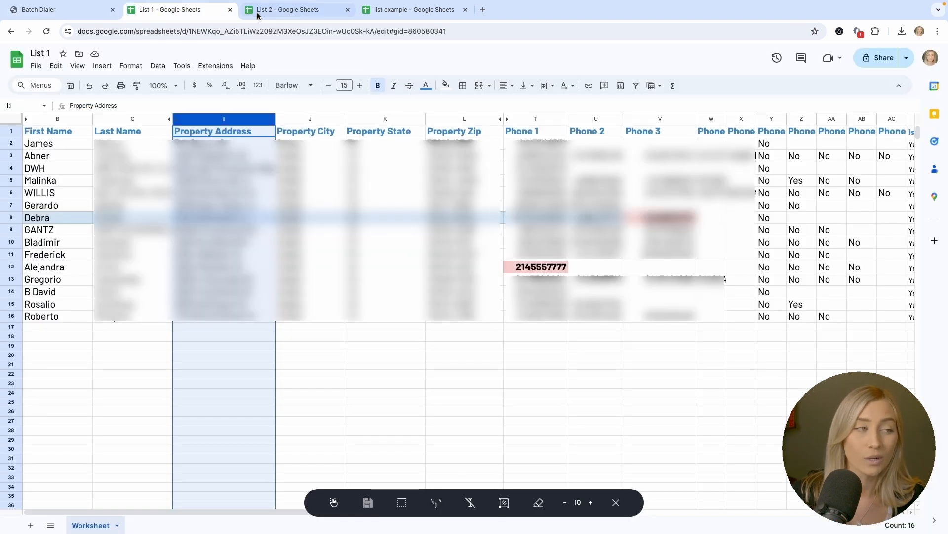
{"action": "left_click", "coordinate": [290, 10]}
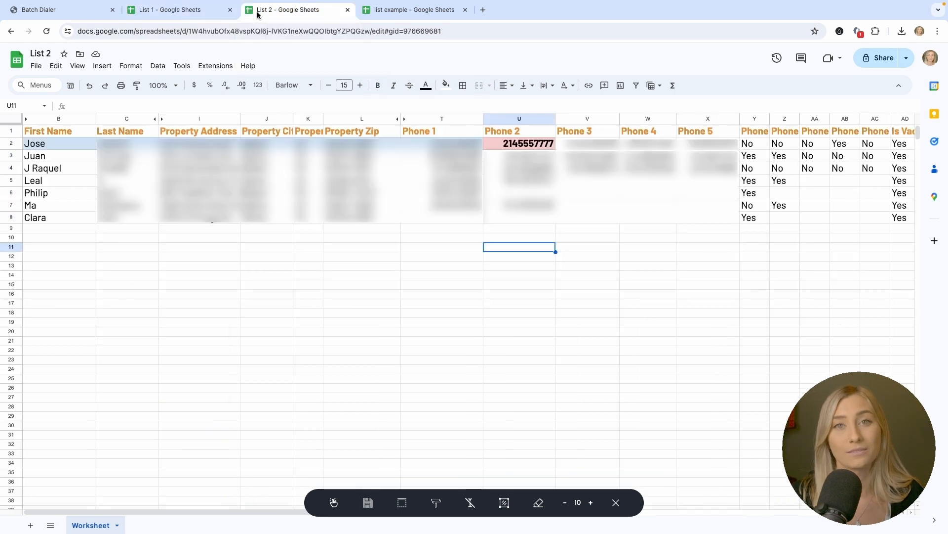
{"action": "left_click", "coordinate": [175, 10]}
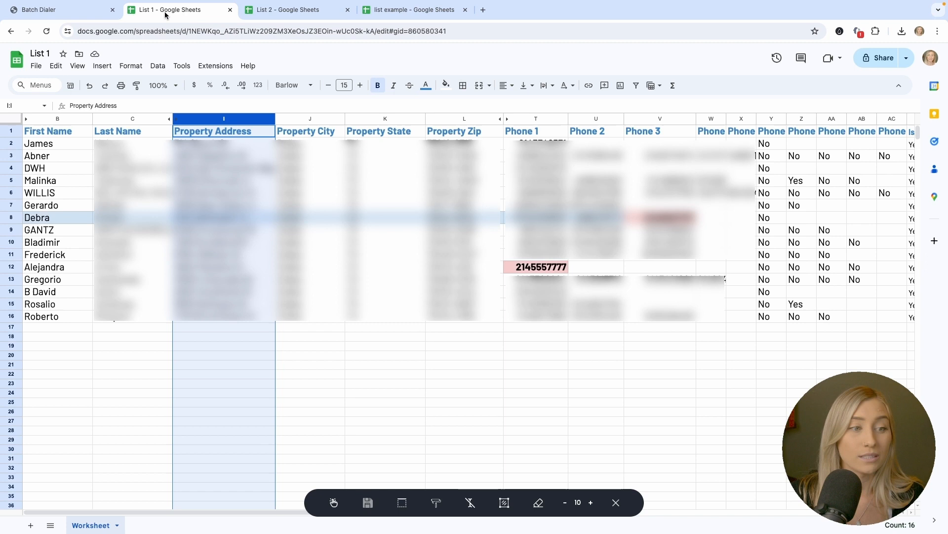
{"action": "mouse_move", "coordinate": [144, 205]}
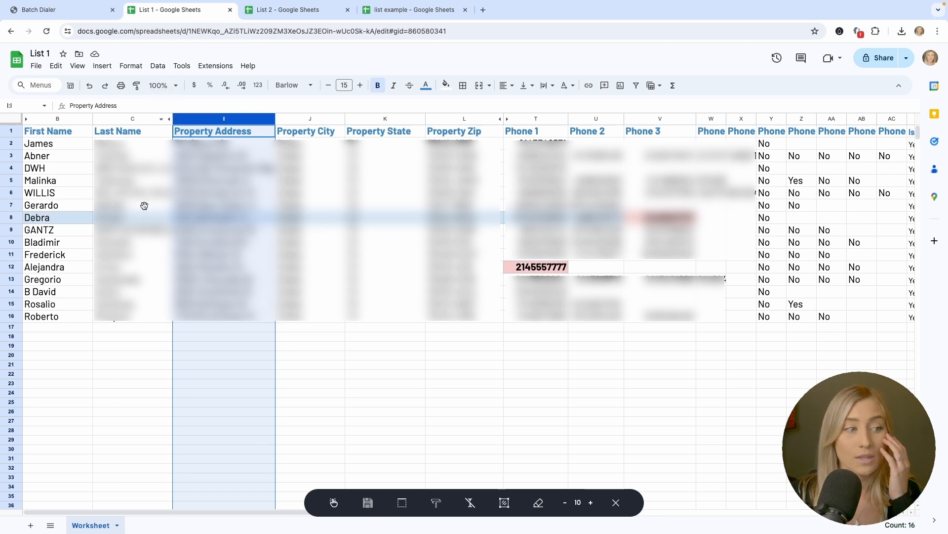
{"action": "mouse_move", "coordinate": [75, 271]}
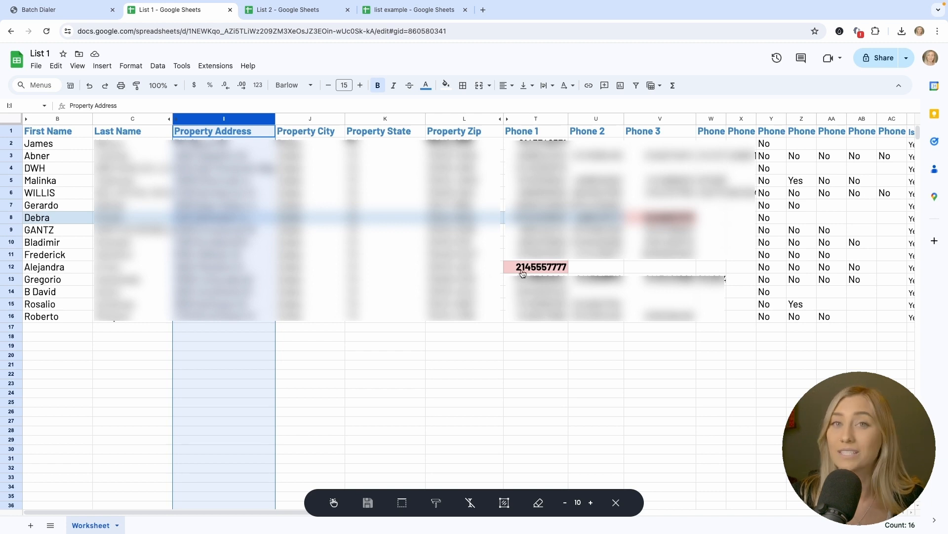
{"action": "mouse_move", "coordinate": [536, 271]}
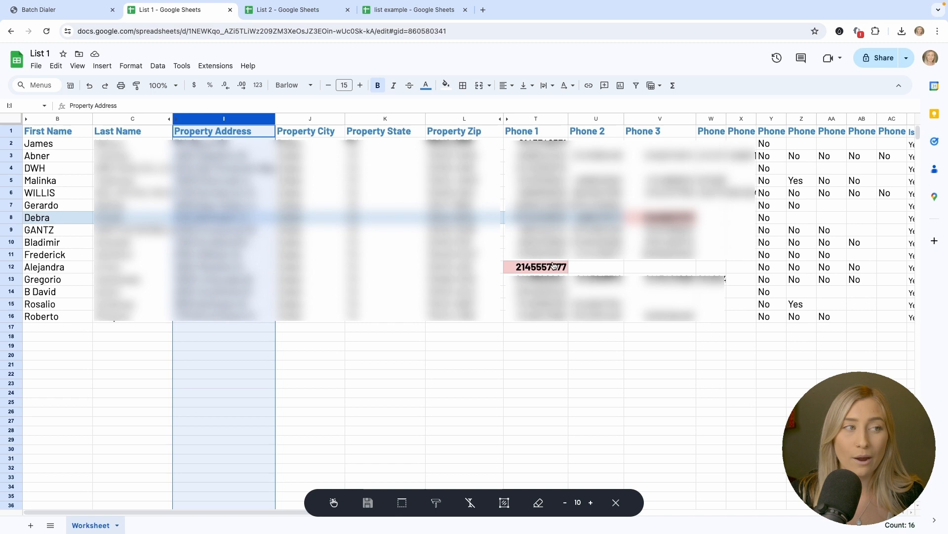
{"action": "left_click", "coordinate": [296, 10]}
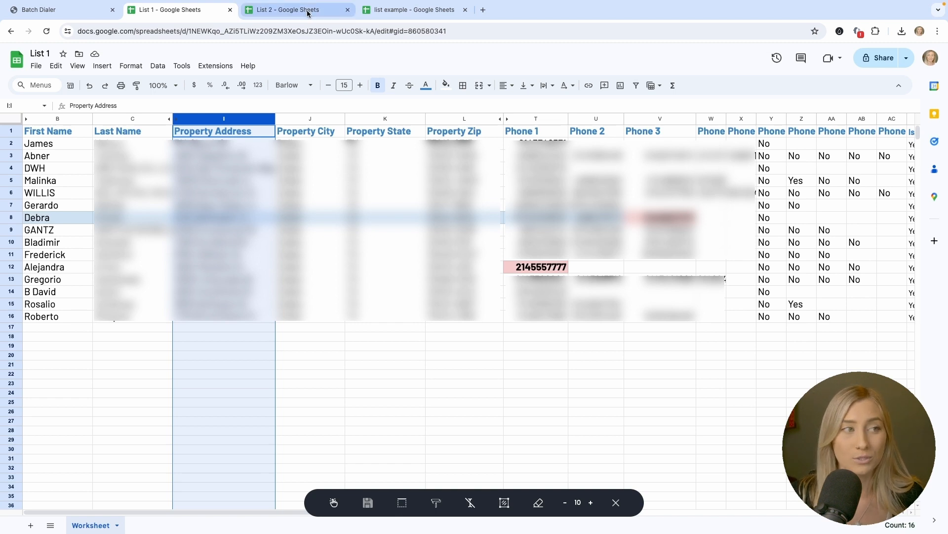
{"action": "left_click", "coordinate": [296, 9]}
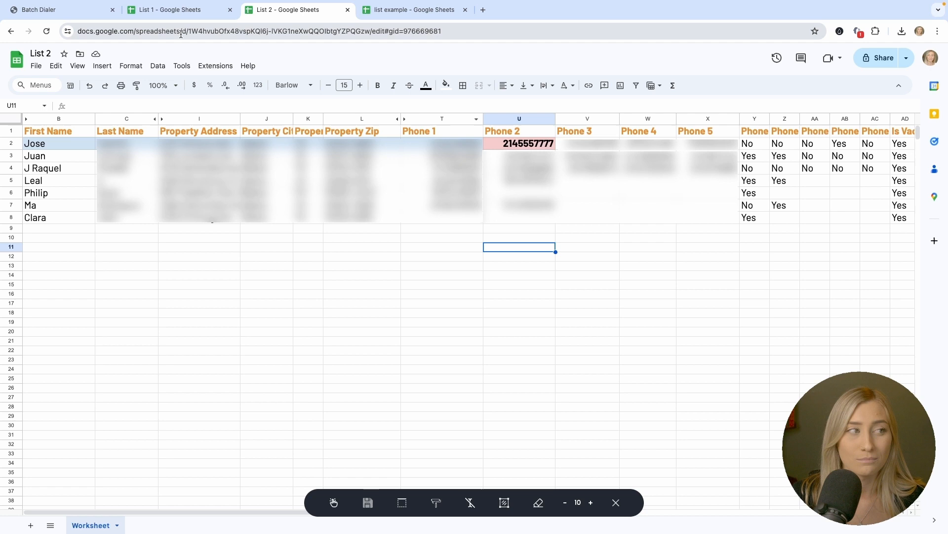
{"action": "left_click", "coordinate": [40, 10]}
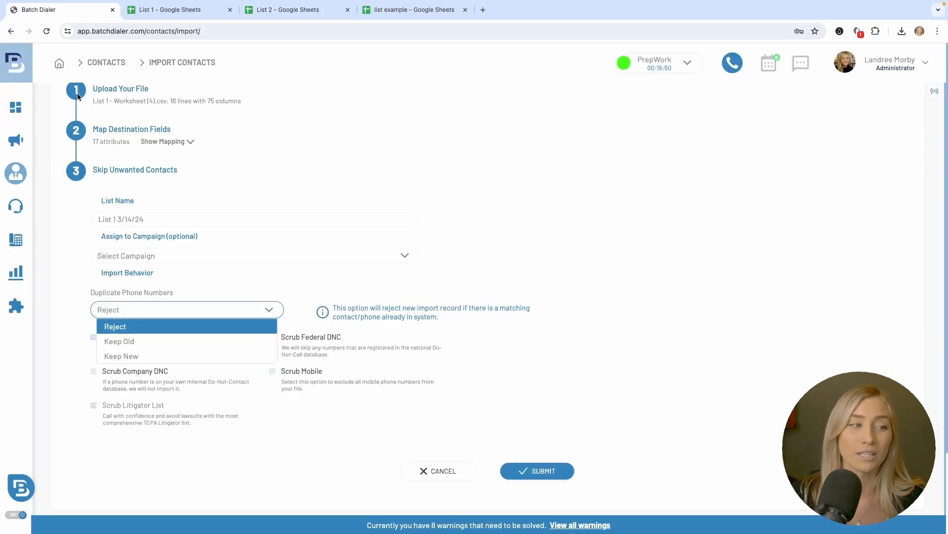
{"action": "mouse_move", "coordinate": [130, 318]}
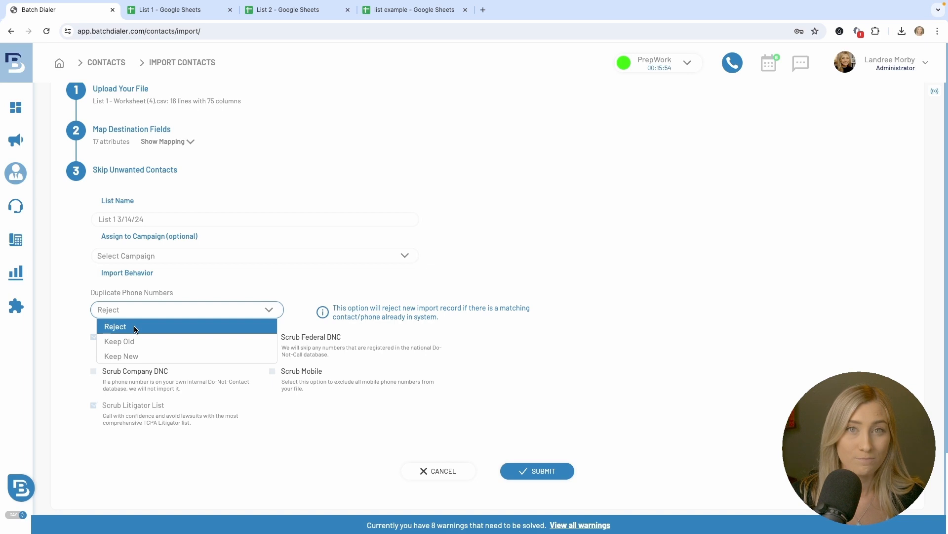
{"action": "mouse_move", "coordinate": [138, 354]}
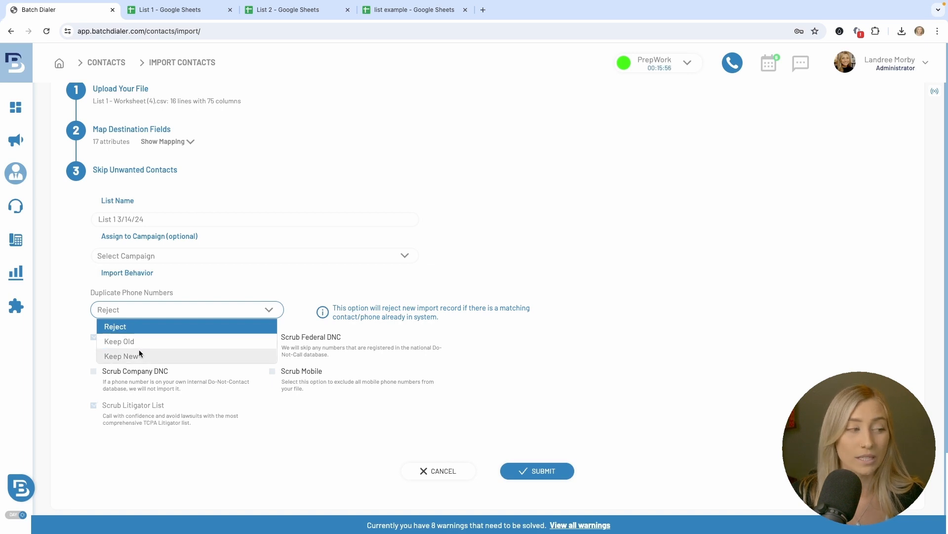
{"action": "mouse_move", "coordinate": [286, 110]}
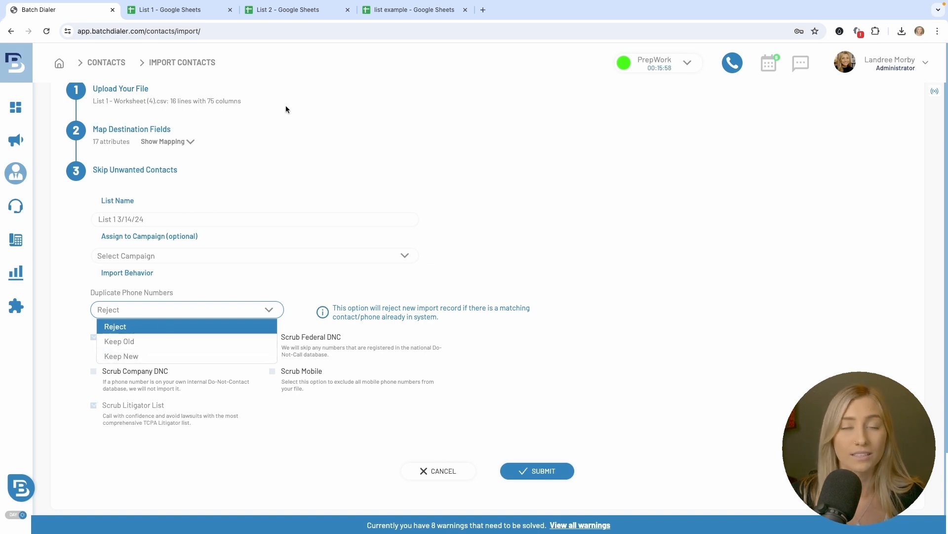
{"action": "left_click", "coordinate": [294, 10]}
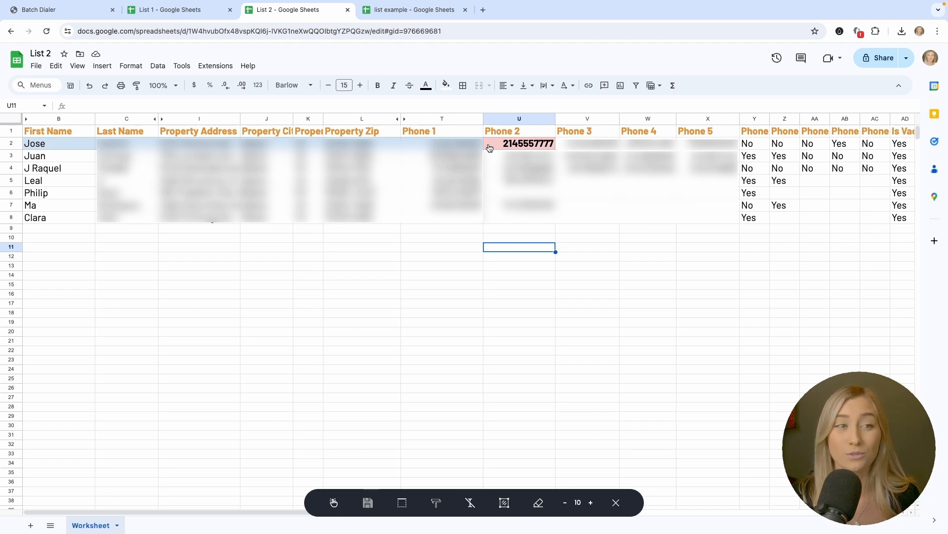
{"action": "mouse_move", "coordinate": [603, 148]}
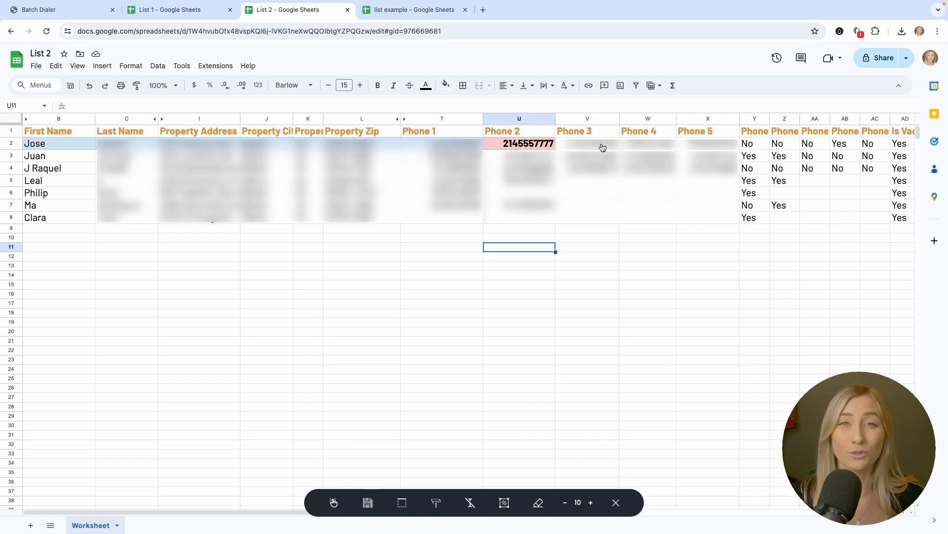
{"action": "mouse_move", "coordinate": [417, 151]}
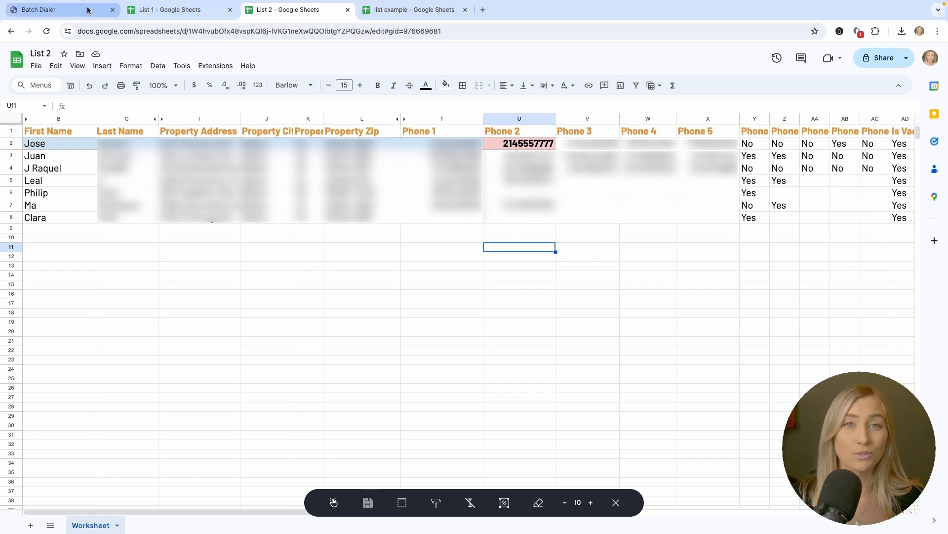
Compare List 1 and List 2, clear Jose's duplicate Phone 2 (U2), then return
{"action": "left_click", "coordinate": [39, 10]}
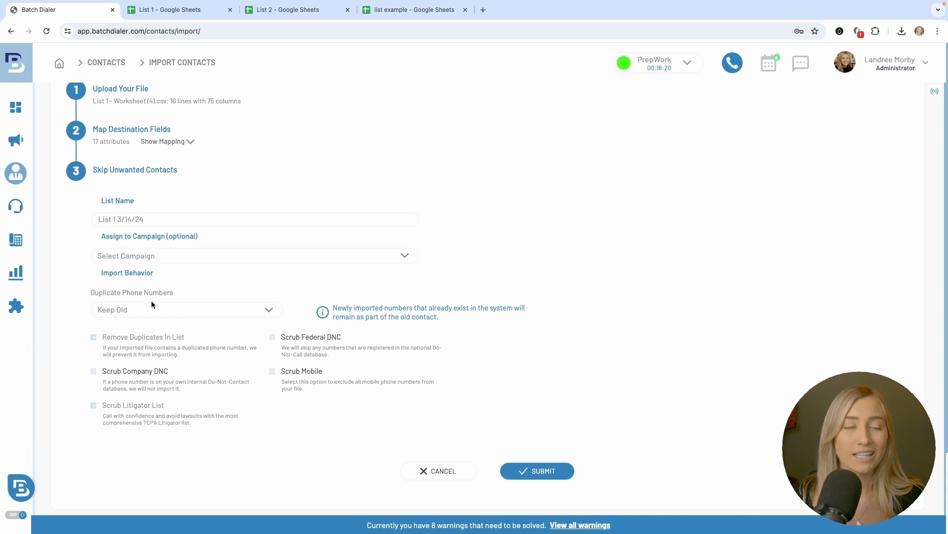
{"action": "left_click", "coordinate": [175, 10]}
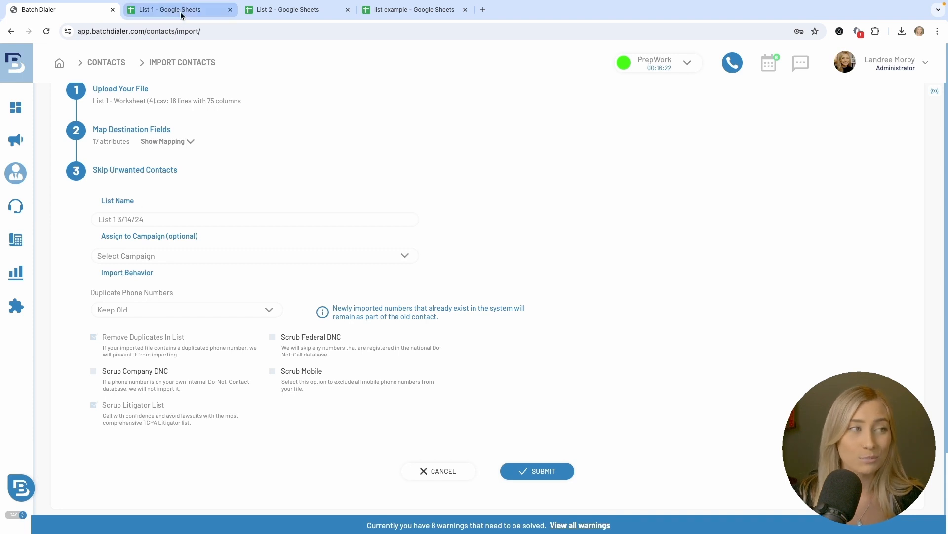
{"action": "left_click", "coordinate": [176, 9]}
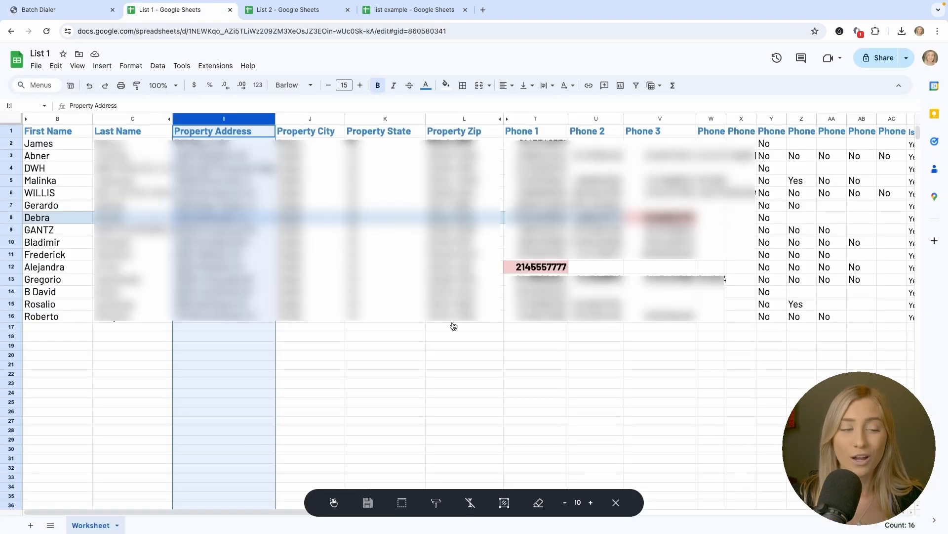
{"action": "mouse_move", "coordinate": [493, 291]}
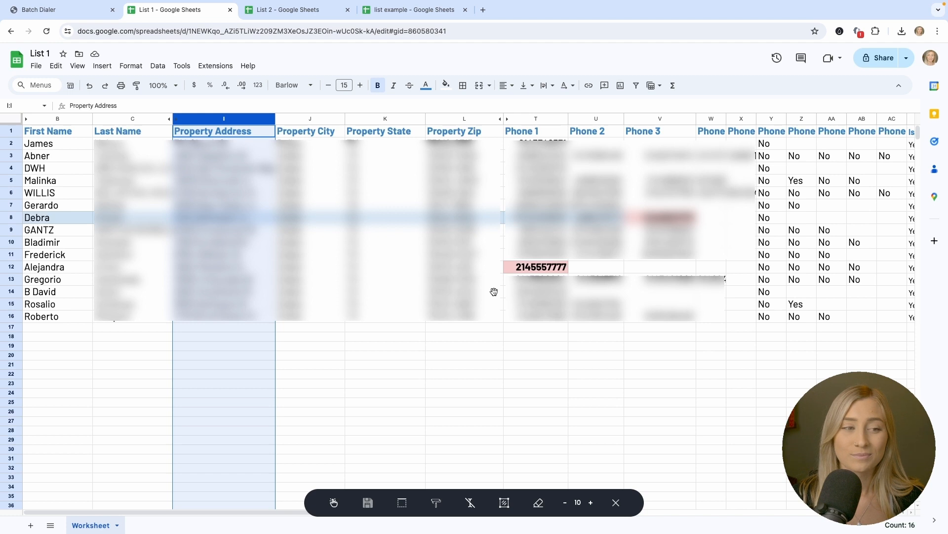
{"action": "mouse_move", "coordinate": [369, 220]}
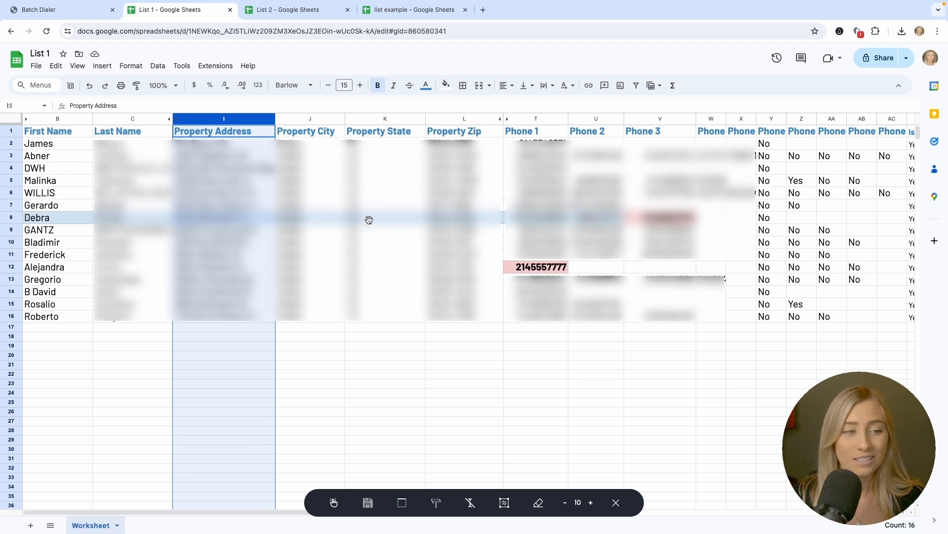
{"action": "left_click", "coordinate": [293, 10]}
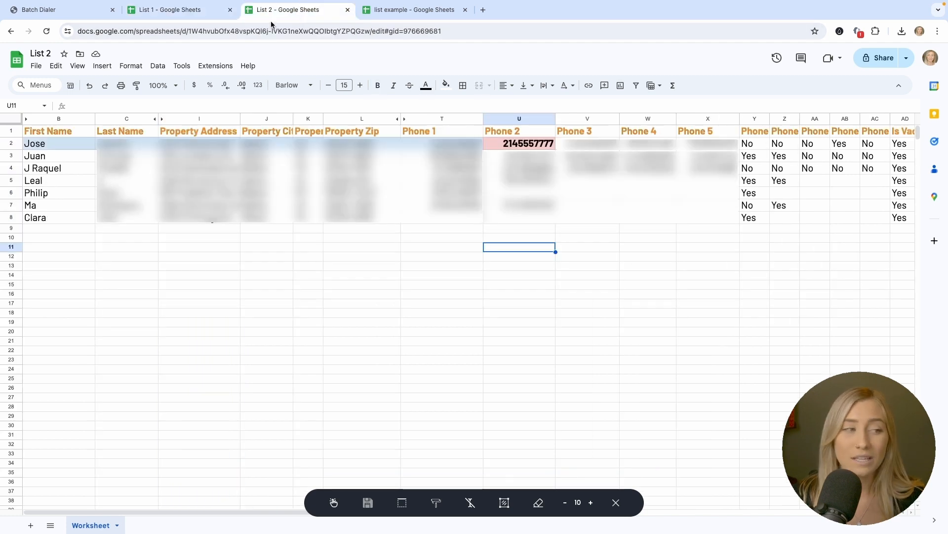
{"action": "left_click", "coordinate": [519, 144]}
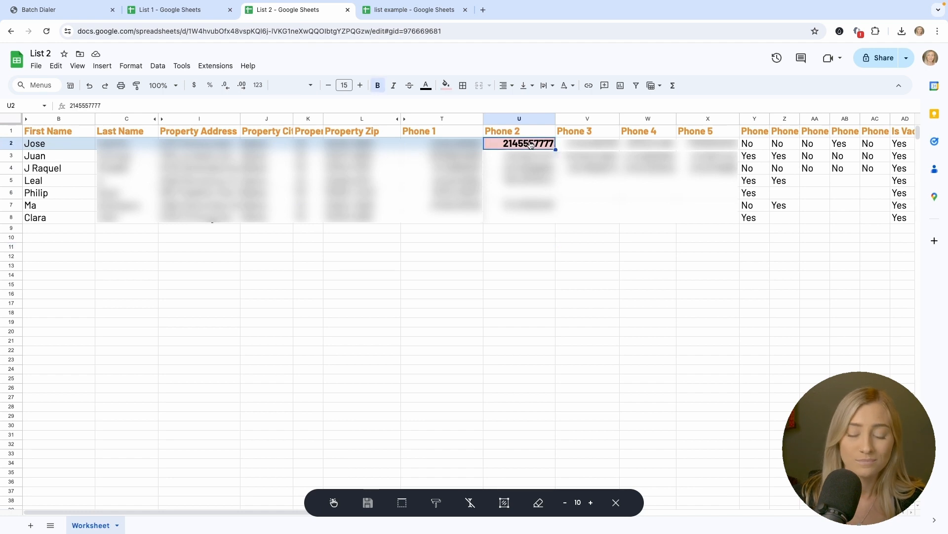
{"action": "key", "text": "Delete"}
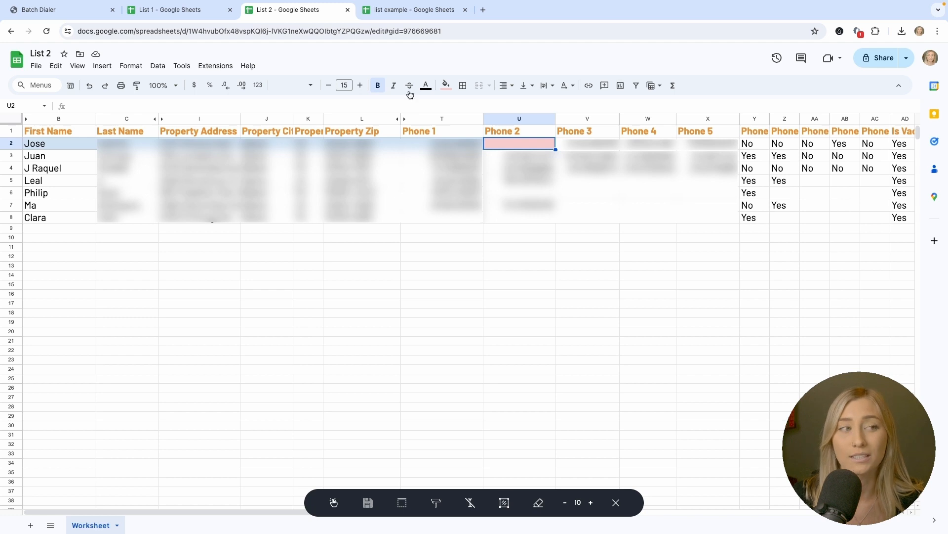
{"action": "left_click", "coordinate": [39, 10]}
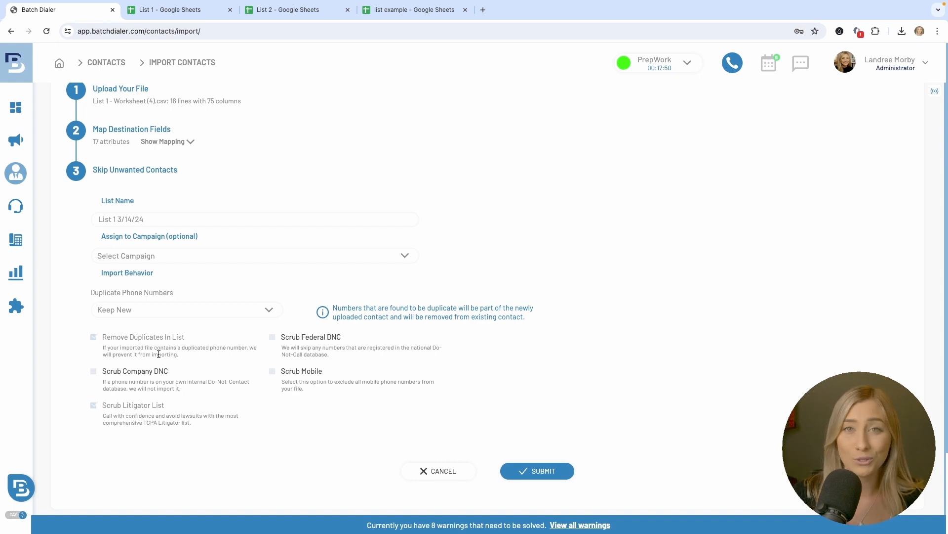
{"action": "left_click", "coordinate": [176, 10]}
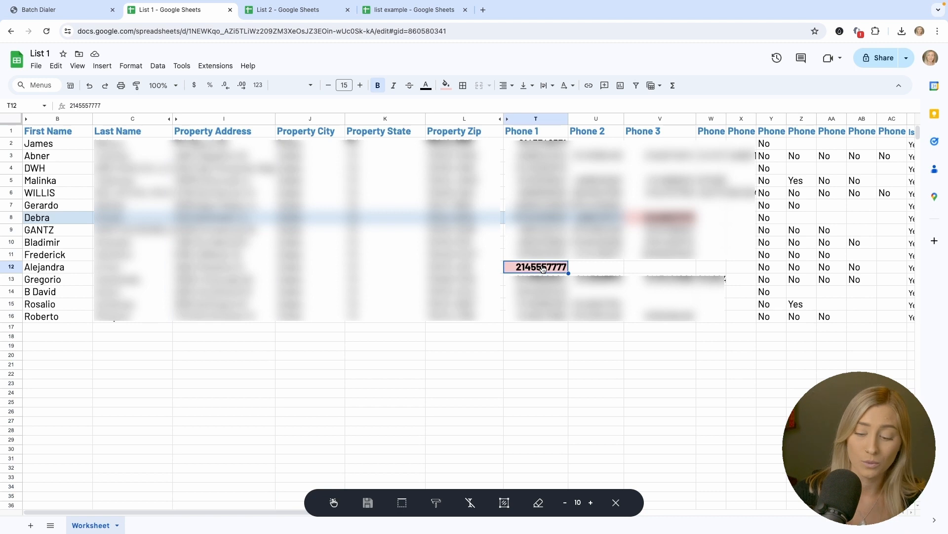
{"action": "key", "text": "Delete"}
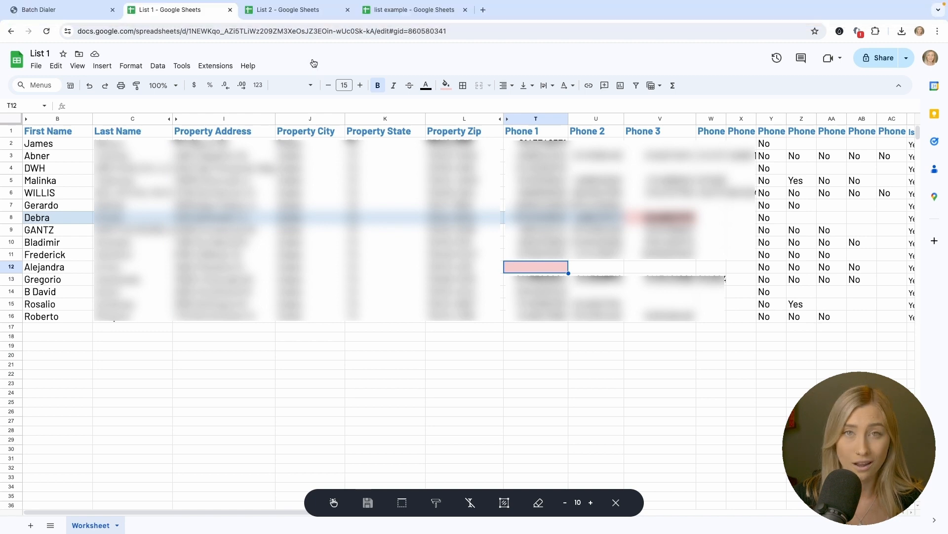
{"action": "left_click", "coordinate": [295, 10]}
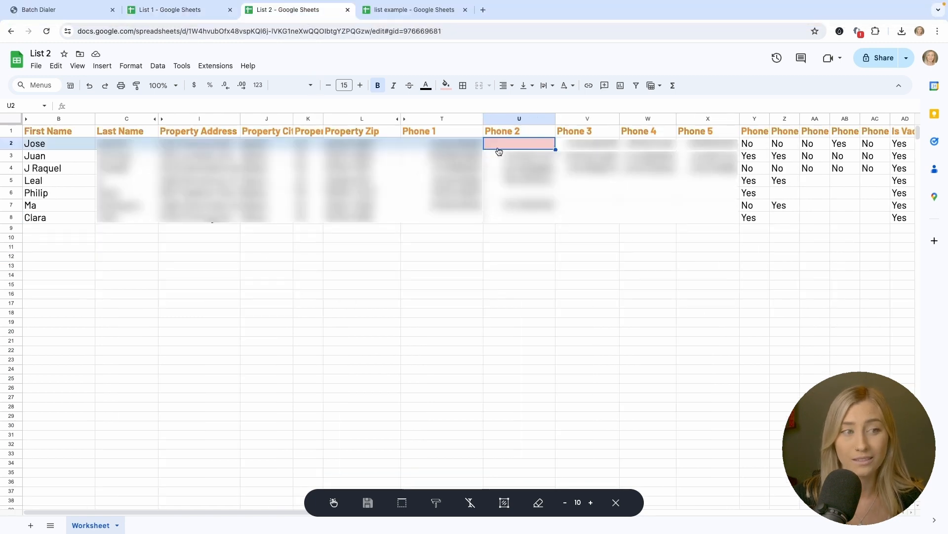
{"action": "type", "text": "2145557777"}
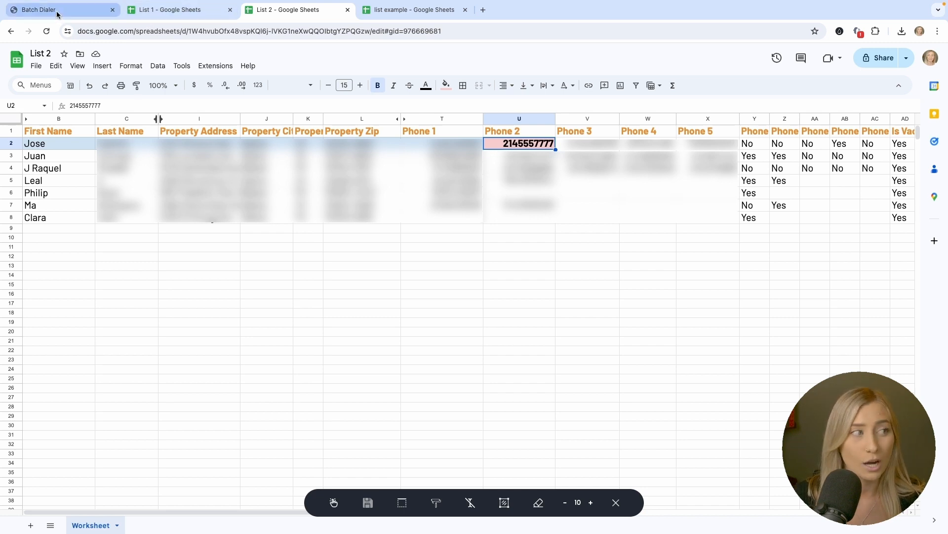
{"action": "left_click", "coordinate": [54, 10]}
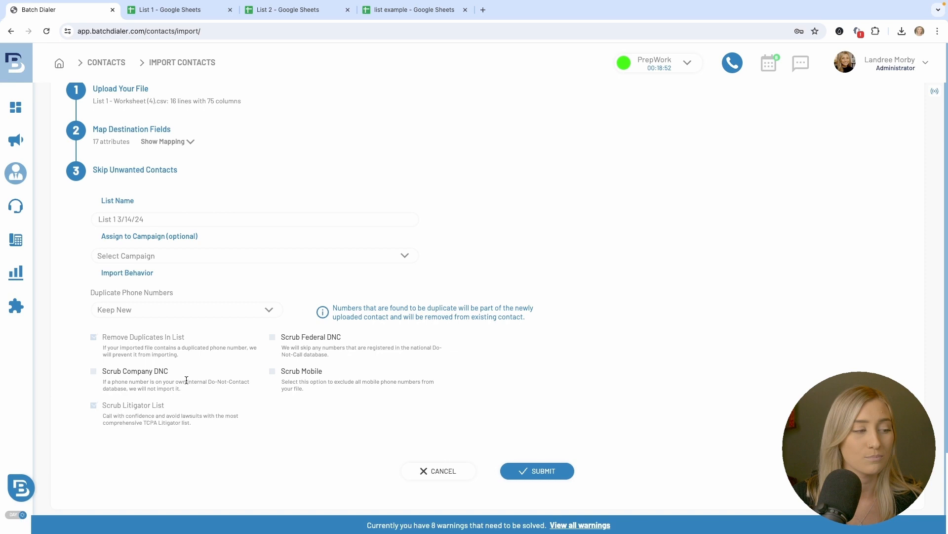
Submit List 1 3/14/24 with Scrub Company DNC and Keep Old, reviewing the status log
{"action": "left_click", "coordinate": [94, 371]}
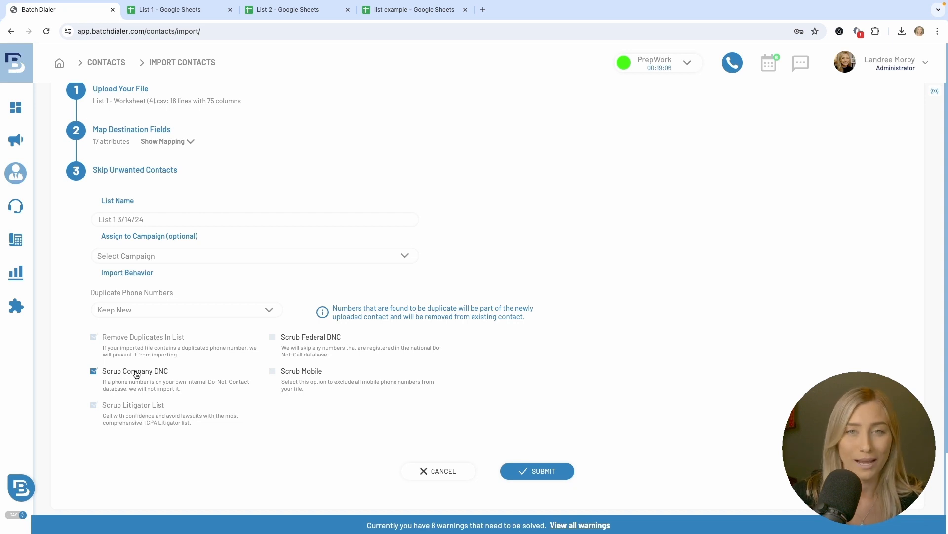
{"action": "mouse_move", "coordinate": [156, 406]}
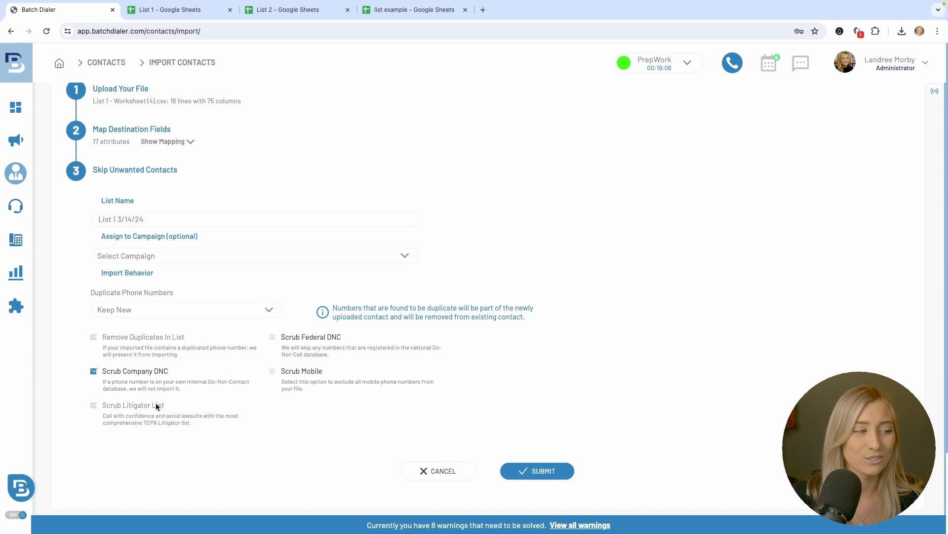
{"action": "mouse_move", "coordinate": [301, 343]}
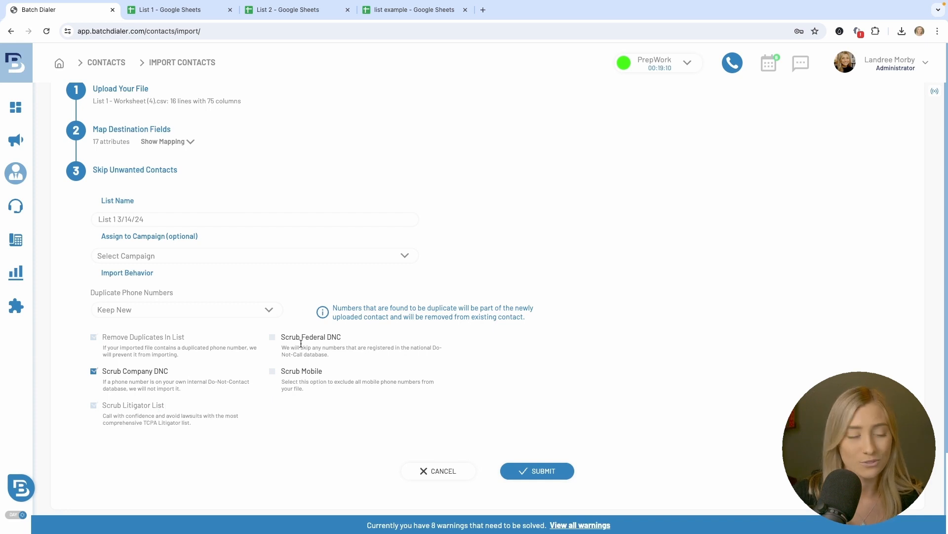
{"action": "mouse_move", "coordinate": [296, 375]}
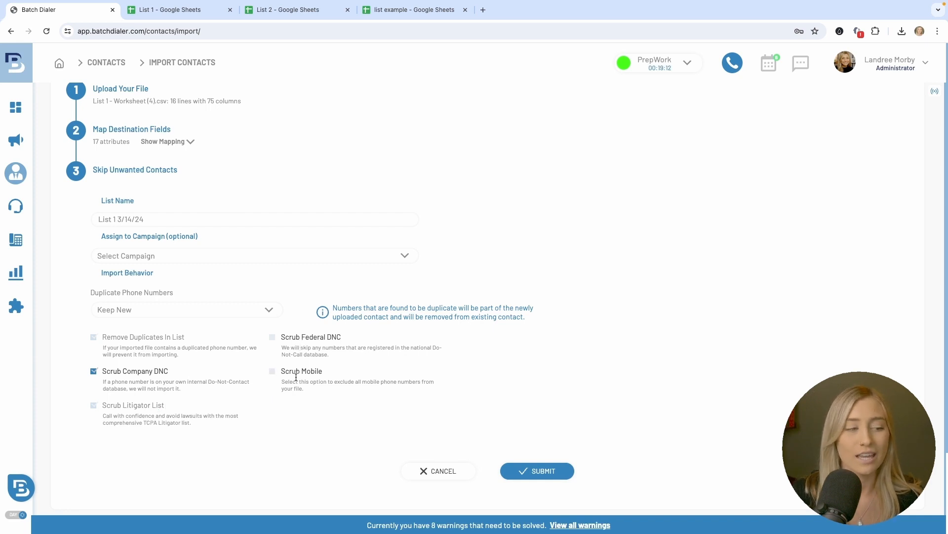
{"action": "mouse_move", "coordinate": [305, 375]}
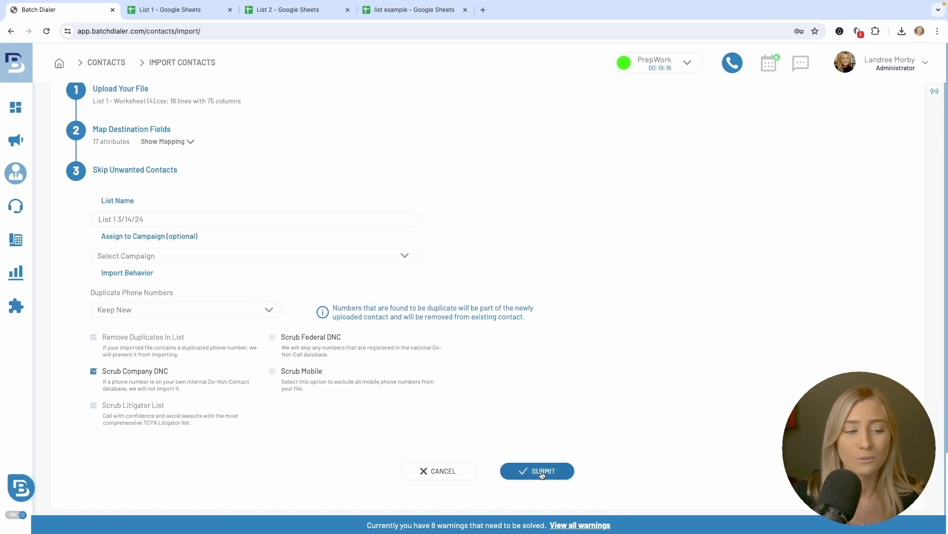
{"action": "mouse_move", "coordinate": [231, 321]}
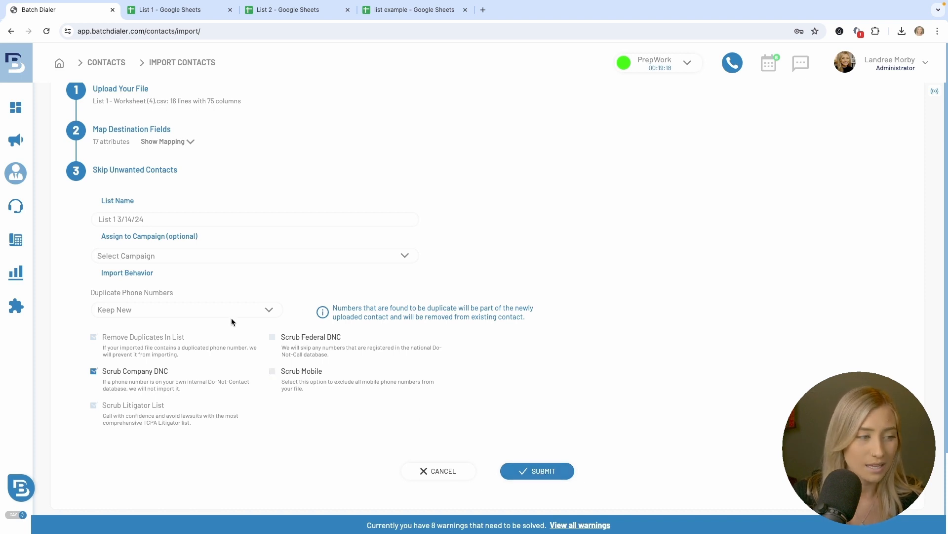
{"action": "left_click", "coordinate": [186, 310]}
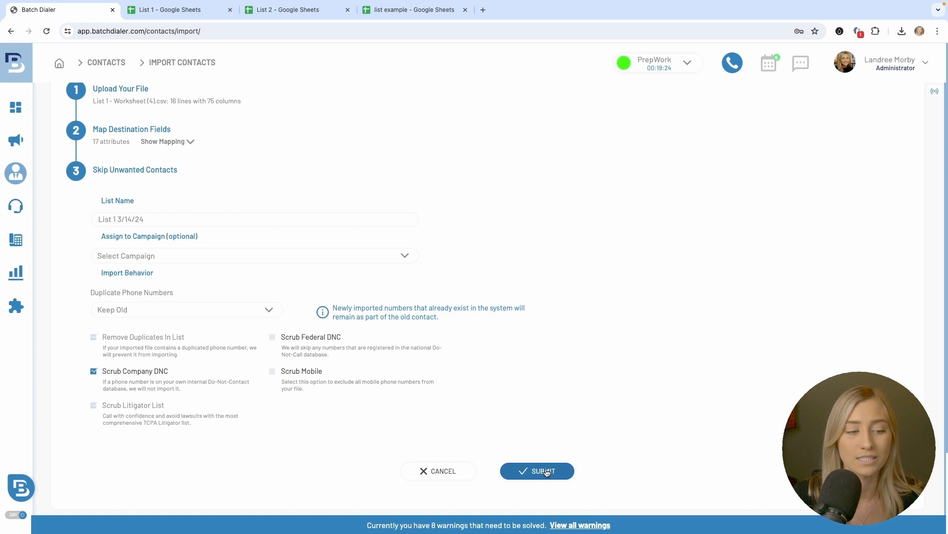
{"action": "left_click", "coordinate": [537, 471]}
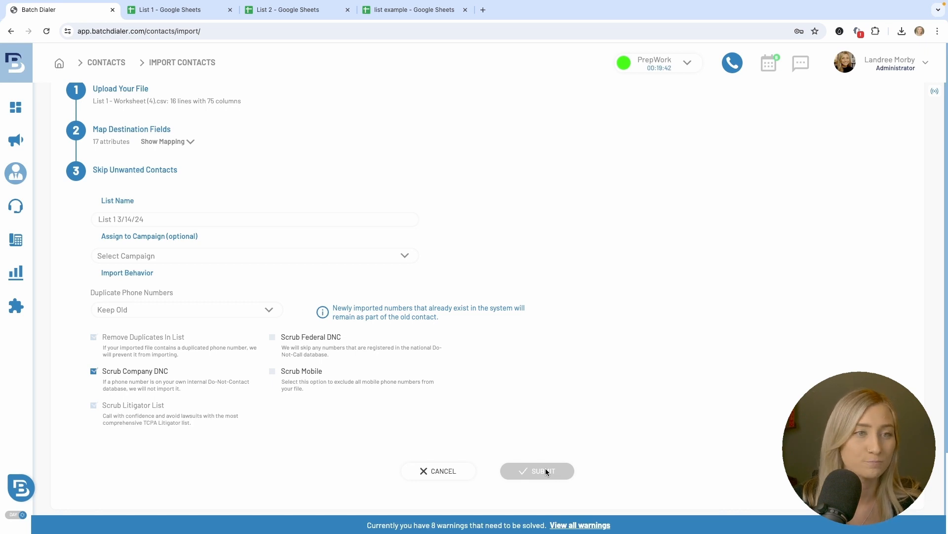
{"action": "left_click", "coordinate": [536, 471]}
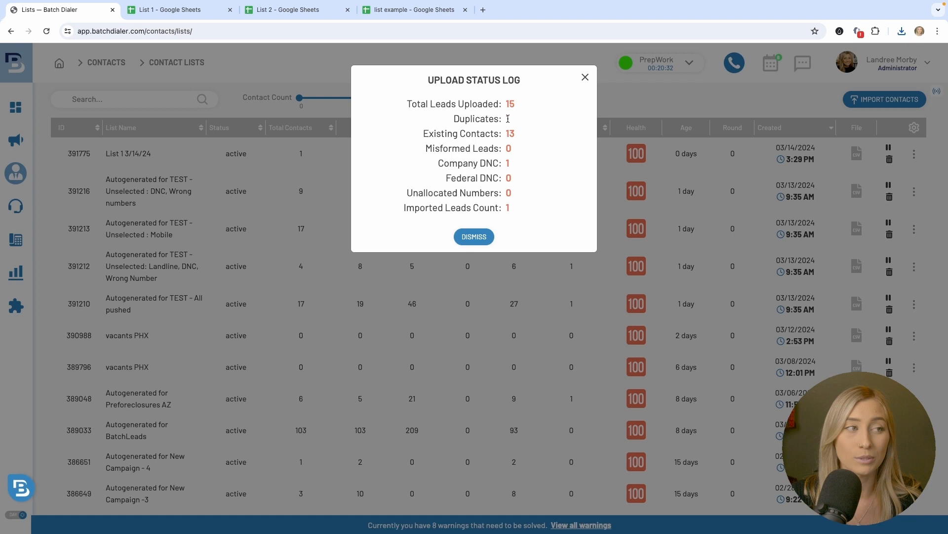
{"action": "left_click", "coordinate": [176, 10]}
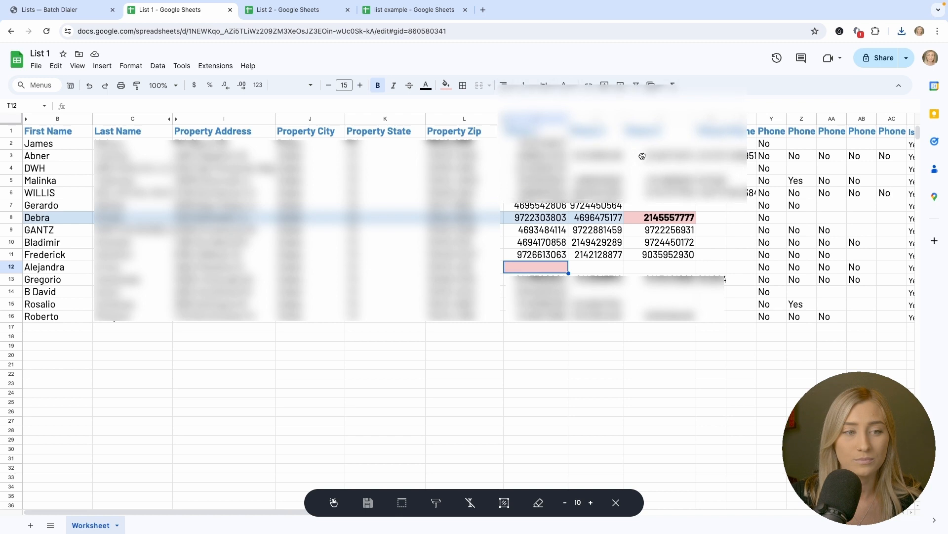
{"action": "right_click", "coordinate": [668, 217]}
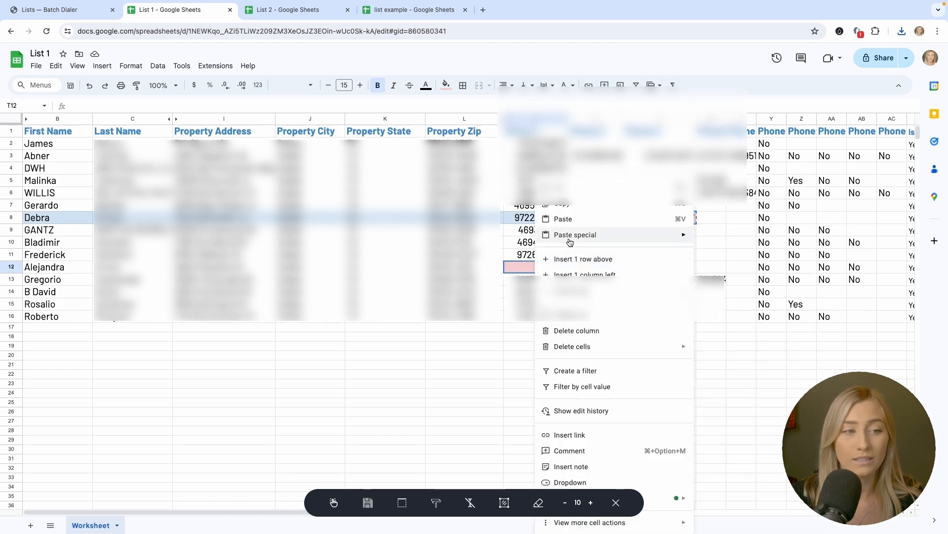
{"action": "left_click", "coordinate": [562, 219]}
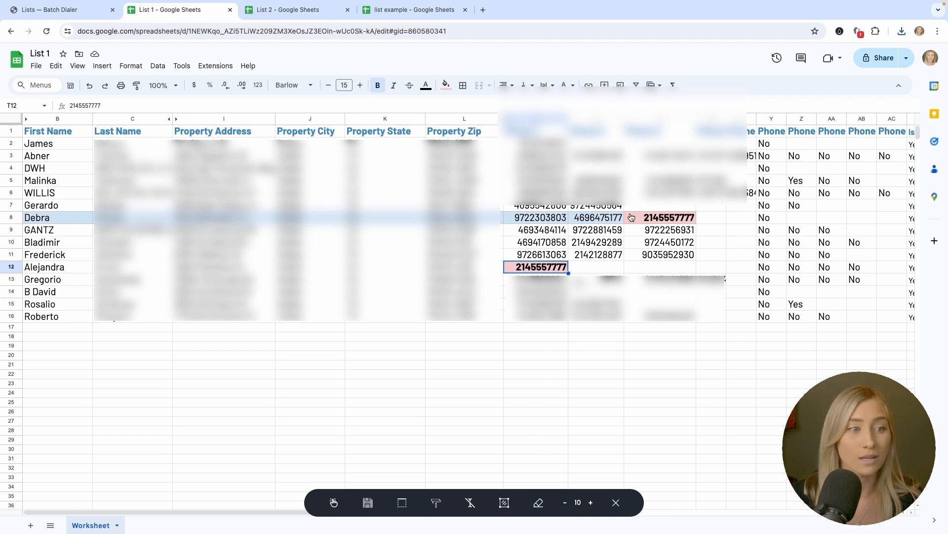
{"action": "mouse_move", "coordinate": [511, 278]}
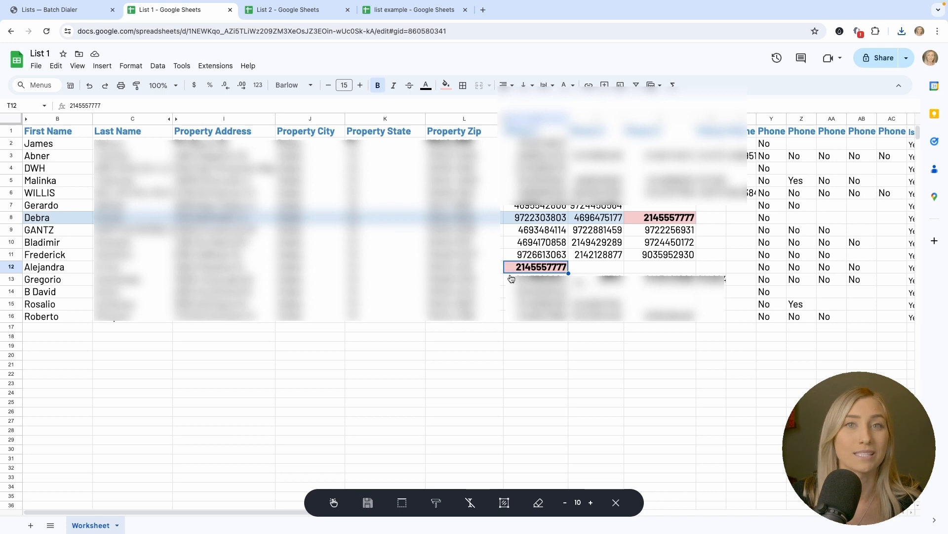
{"action": "mouse_move", "coordinate": [664, 216]}
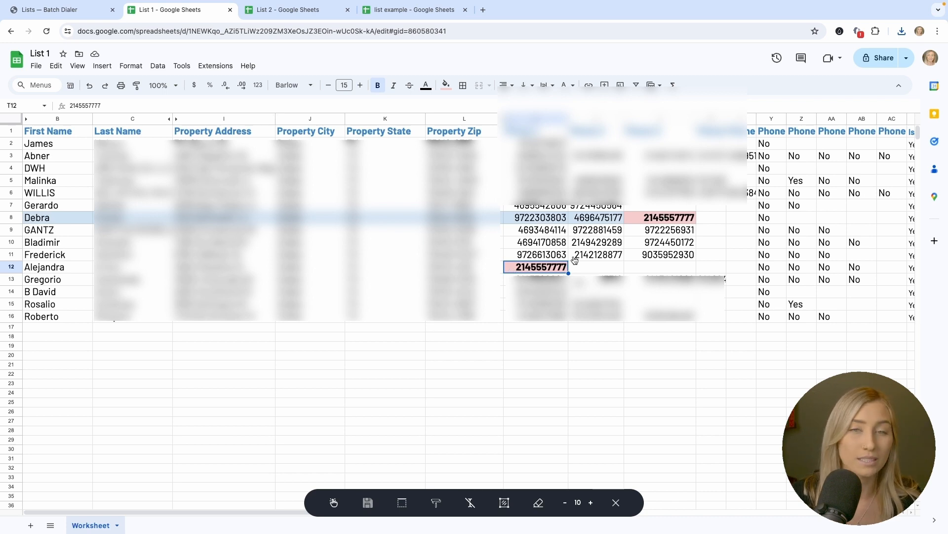
{"action": "mouse_move", "coordinate": [509, 226]}
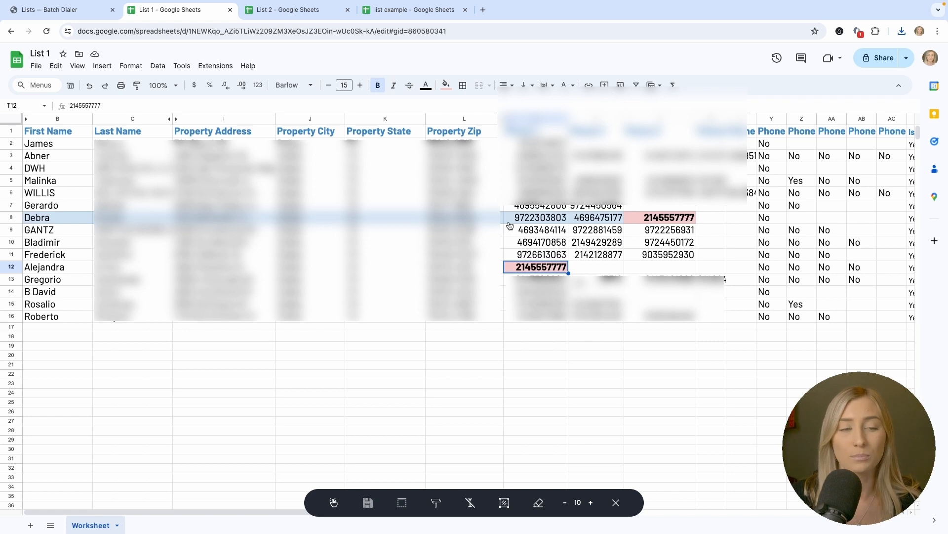
{"action": "mouse_move", "coordinate": [373, 226]}
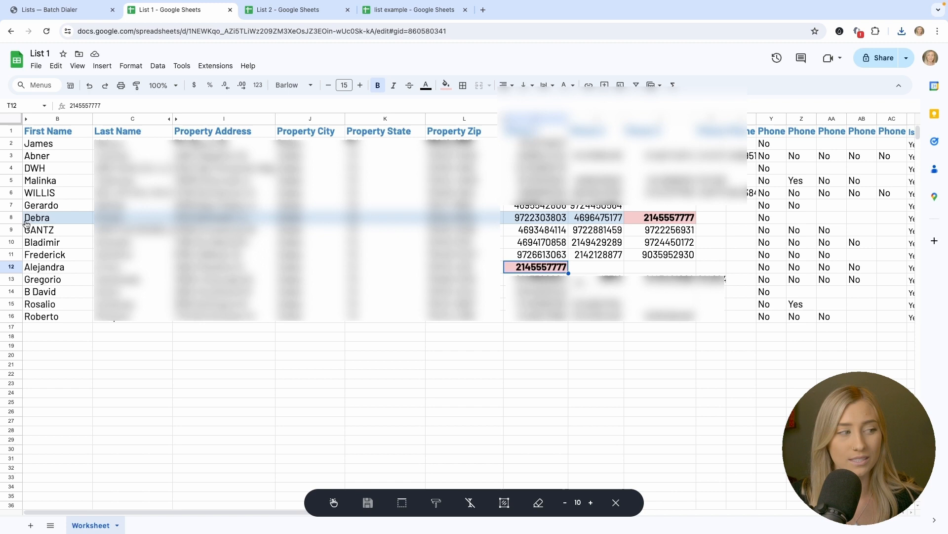
{"action": "left_click", "coordinate": [11, 218]}
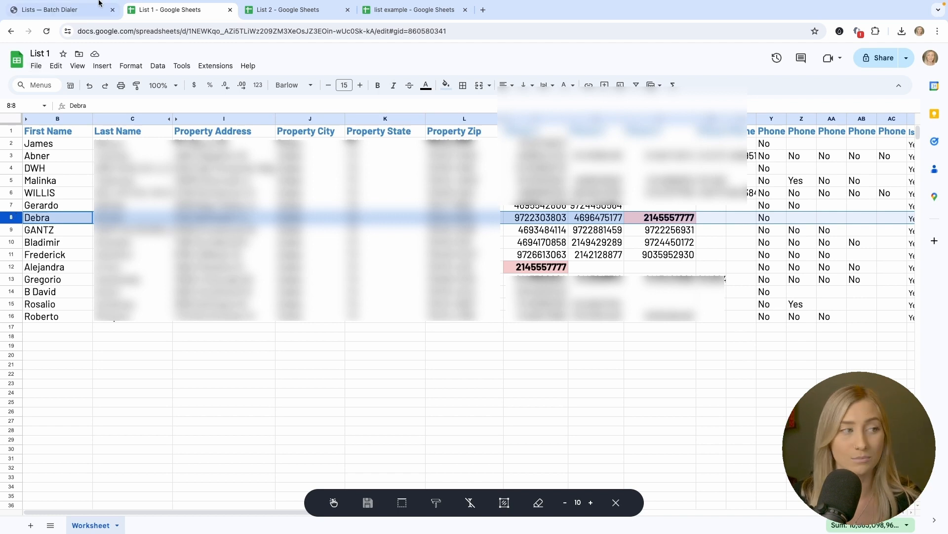
{"action": "left_click", "coordinate": [51, 10]}
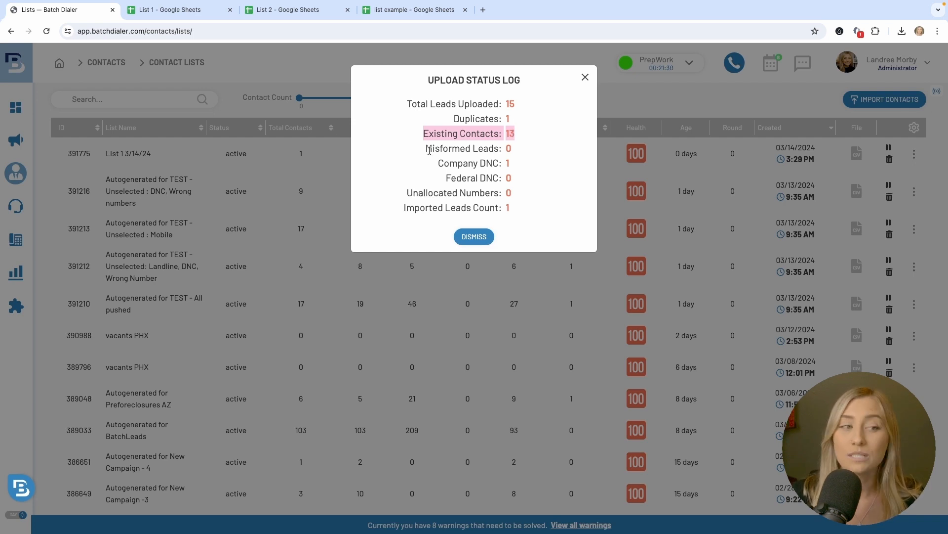
{"action": "mouse_move", "coordinate": [518, 153]}
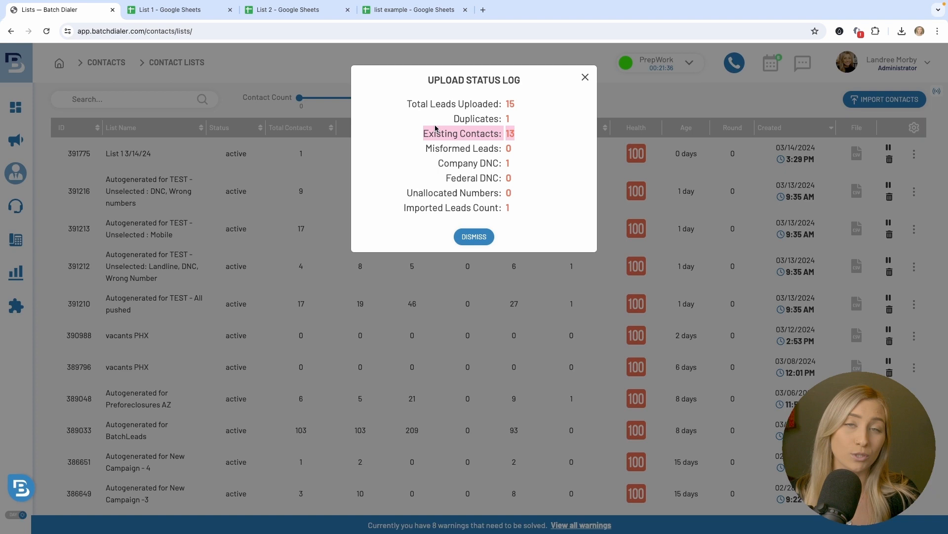
Check the log's 15 uploaded leads and 13 existing contacts, then return to List 2
{"action": "left_click", "coordinate": [297, 9]}
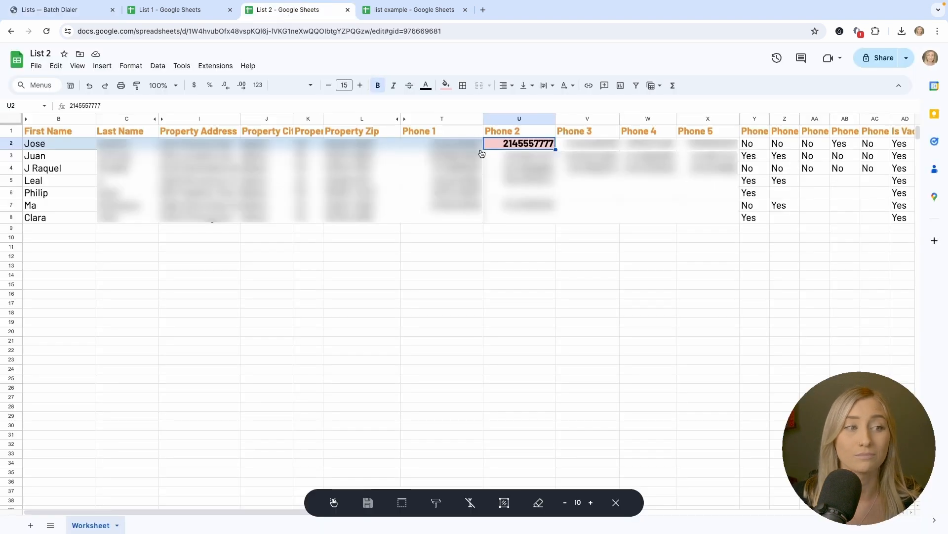
{"action": "key", "text": "Delete"}
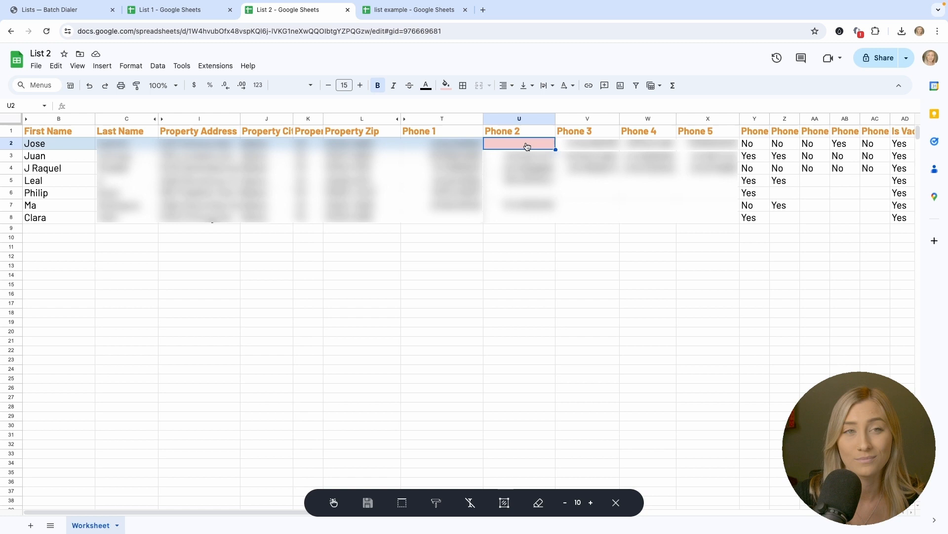
{"action": "left_click", "coordinate": [58, 10]}
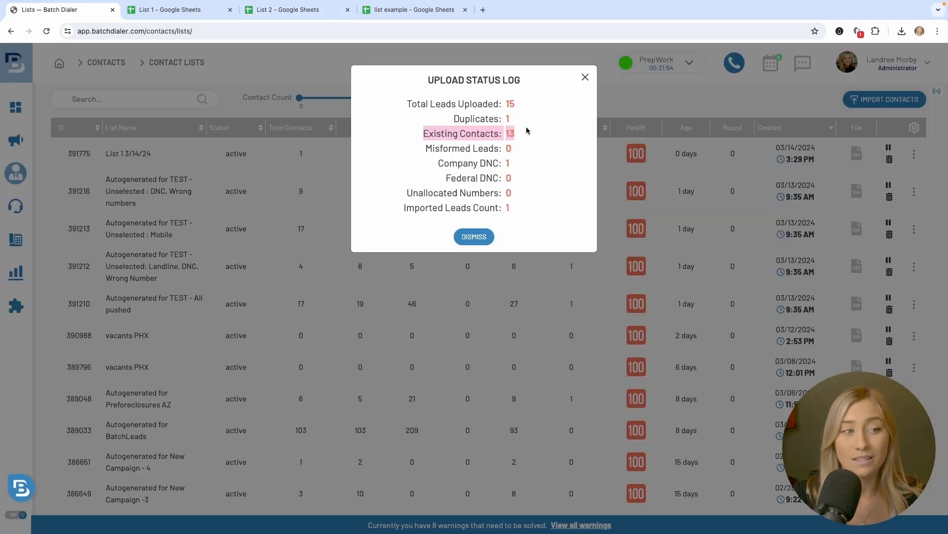
{"action": "mouse_move", "coordinate": [513, 180]}
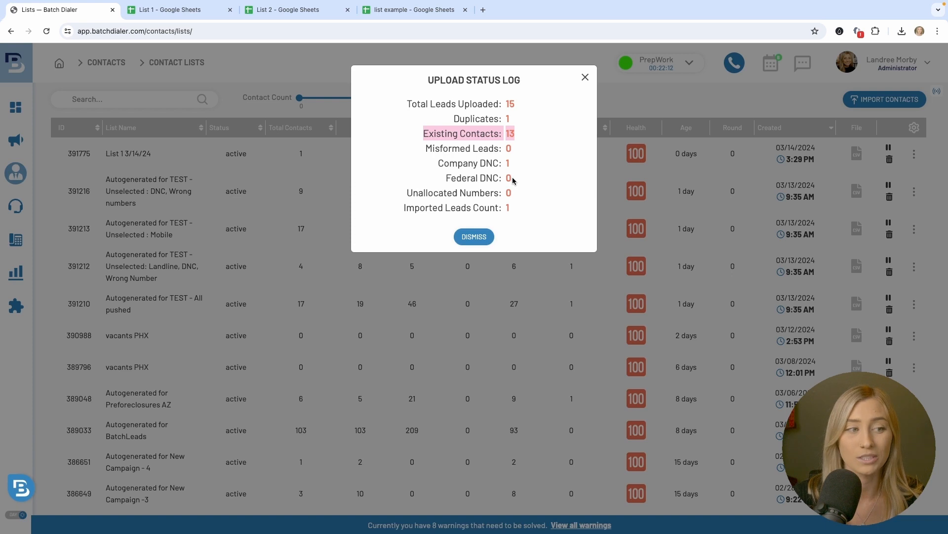
{"action": "mouse_move", "coordinate": [513, 225]}
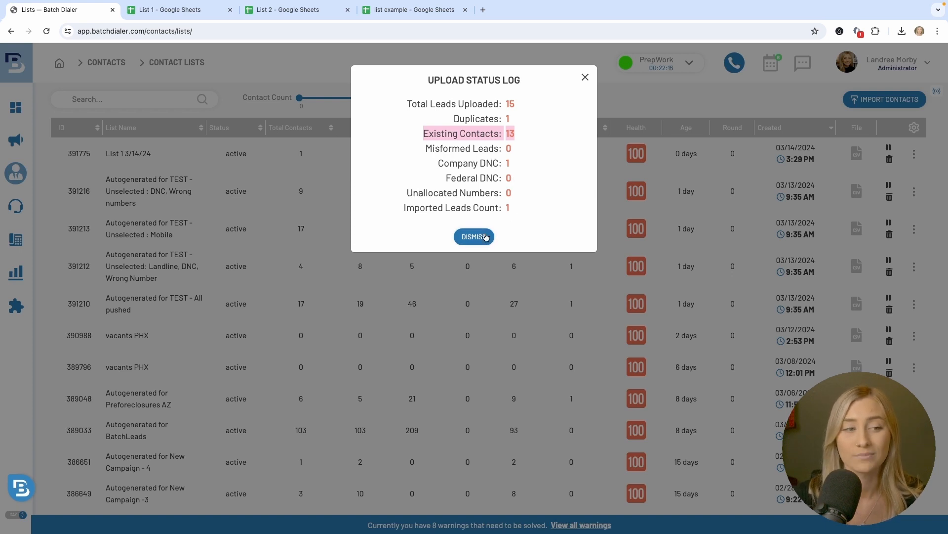
Dismiss the Upload Status Log, revealing the Contact Lists table topped by List 1 3/14/24
{"action": "left_click", "coordinate": [474, 237]}
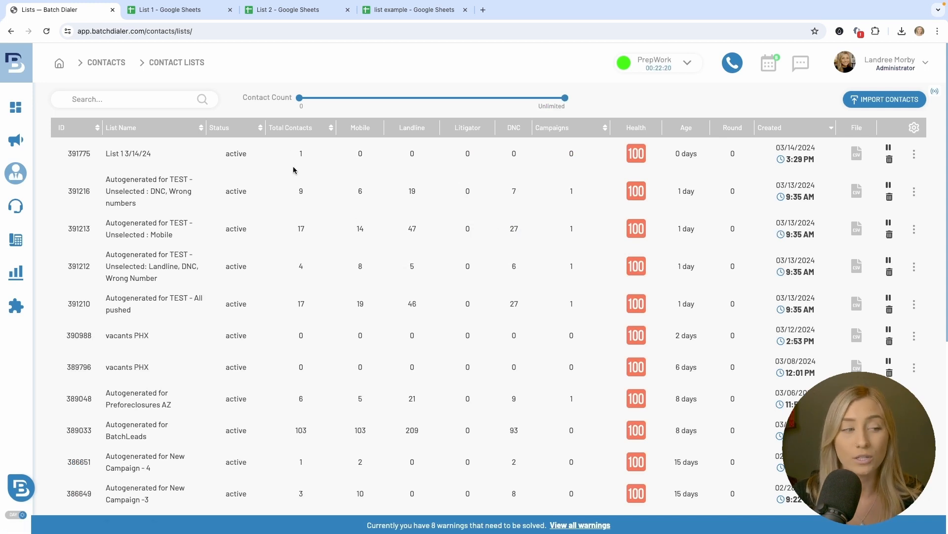
{"action": "mouse_move", "coordinate": [303, 219]}
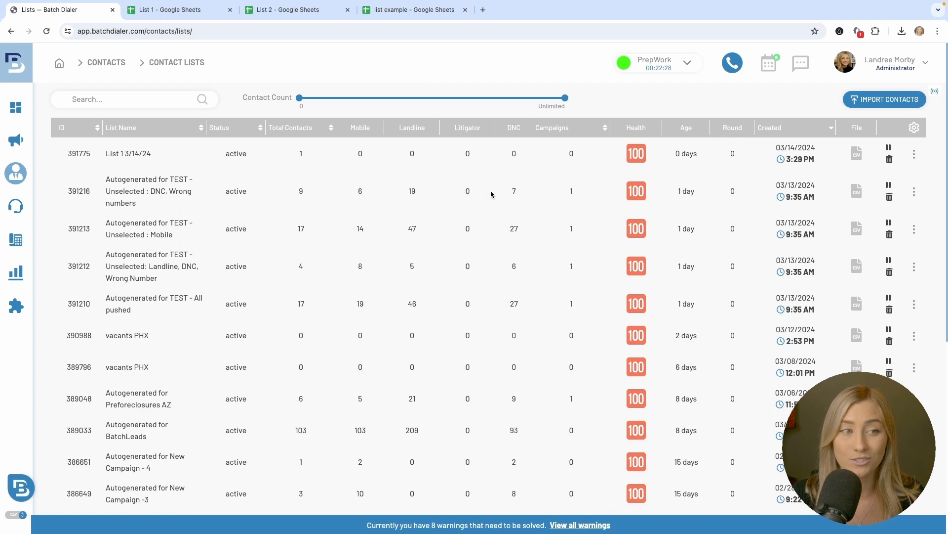
{"action": "mouse_move", "coordinate": [577, 242]}
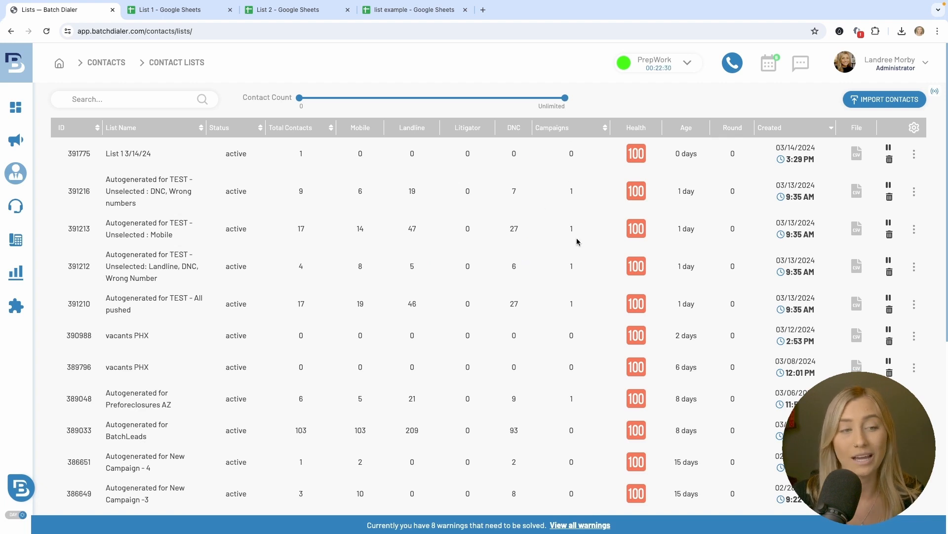
{"action": "mouse_move", "coordinate": [633, 179]}
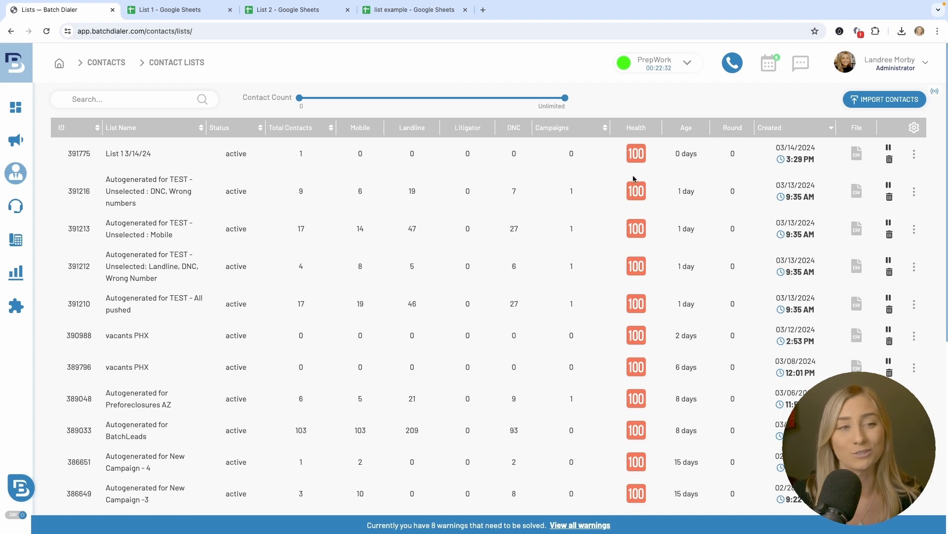
{"action": "mouse_move", "coordinate": [639, 214]}
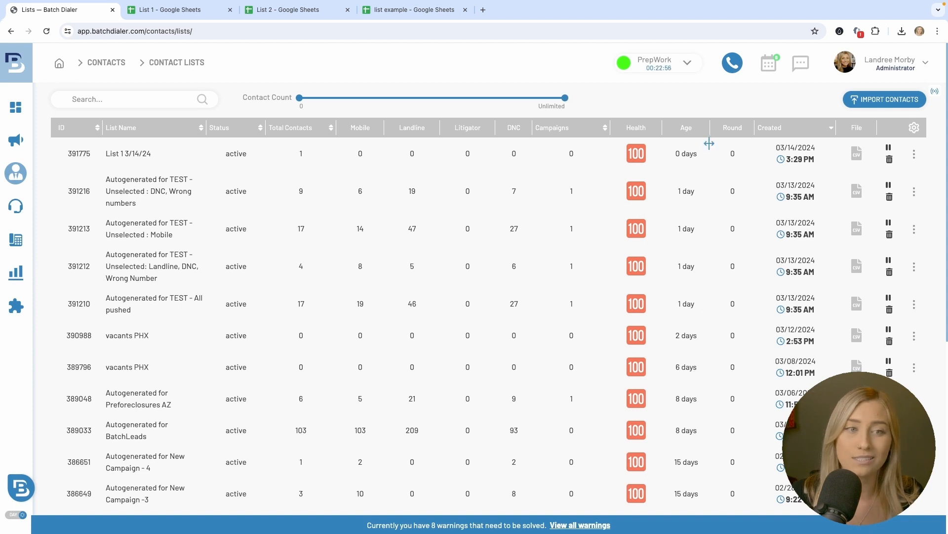
{"action": "mouse_move", "coordinate": [733, 218]}
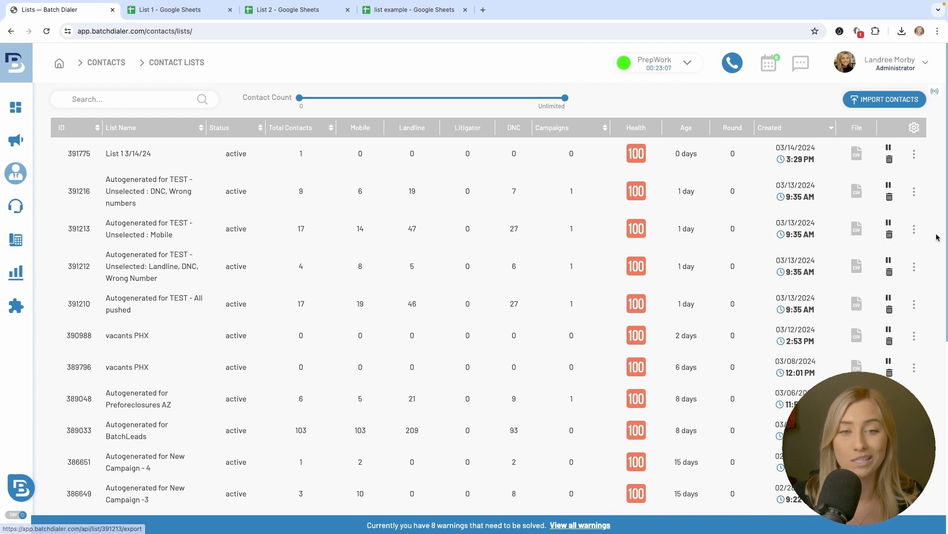
View the Mobile test list's Assign To Campaign menu, then go to the 13-campaign Campaigns page
{"action": "left_click", "coordinate": [914, 228]}
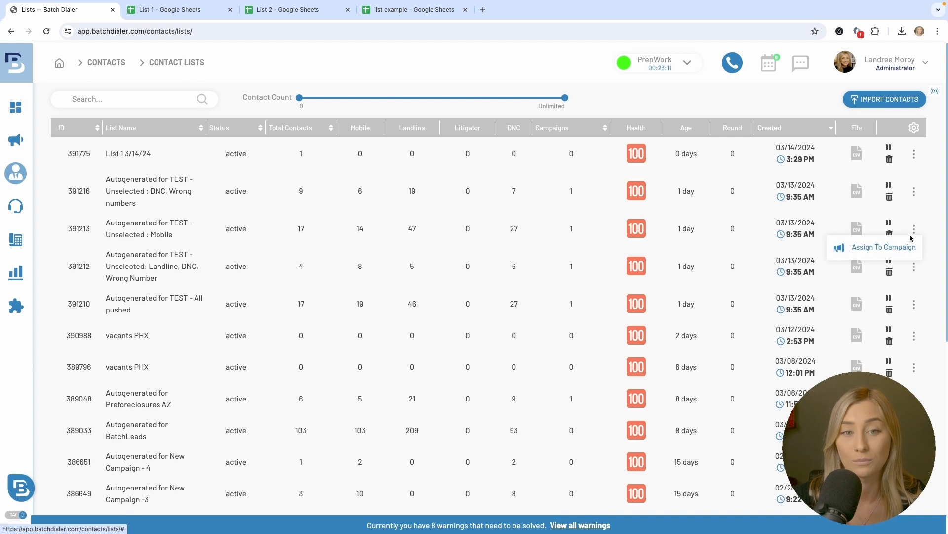
{"action": "left_click", "coordinate": [15, 140]}
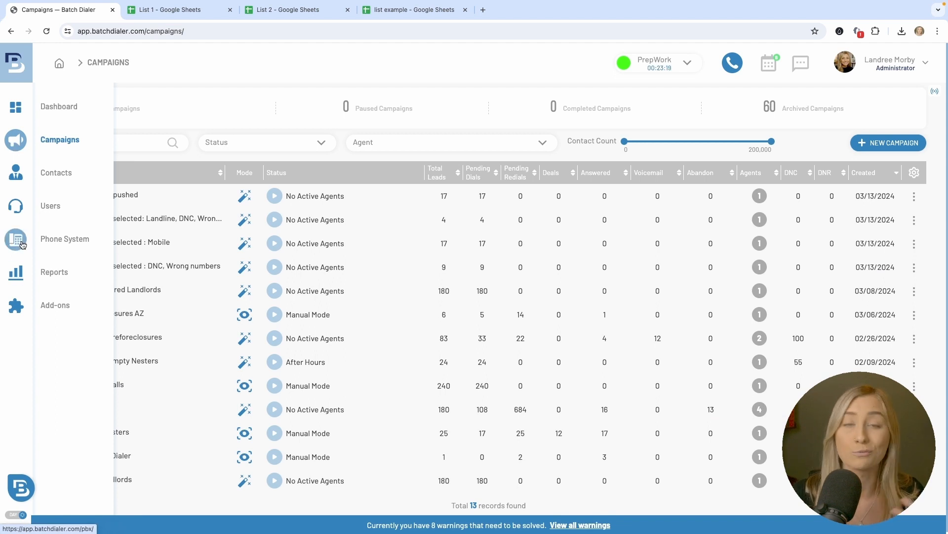
{"action": "mouse_move", "coordinate": [16, 239]}
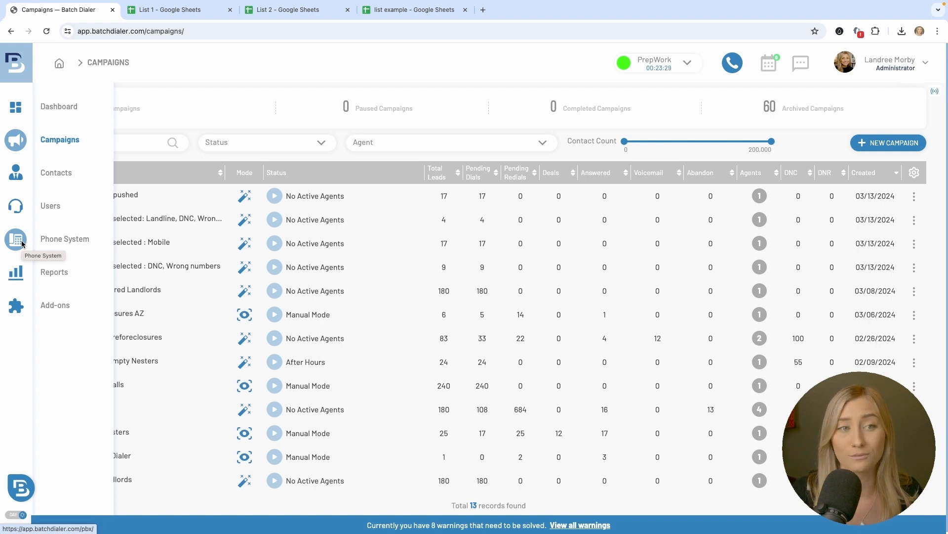
{"action": "mouse_move", "coordinate": [591, 169]}
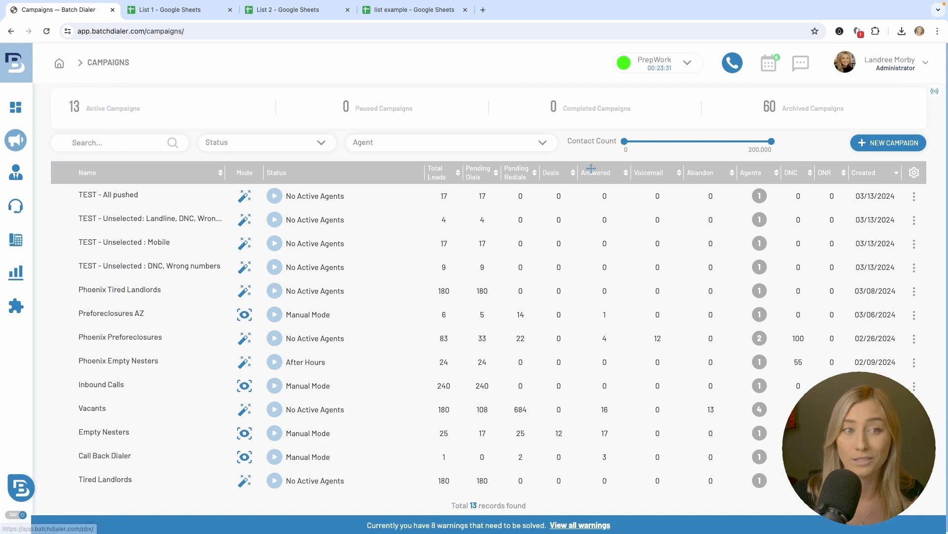
Open the dialer widget's joinable campaigns, such as Empty Nesters and Vacants
{"action": "left_click", "coordinate": [732, 62]}
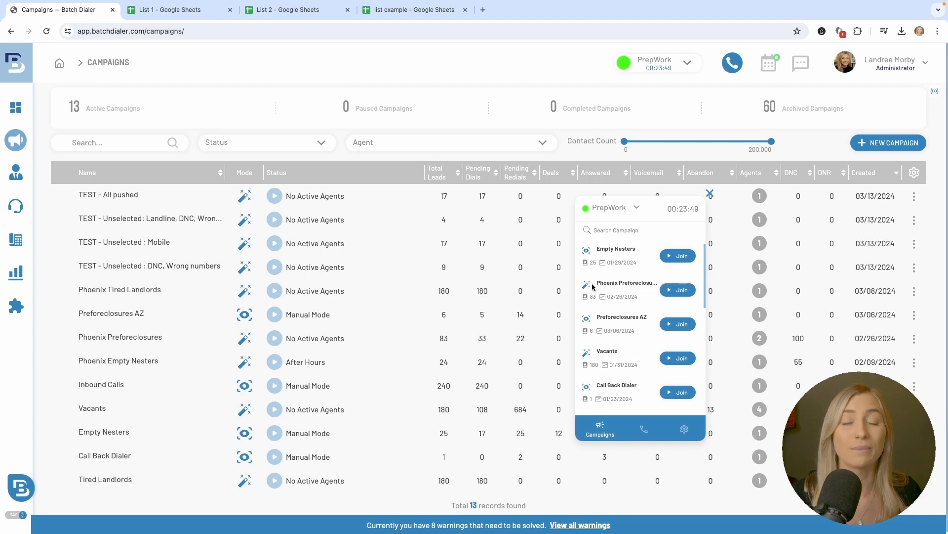
{"action": "mouse_move", "coordinate": [627, 282]}
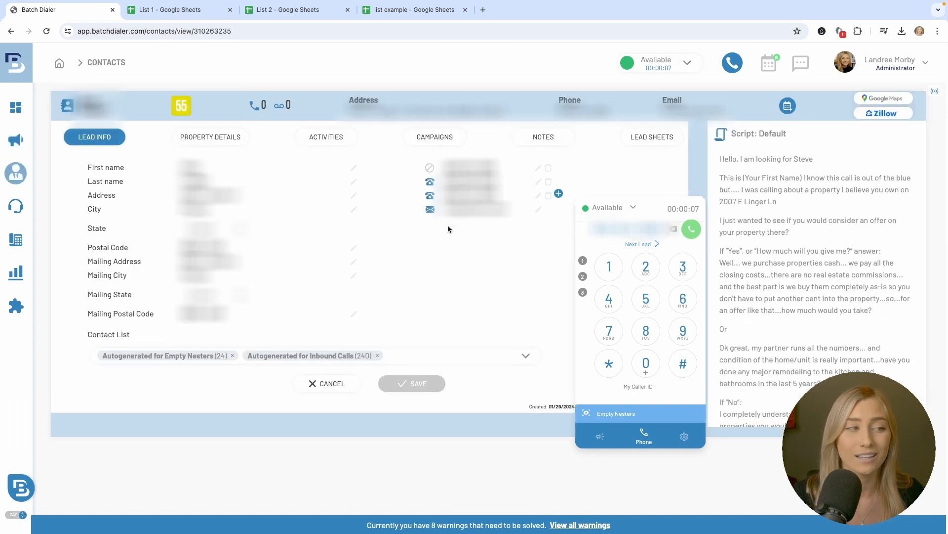
{"action": "mouse_move", "coordinate": [463, 227]}
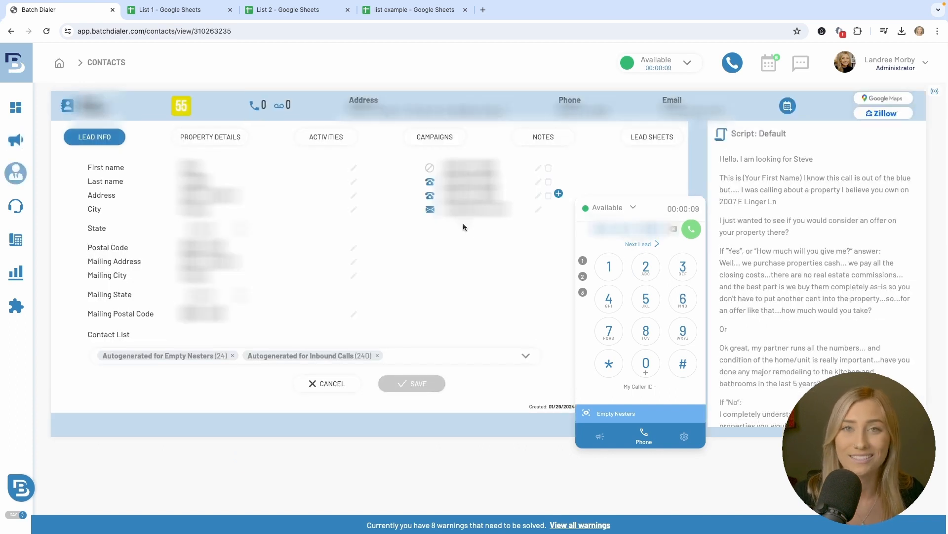